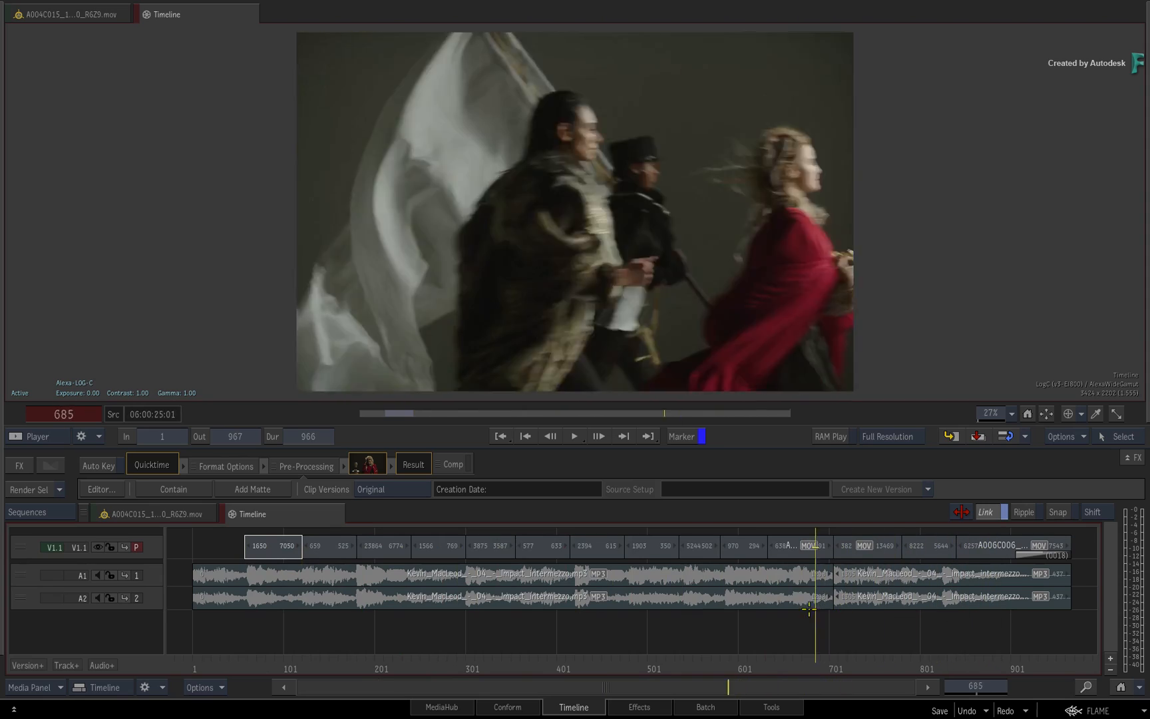
Park on the first clip in the timeline track and scrub it in the Player.
{"action": "left_click", "coordinate": [338, 579]}
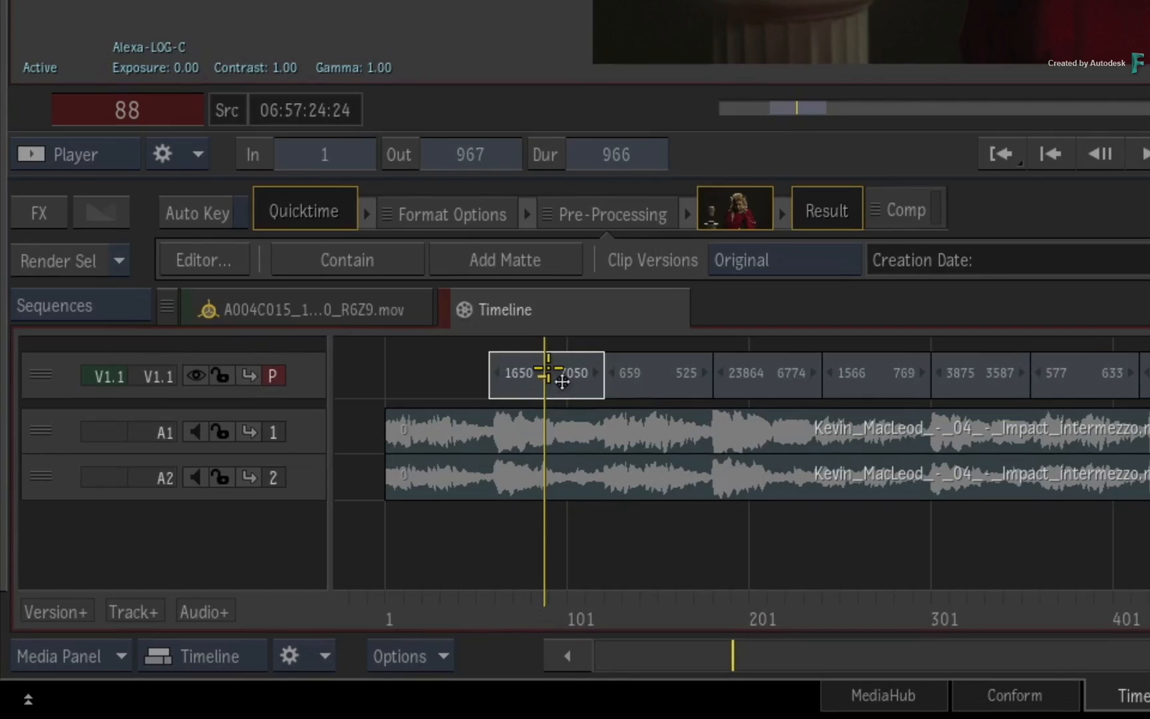
{"action": "mouse_move", "coordinate": [547, 374]}
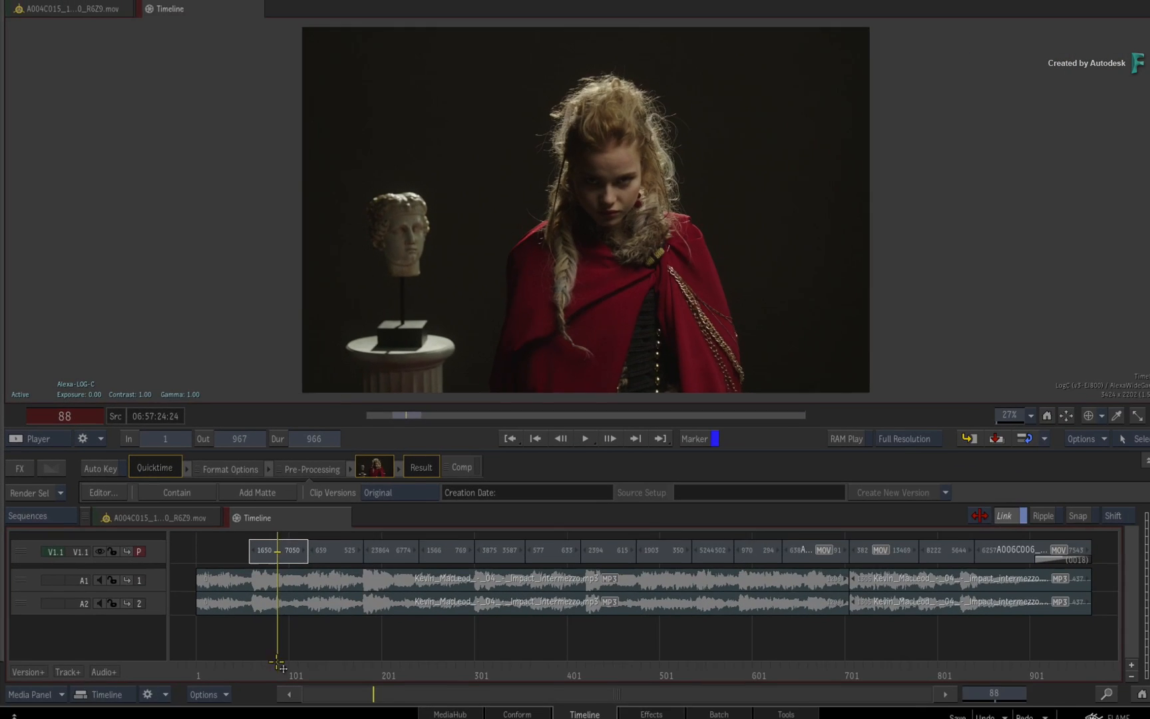
{"action": "left_click", "coordinate": [580, 547]}
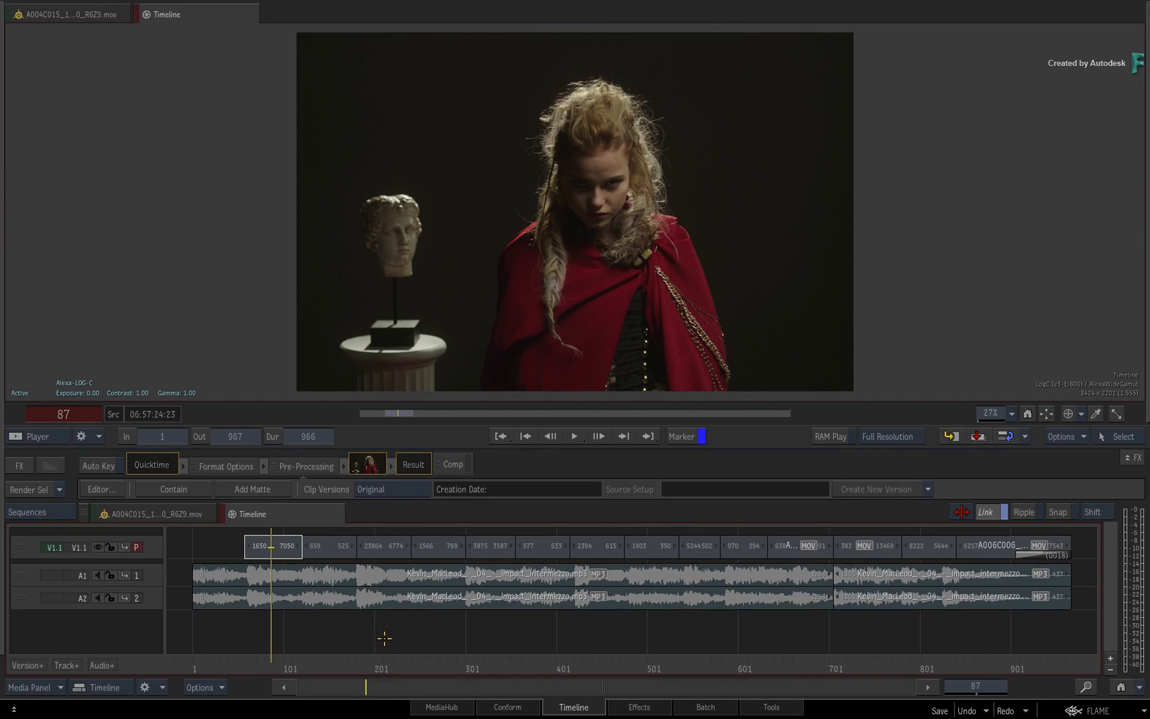
{"action": "left_click_drag", "start_coordinate": [273, 545], "coordinate": [244, 545]}
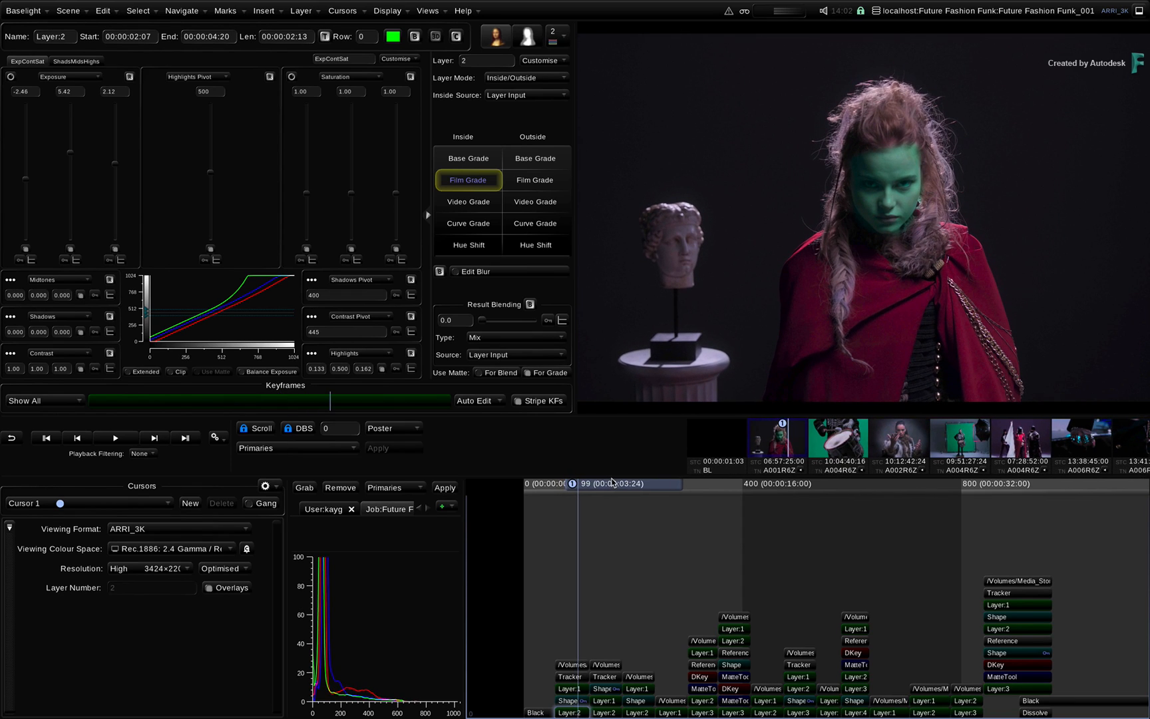
{"action": "mouse_move", "coordinate": [590, 552]}
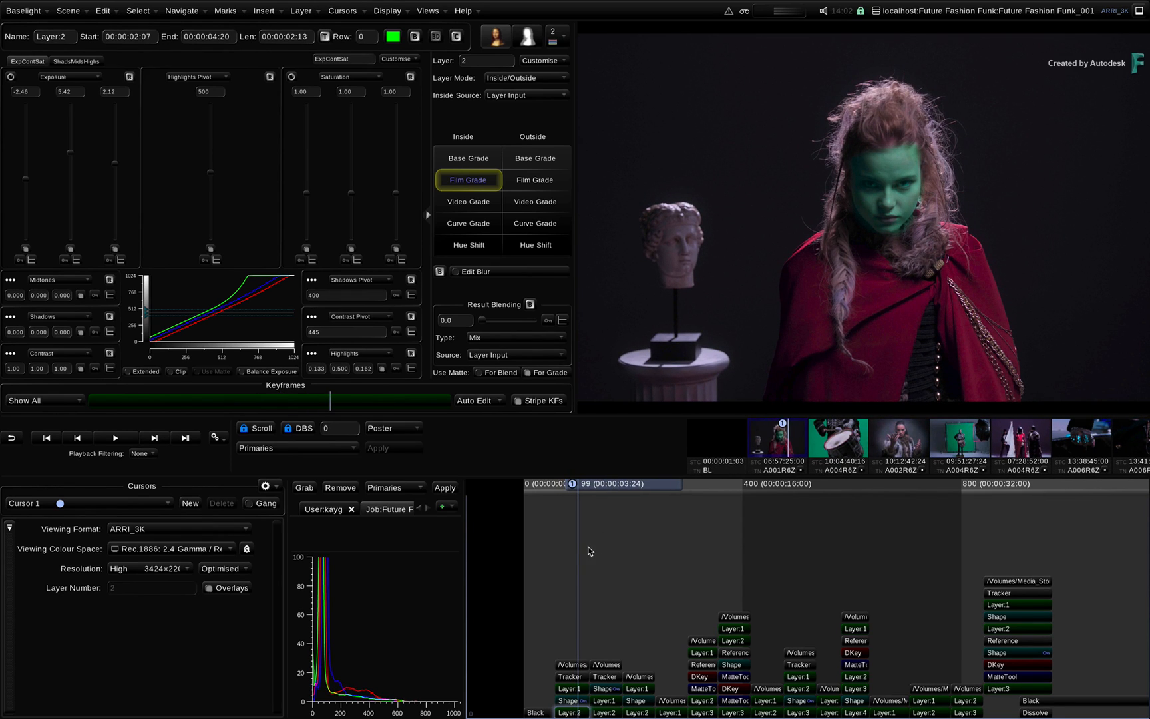
{"action": "left_click", "coordinate": [627, 483]}
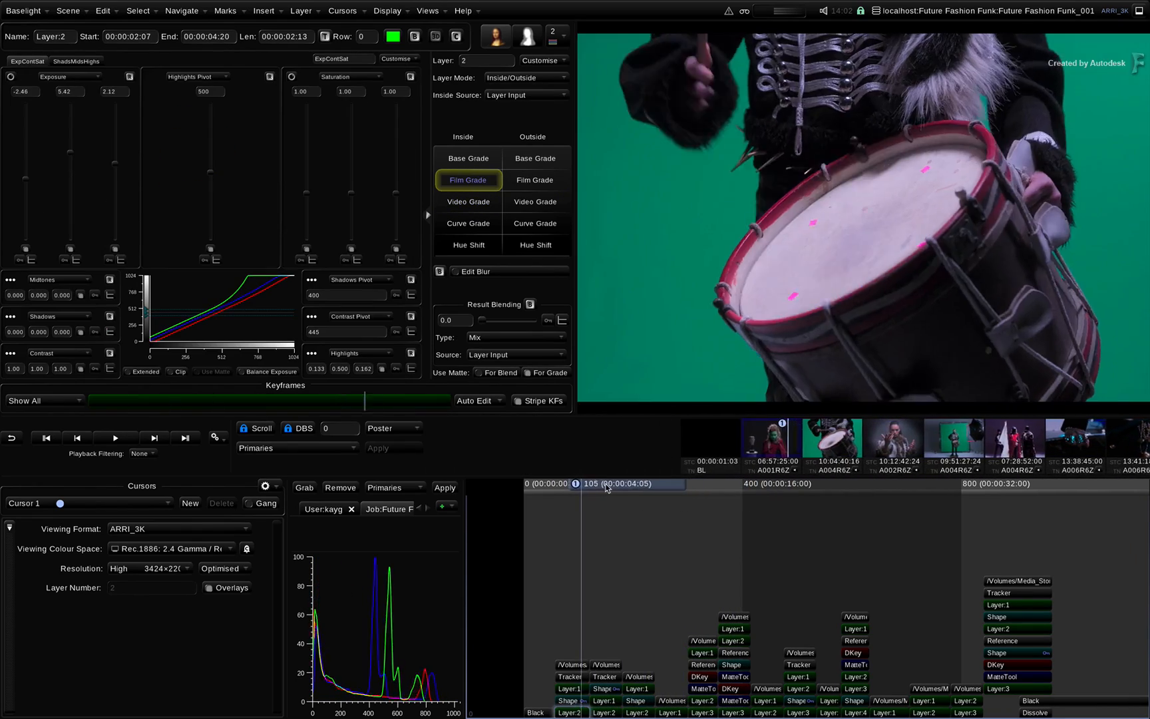
{"action": "left_click", "coordinate": [583, 483]}
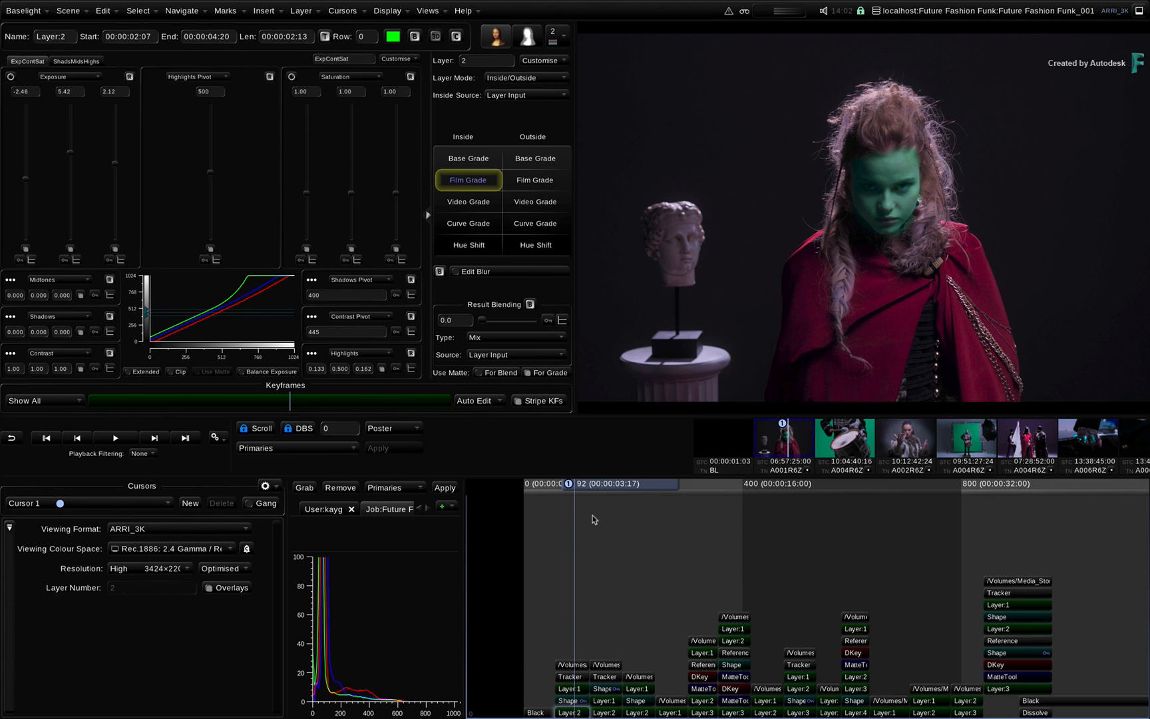
{"action": "mouse_move", "coordinate": [538, 553]}
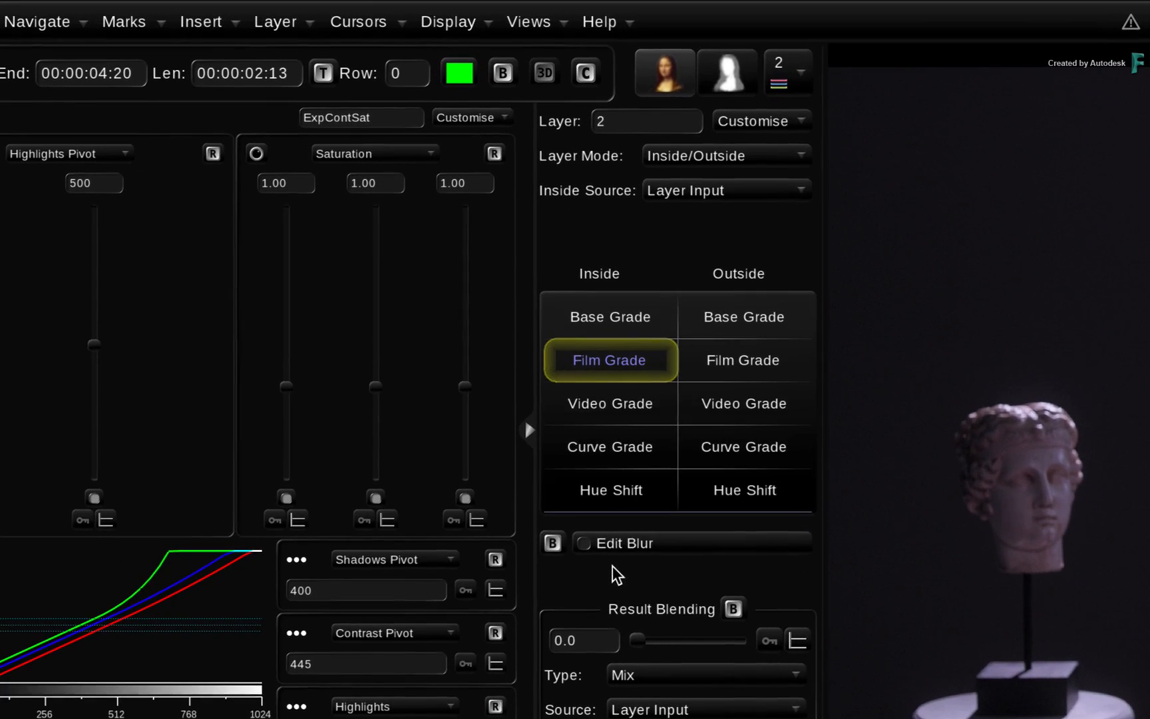
Show the Shots view and bring up the Export BLGs settings from its gear menu.
{"action": "left_click", "coordinate": [528, 21]}
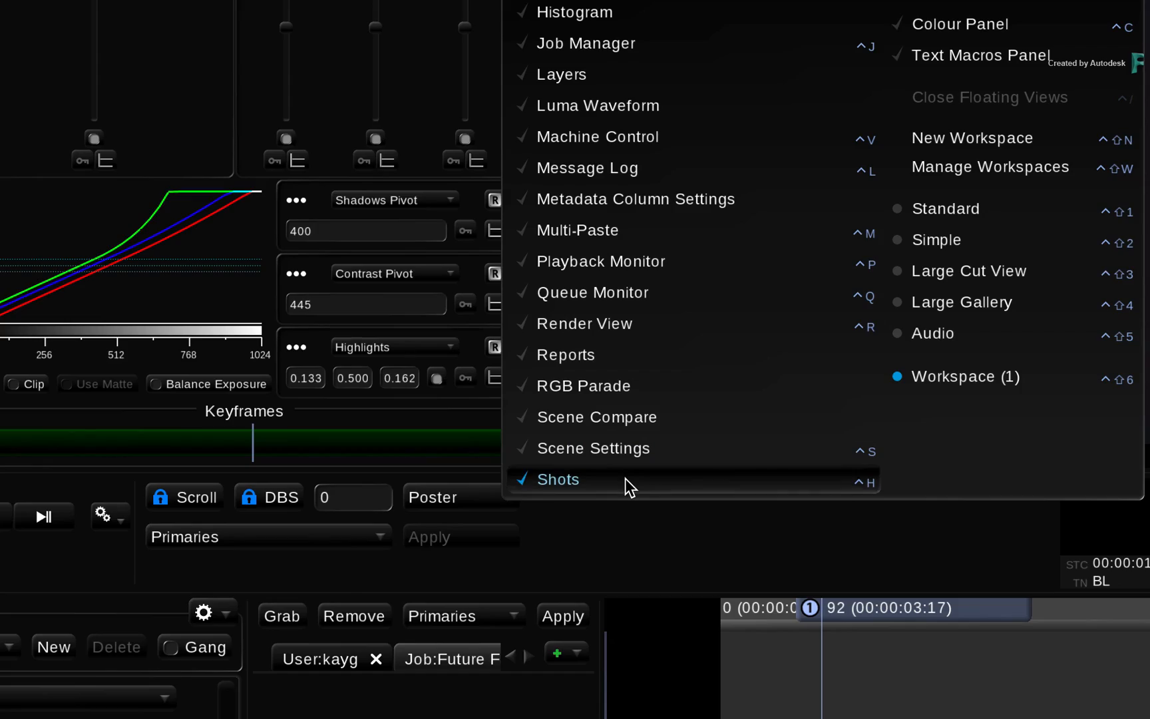
{"action": "left_click", "coordinate": [558, 479]}
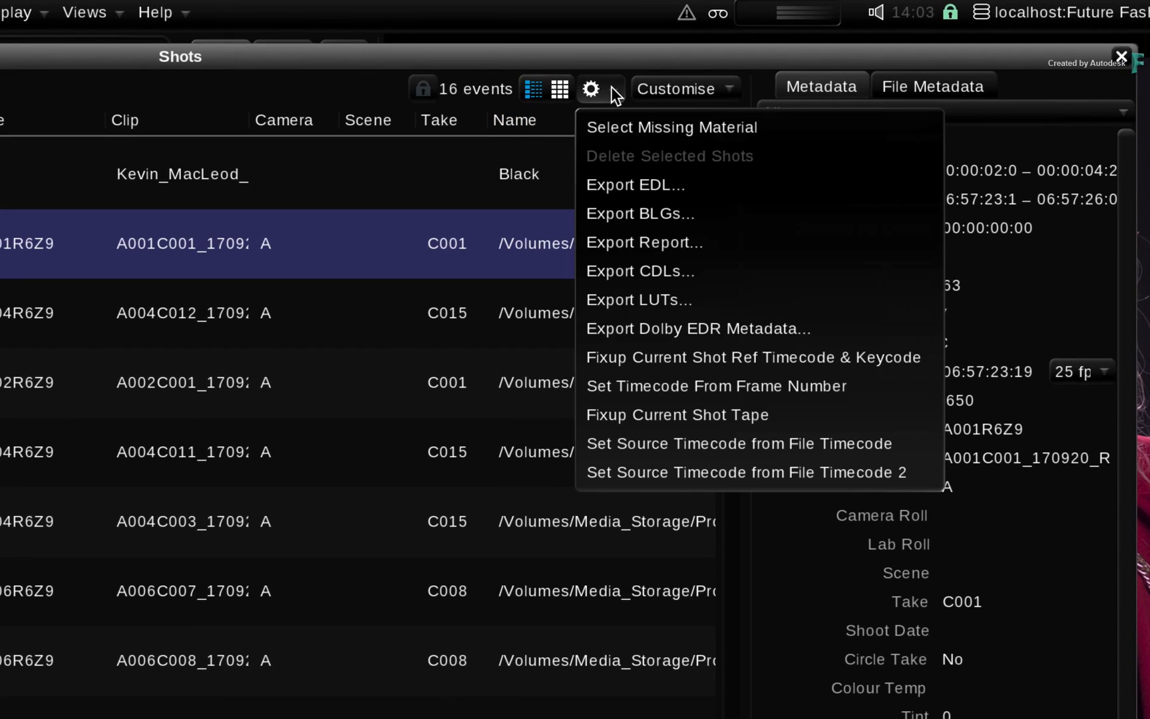
{"action": "mouse_move", "coordinate": [711, 185]}
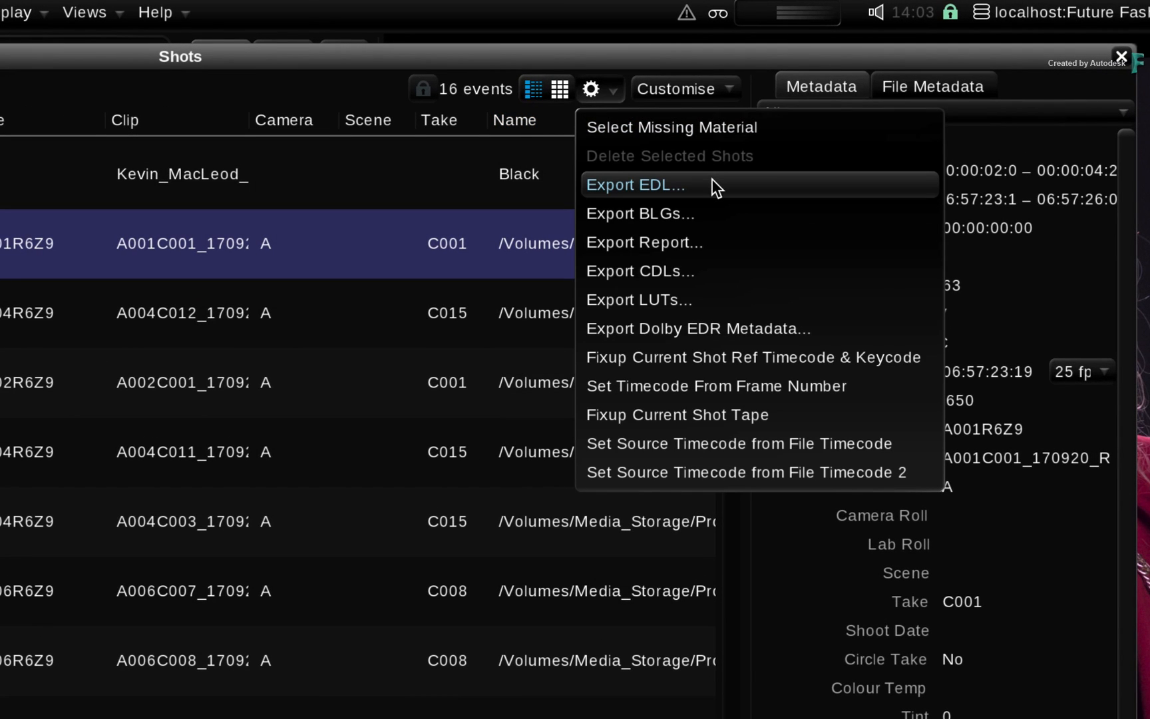
{"action": "mouse_move", "coordinate": [717, 213]}
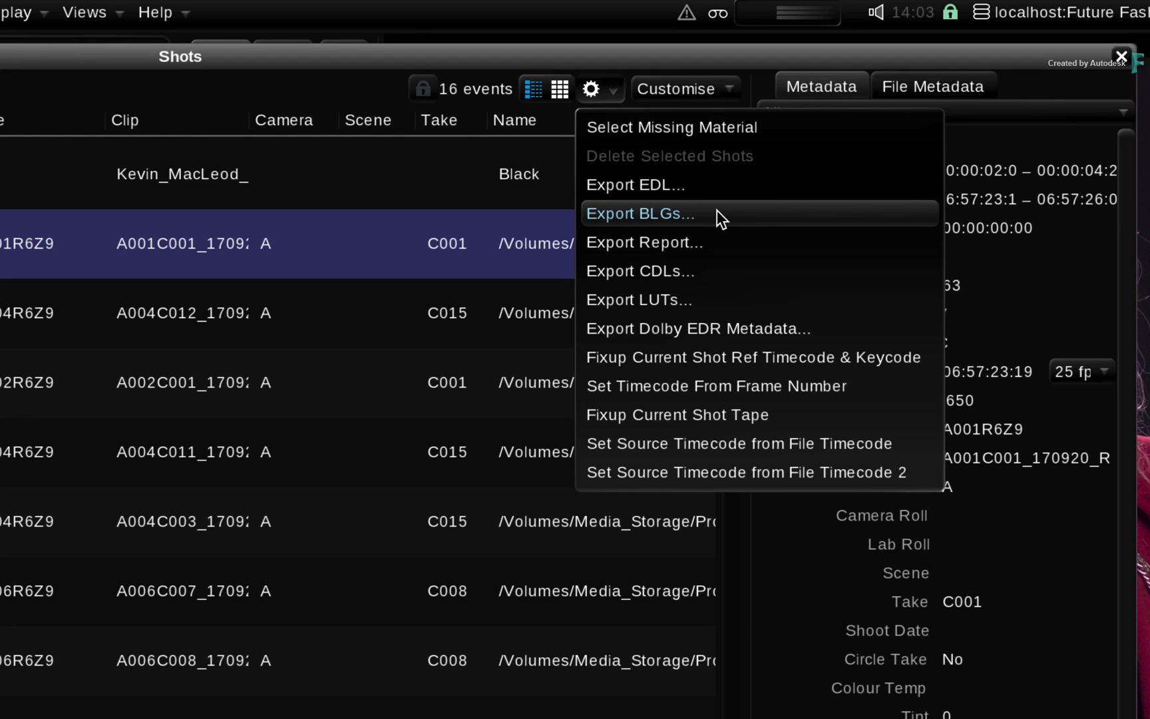
{"action": "left_click", "coordinate": [640, 214]}
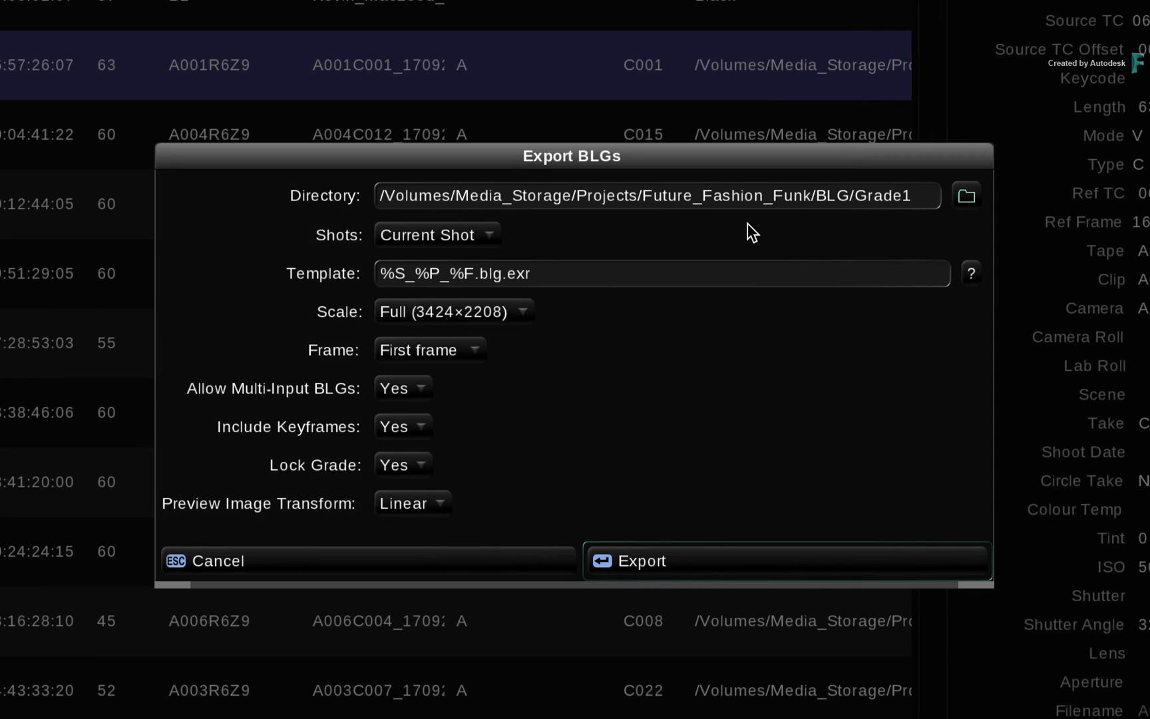
{"action": "mouse_move", "coordinate": [965, 196]}
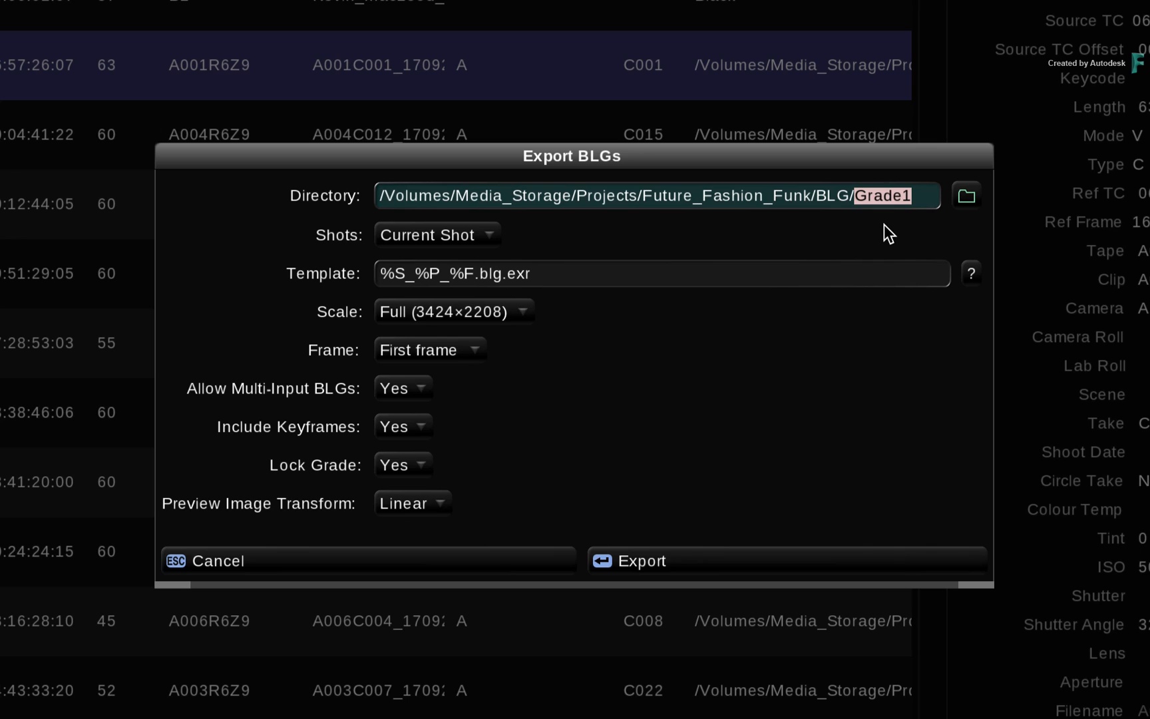
{"action": "mouse_move", "coordinate": [841, 242]}
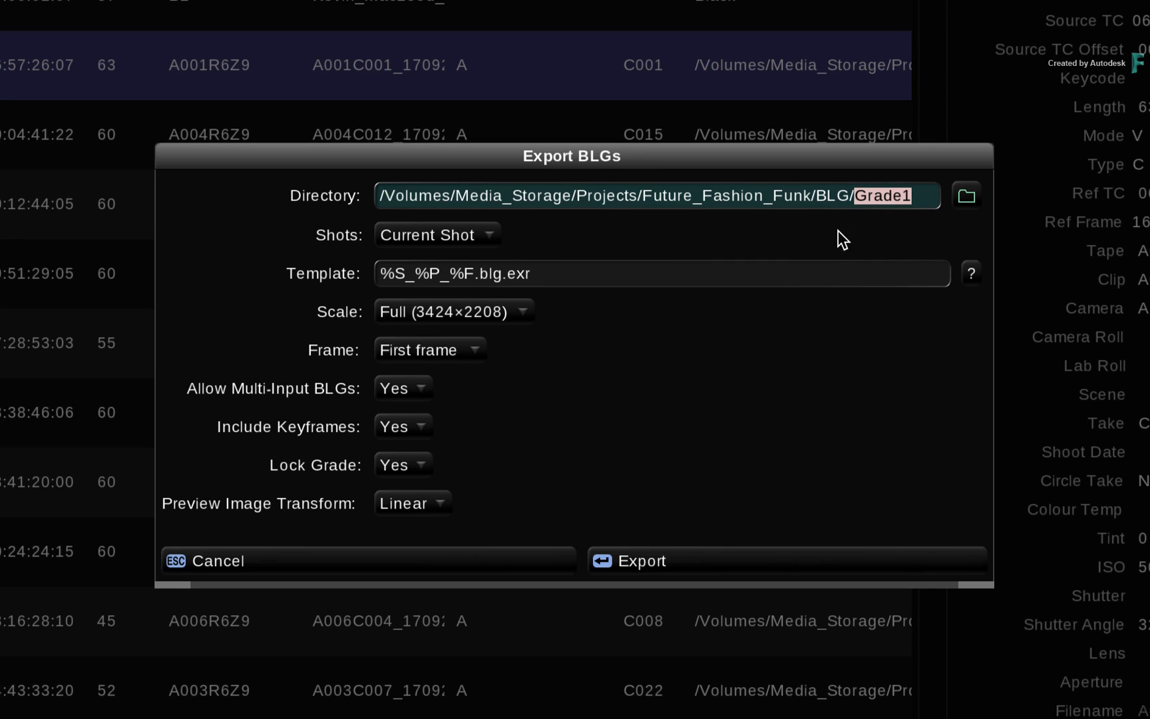
{"action": "mouse_move", "coordinate": [437, 235]}
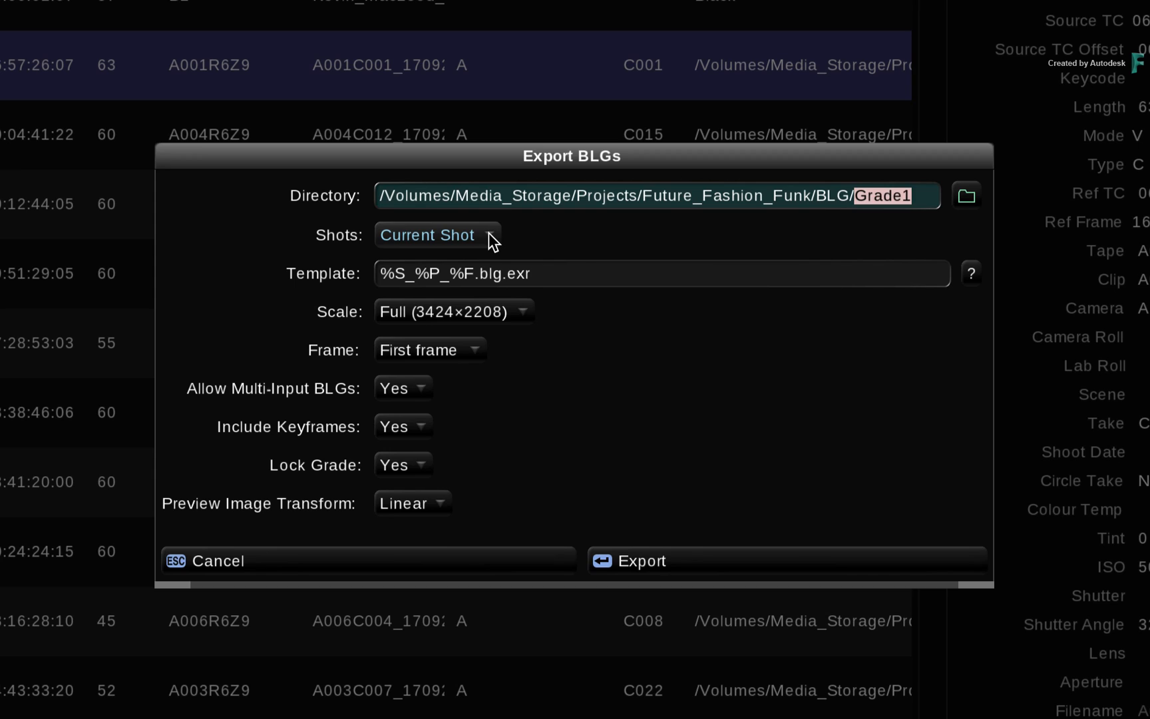
Set Shots to All Shots instead of the current shot, keeping the Grade1 directory.
{"action": "left_click", "coordinate": [437, 235]}
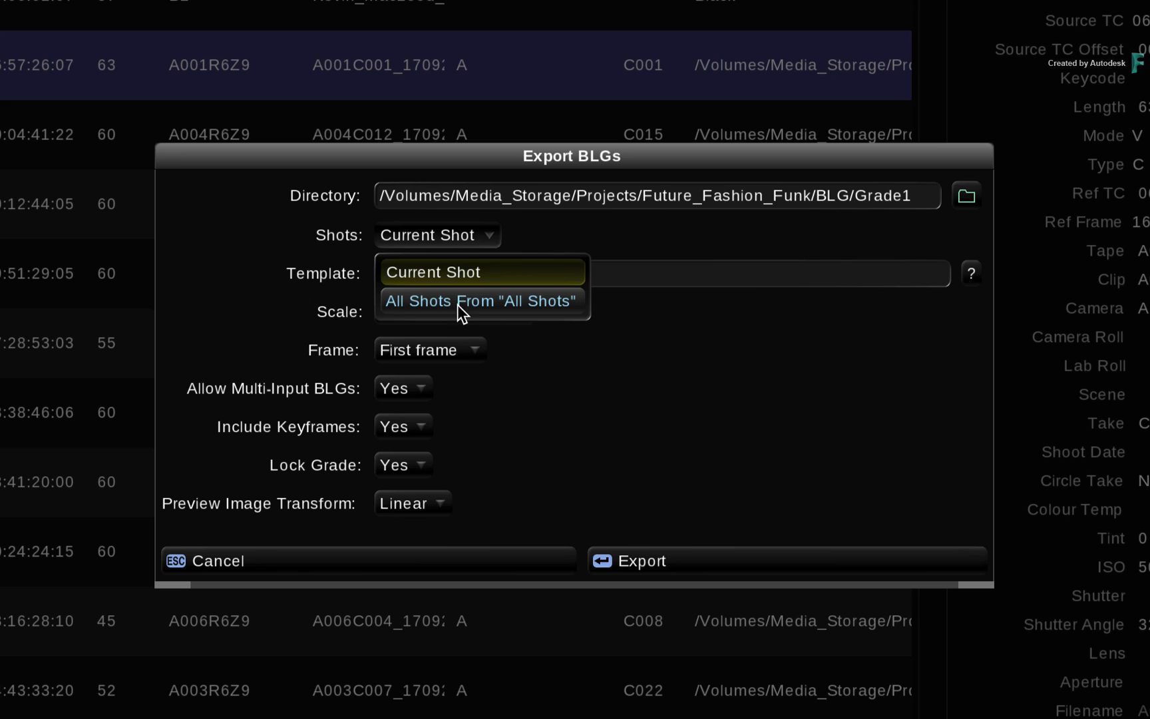
{"action": "mouse_move", "coordinate": [568, 285]}
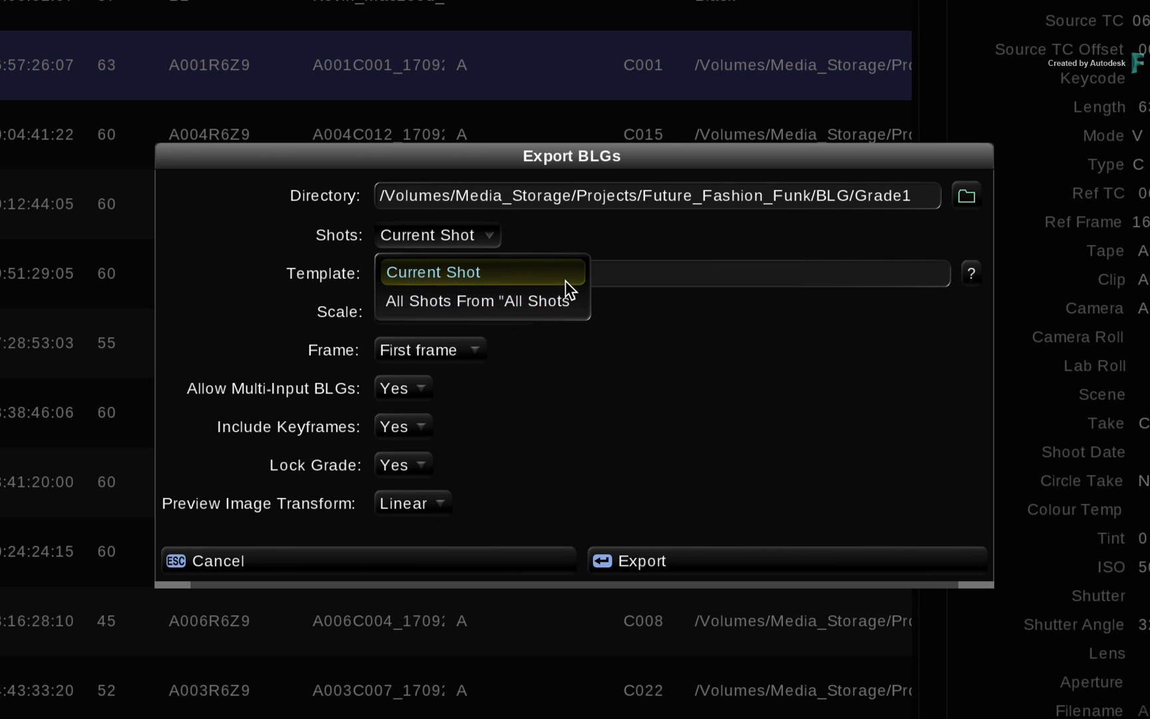
{"action": "mouse_move", "coordinate": [569, 294]}
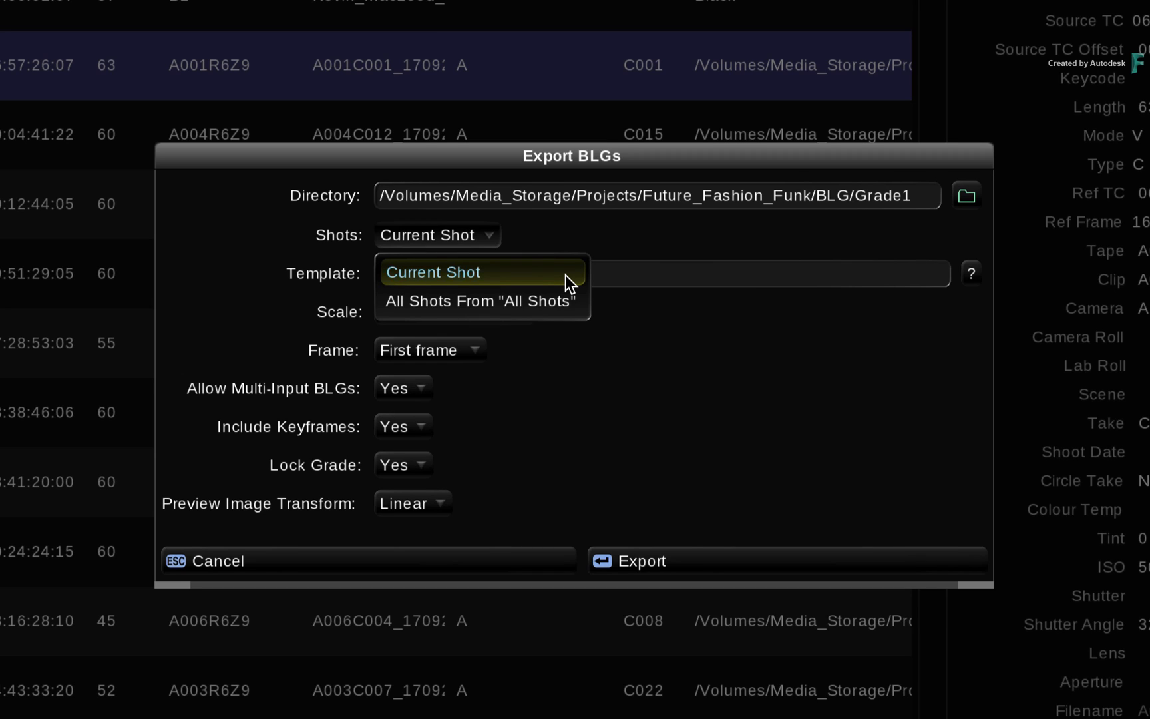
{"action": "left_click", "coordinate": [478, 301]}
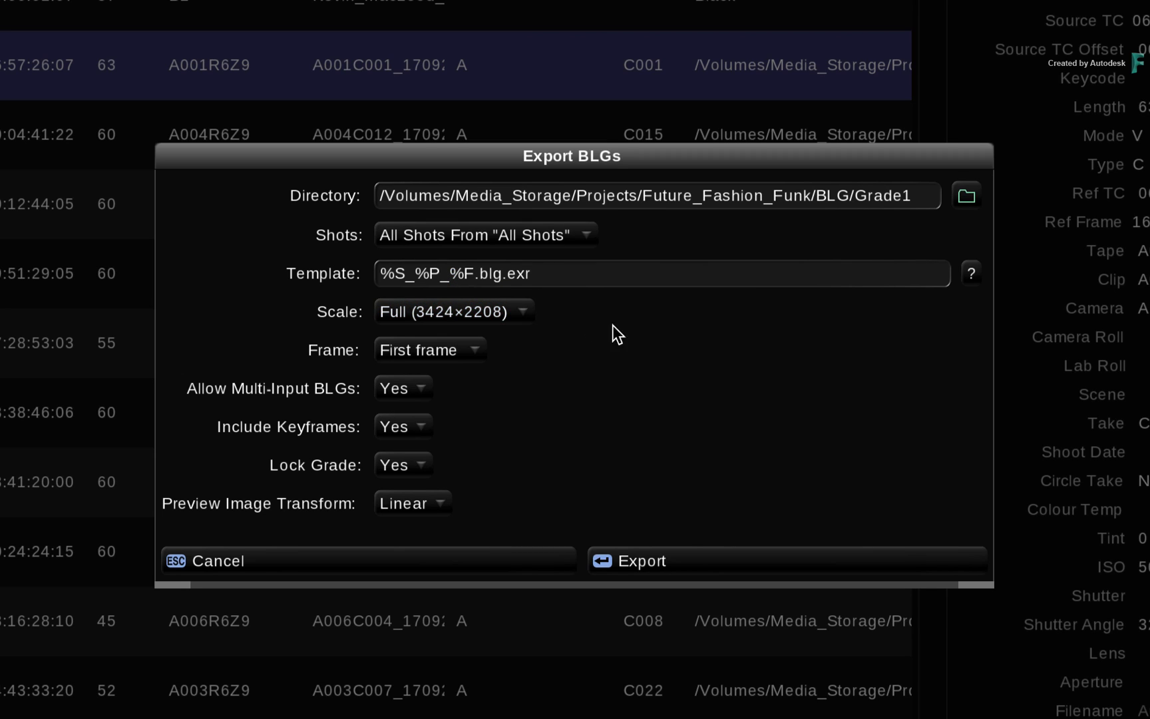
{"action": "mouse_move", "coordinate": [590, 328]}
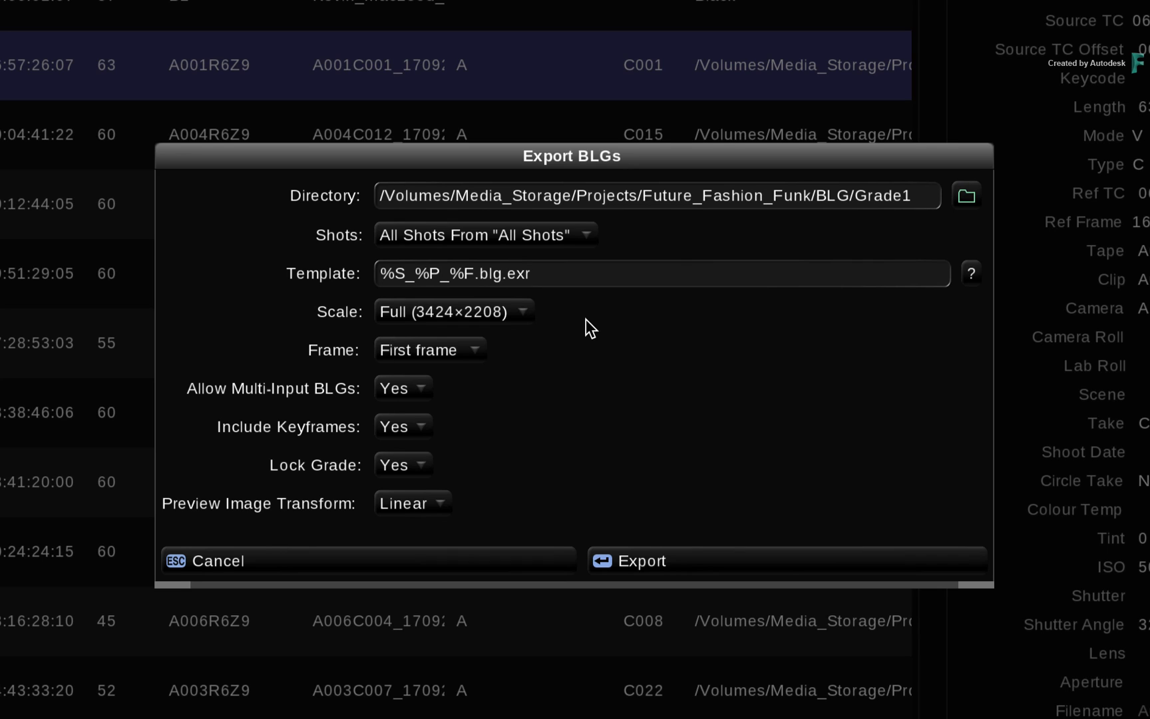
{"action": "mouse_move", "coordinate": [550, 324]}
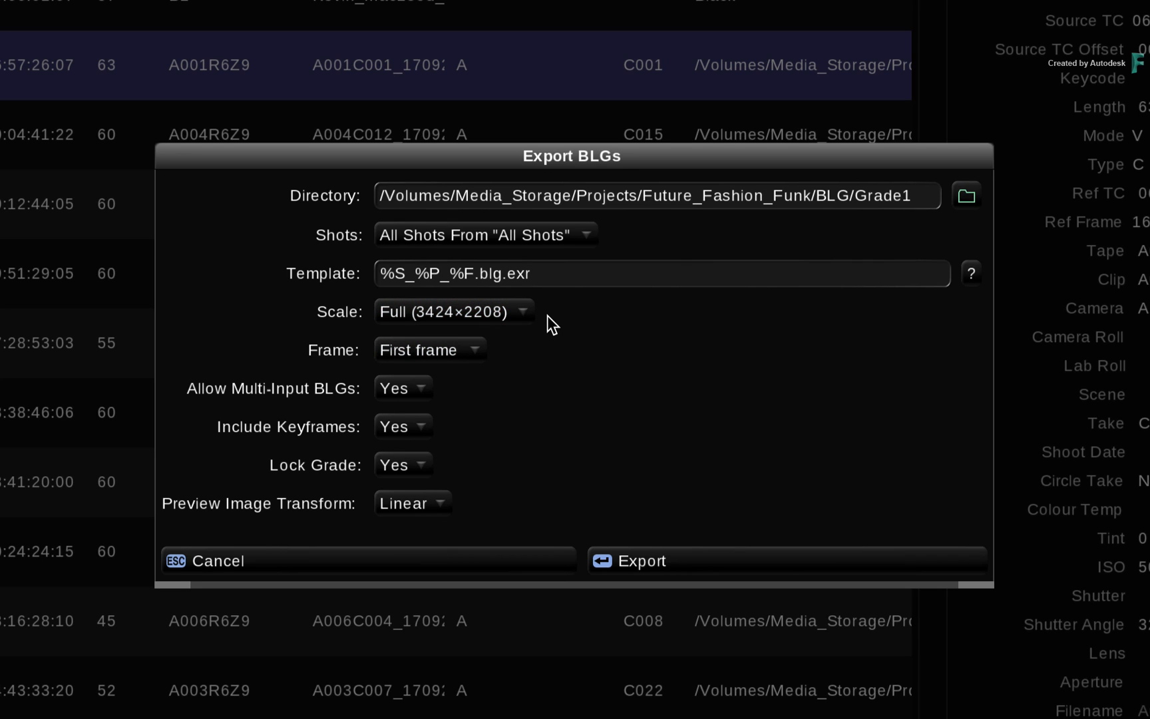
{"action": "mouse_move", "coordinate": [497, 361]}
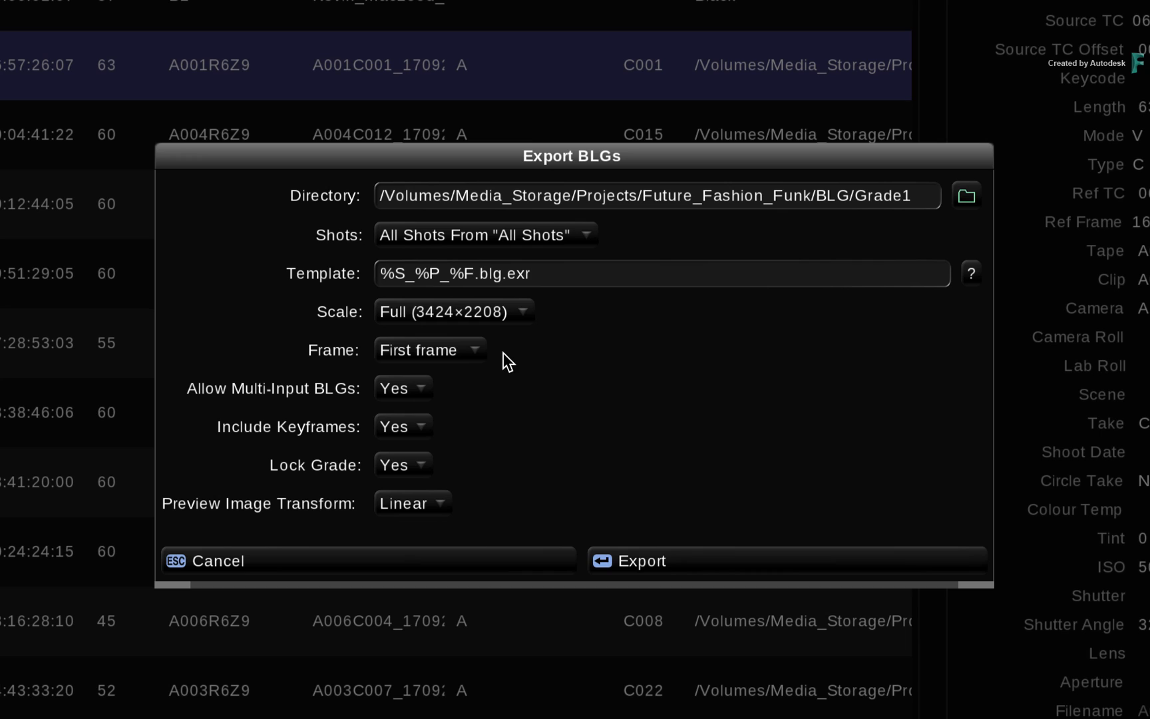
{"action": "mouse_move", "coordinate": [546, 527]}
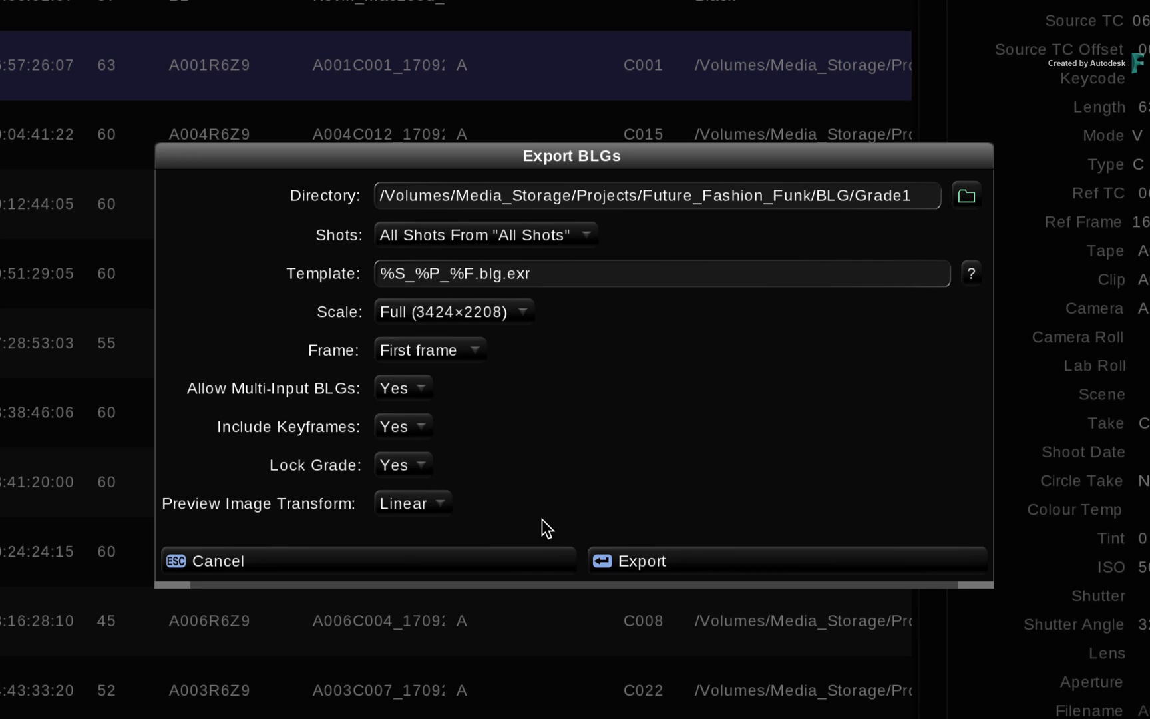
{"action": "mouse_move", "coordinate": [792, 517]}
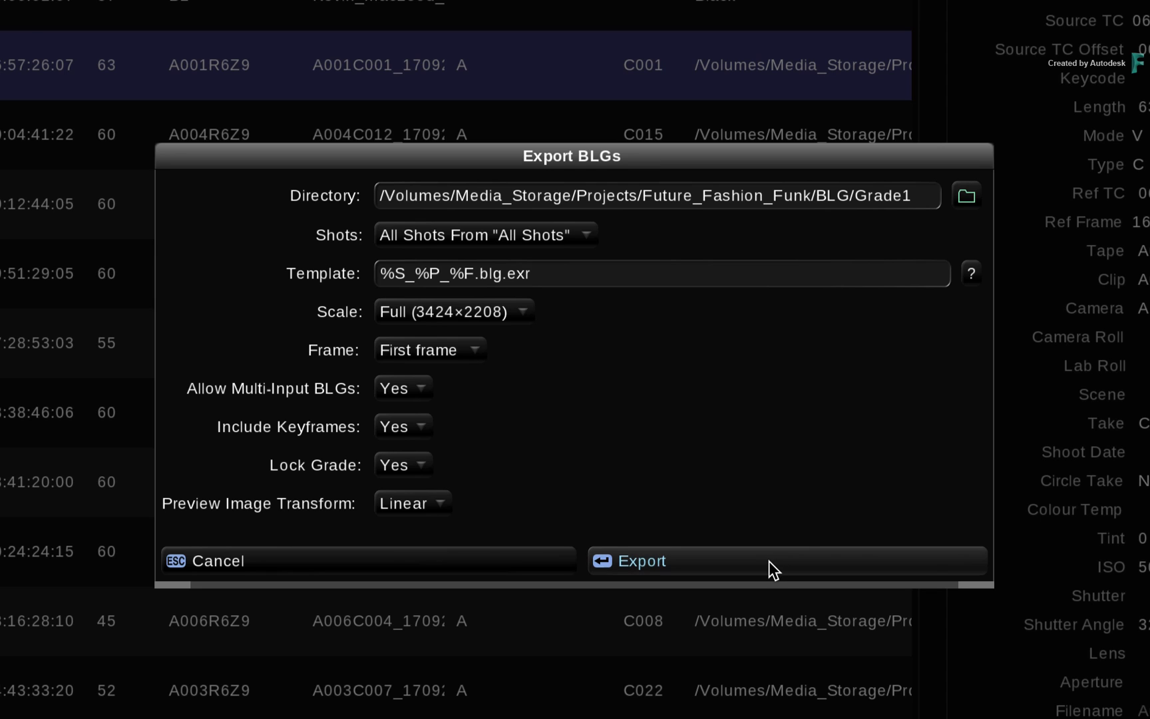
Run the BLG export and expand BLG > Grade1 in Finder to reveal the exported files.
{"action": "left_click", "coordinate": [787, 561]}
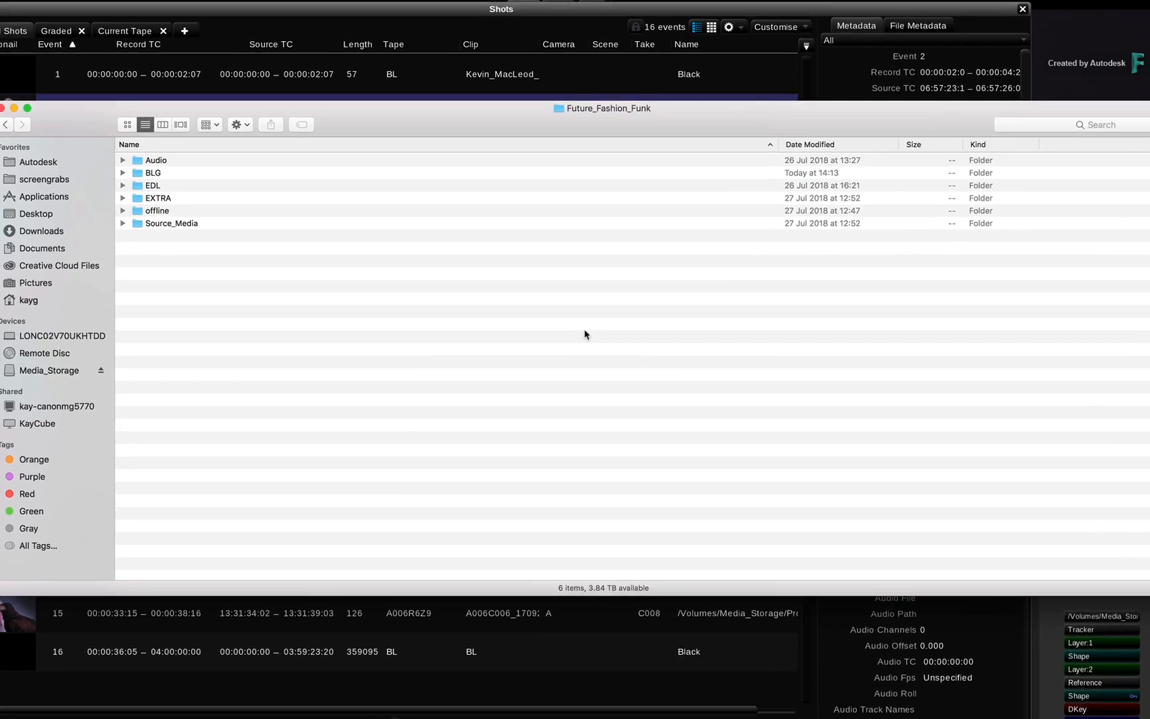
{"action": "left_click", "coordinate": [122, 173]}
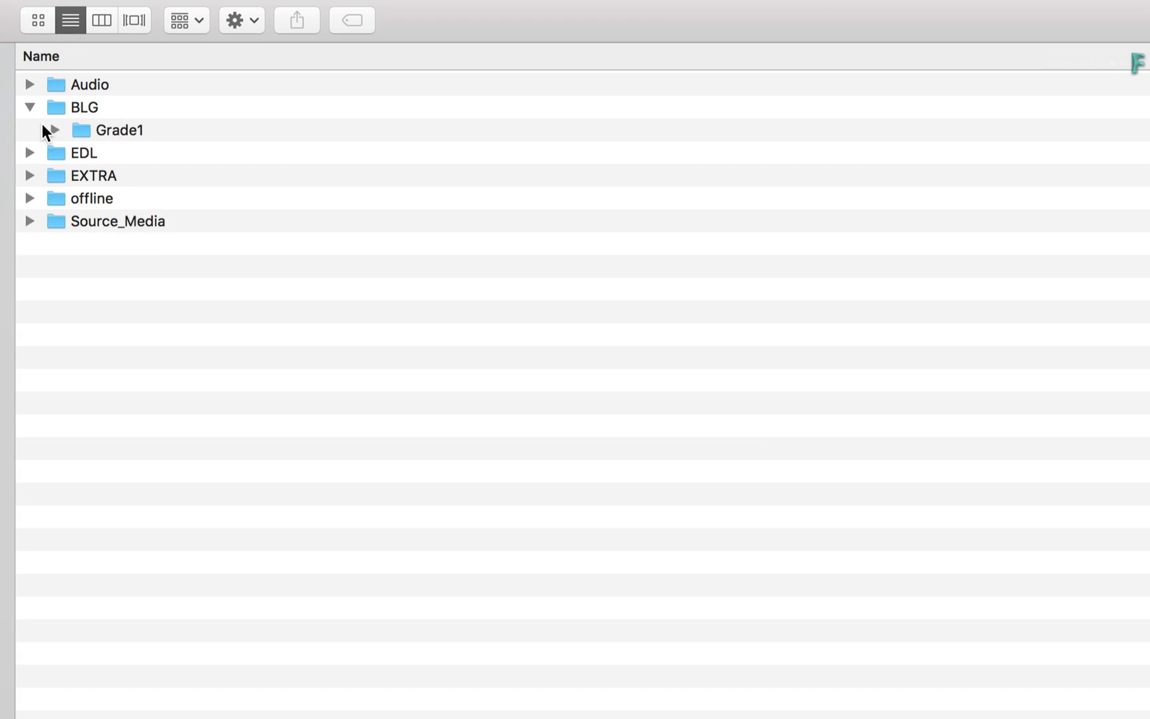
{"action": "left_click", "coordinate": [52, 129]}
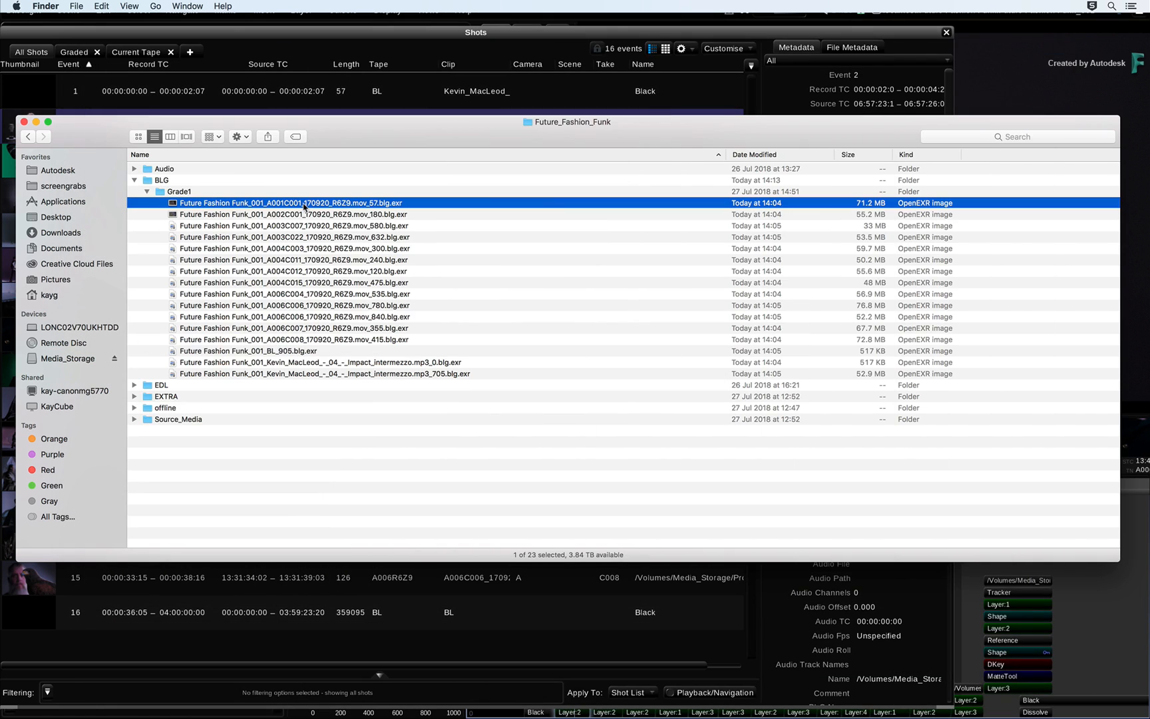
{"action": "mouse_move", "coordinate": [309, 220]}
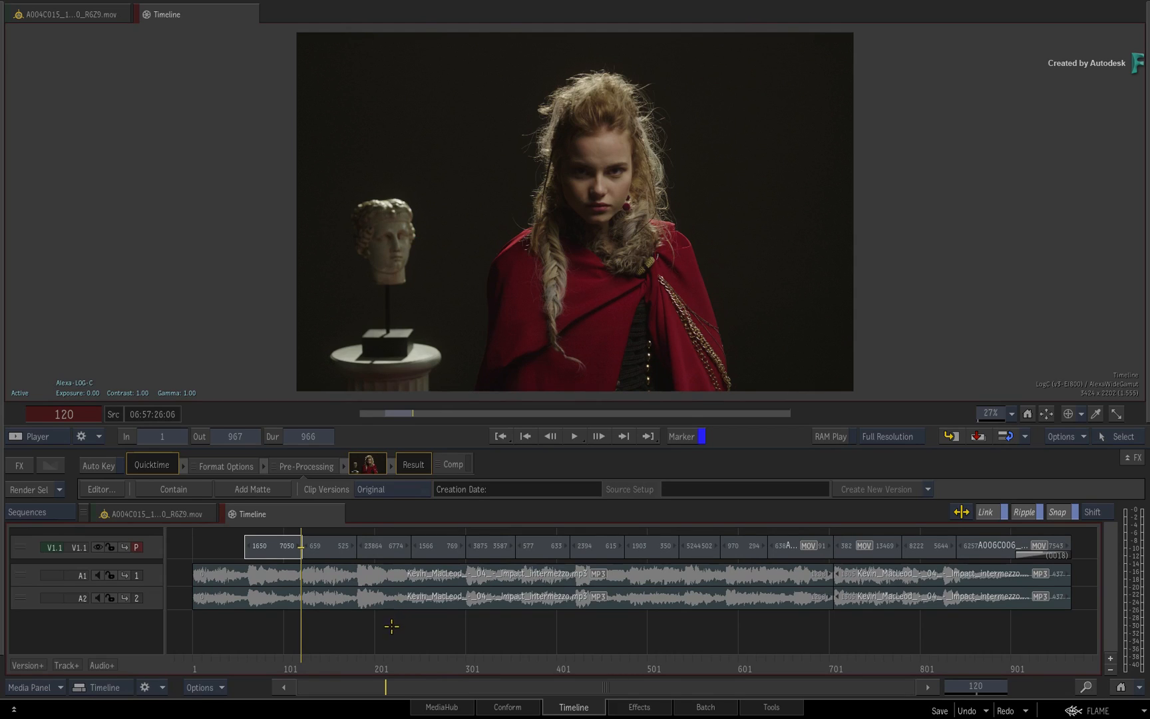
{"action": "mouse_move", "coordinate": [393, 635]}
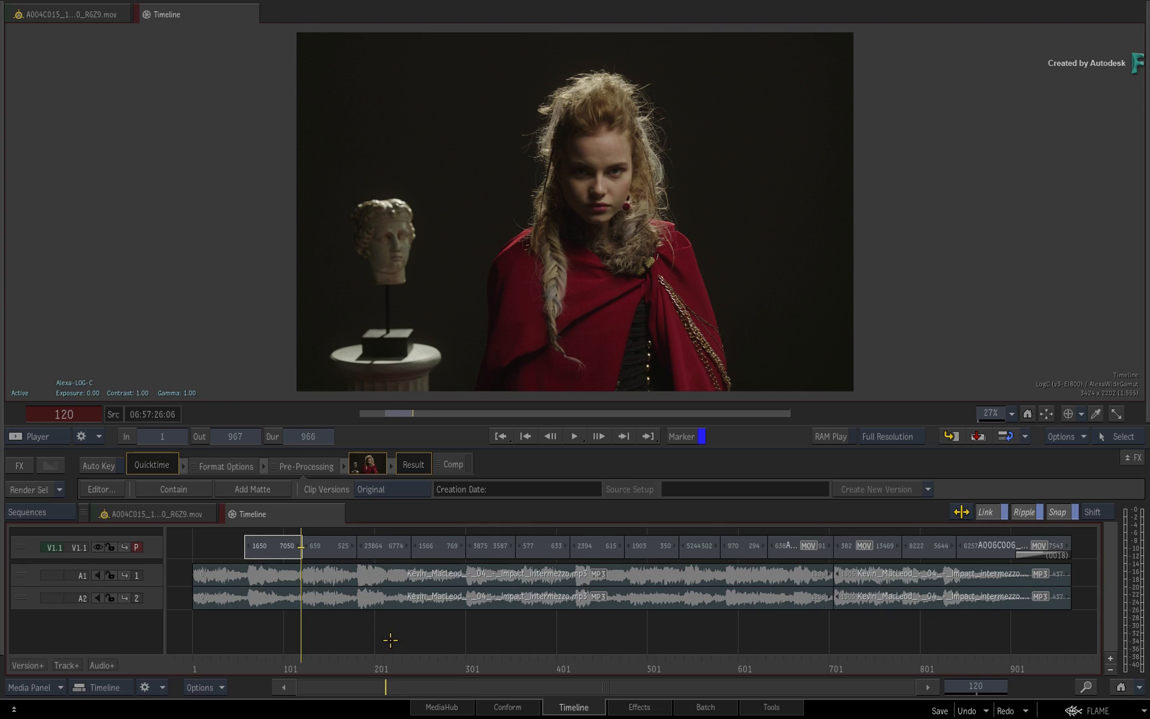
{"action": "mouse_move", "coordinate": [388, 682]}
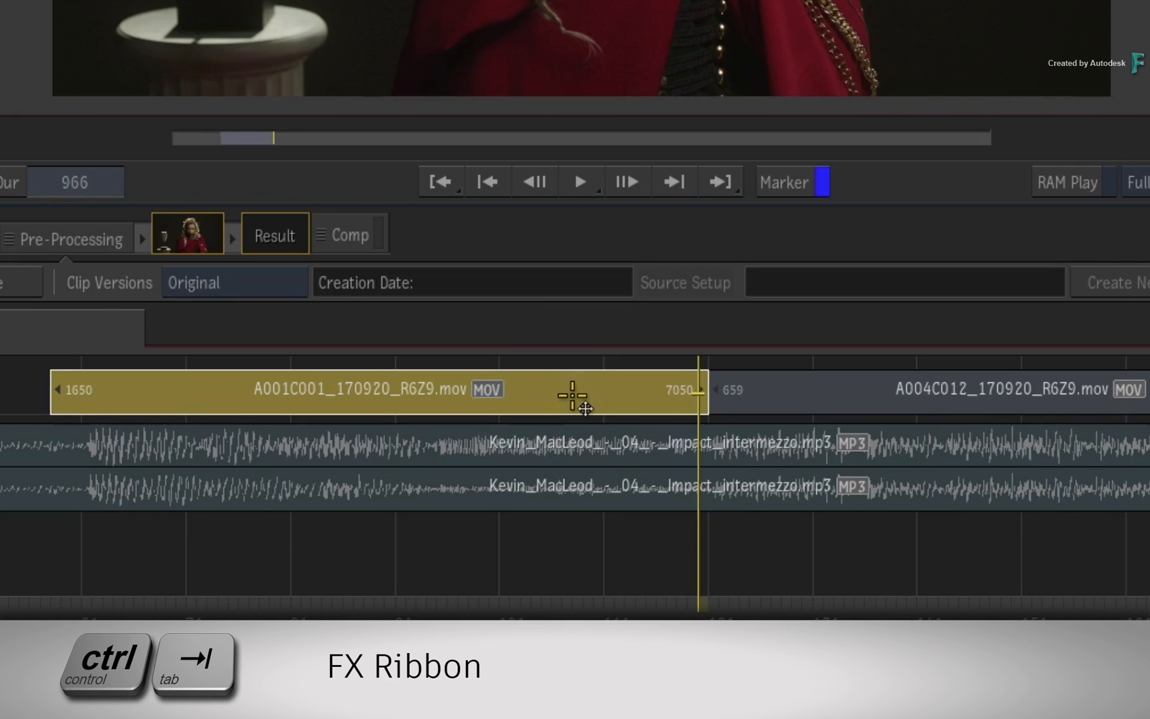
Add the BLG Pybox effect from the FX Ribbon and choose Select BLG Folder.
{"action": "key", "text": "ctrl+tab"}
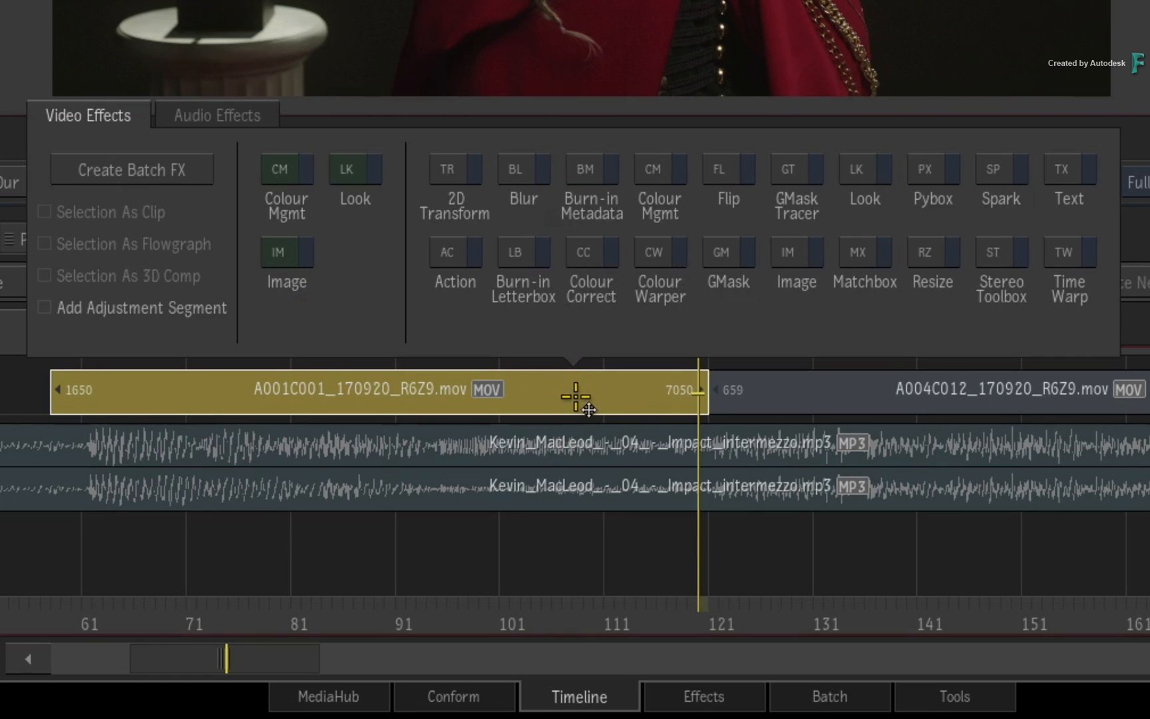
{"action": "mouse_move", "coordinate": [950, 278]}
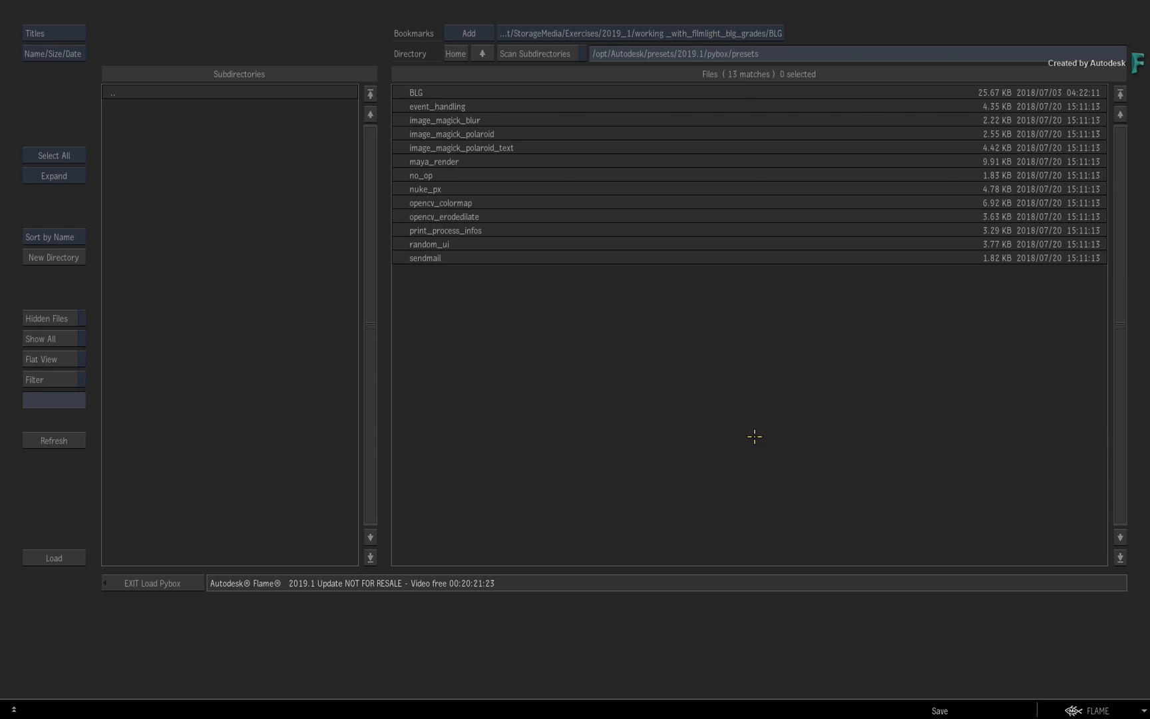
{"action": "mouse_move", "coordinate": [754, 440]}
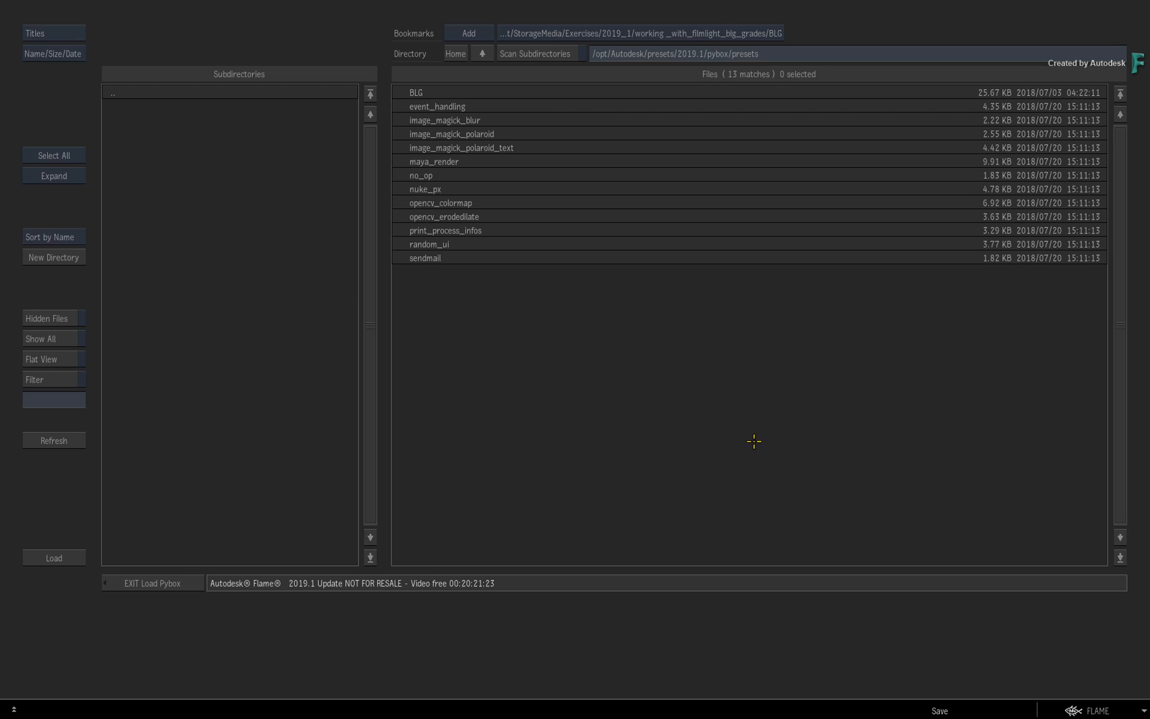
{"action": "mouse_move", "coordinate": [751, 443]}
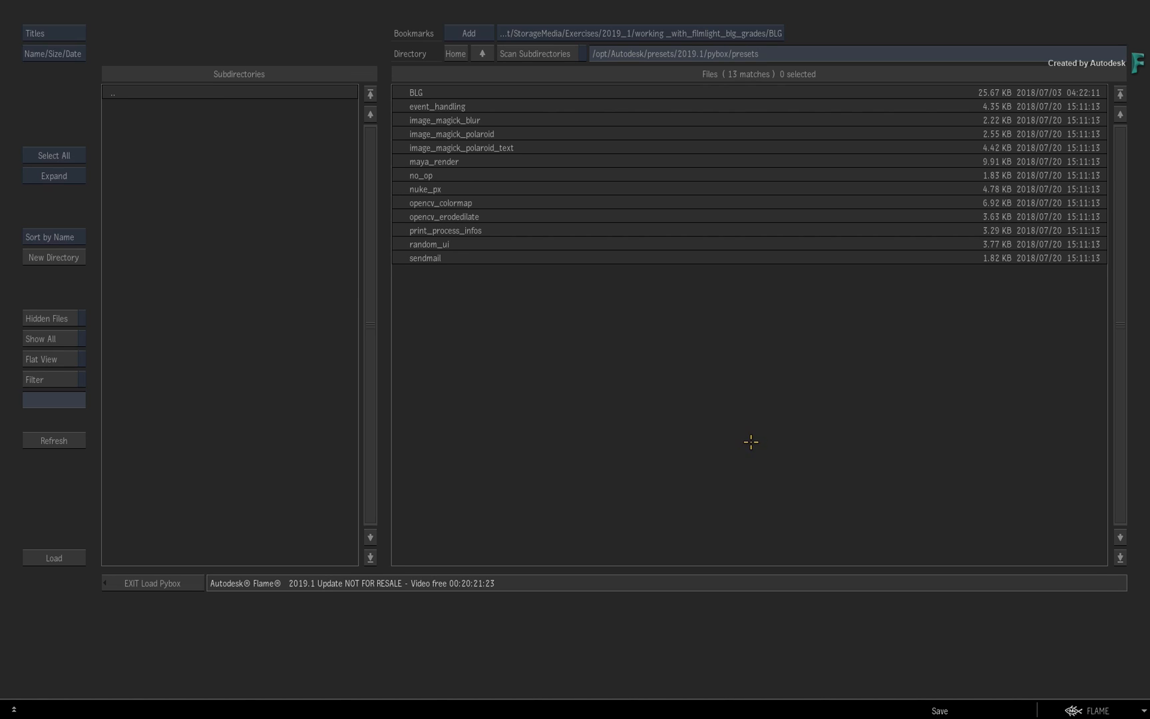
{"action": "mouse_move", "coordinate": [750, 444]}
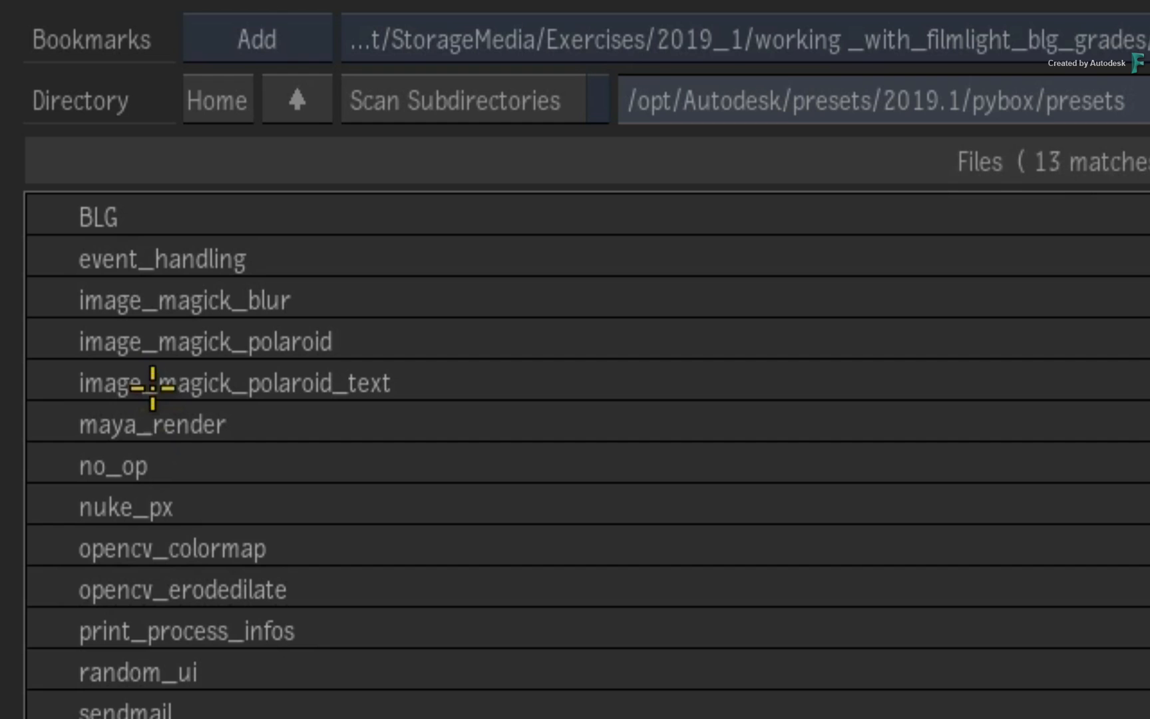
{"action": "mouse_move", "coordinate": [167, 218]}
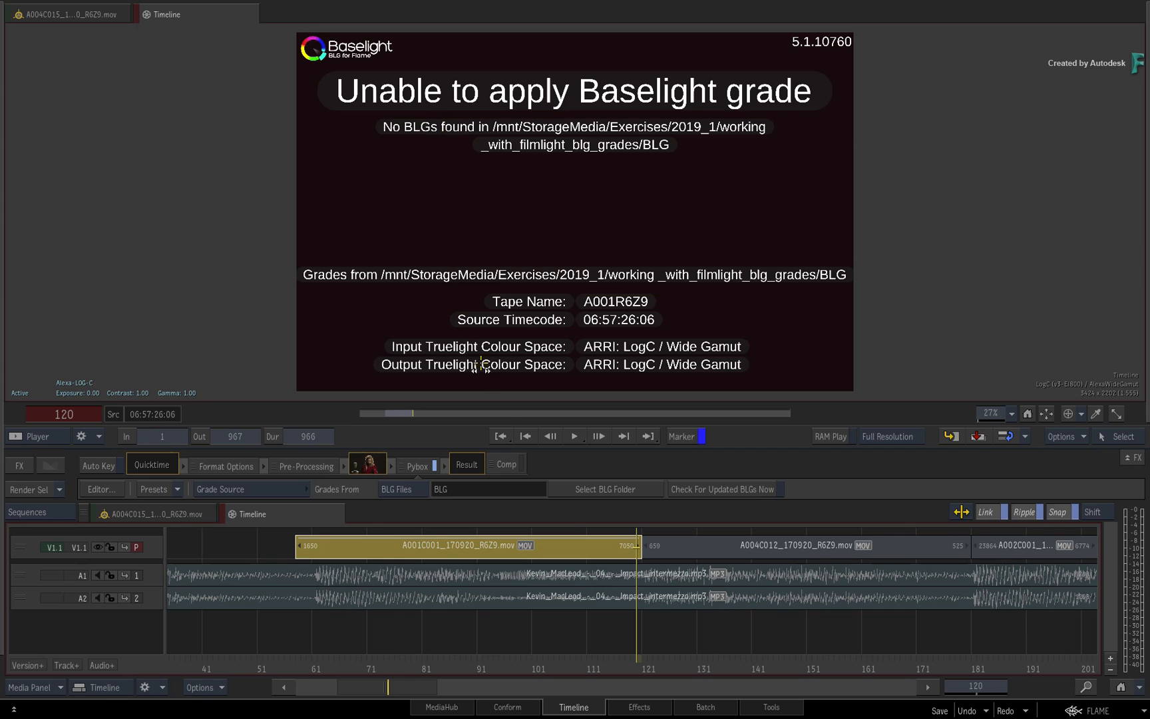
{"action": "mouse_move", "coordinate": [510, 489]}
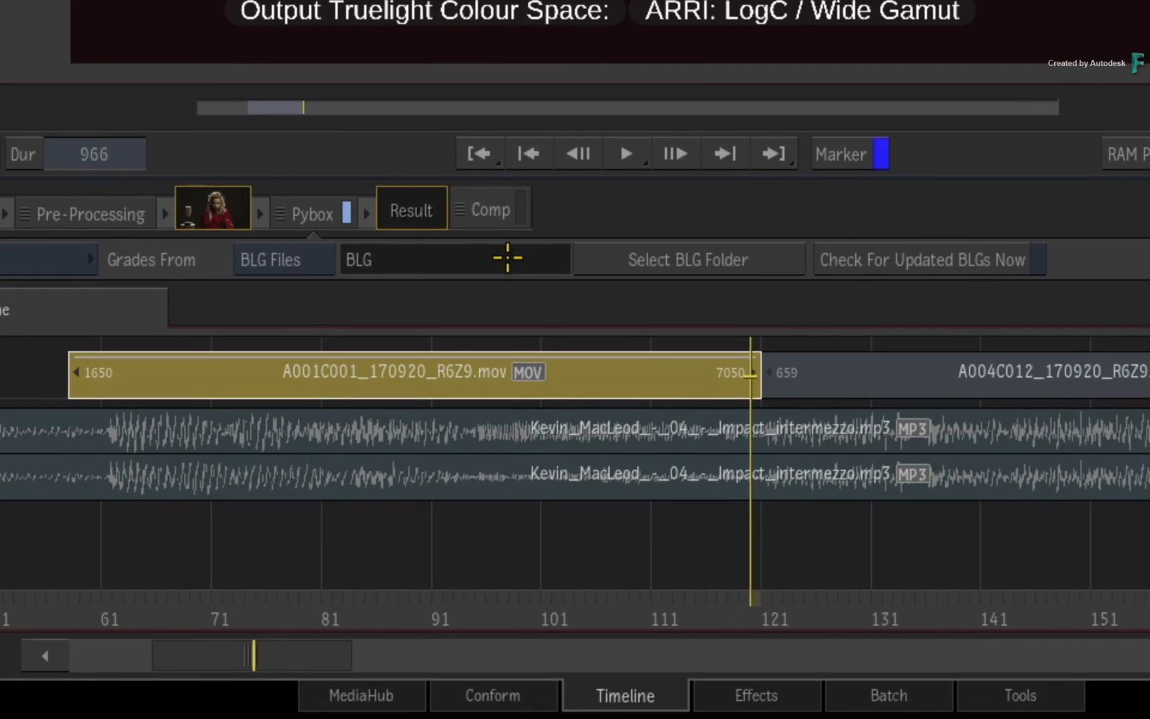
{"action": "left_click", "coordinate": [688, 259]}
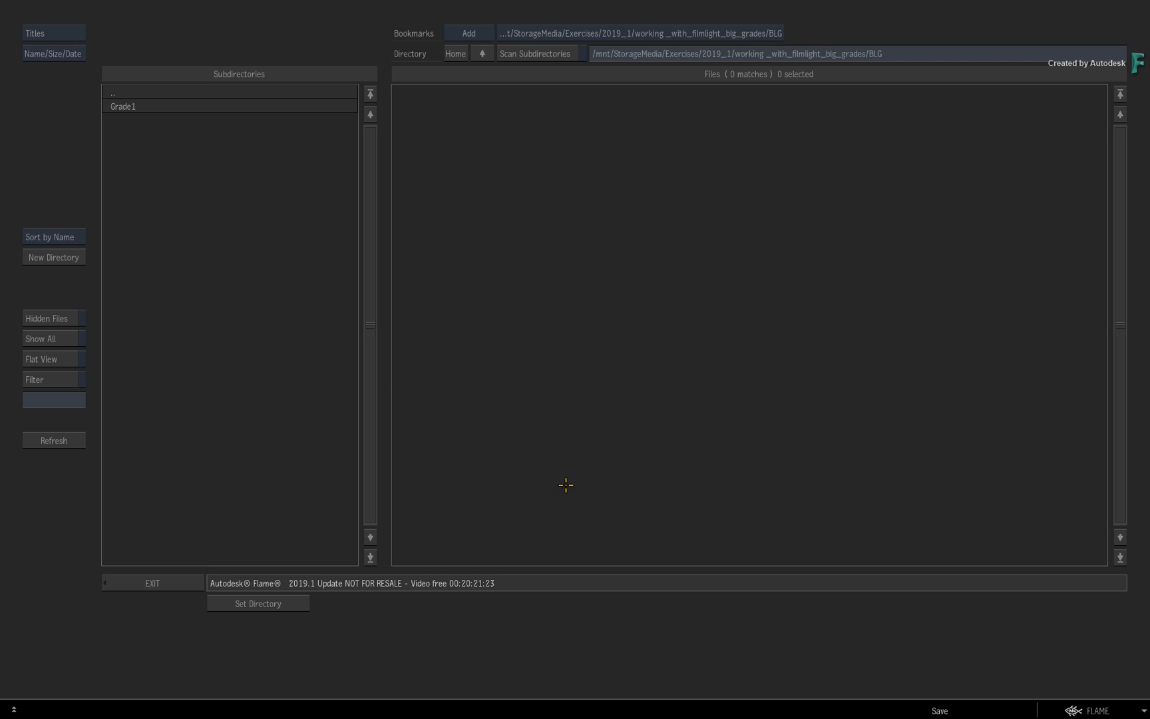
Enter the Grade1 folder holding the sixteen exported BLG files.
{"action": "double_click", "coordinate": [123, 106]}
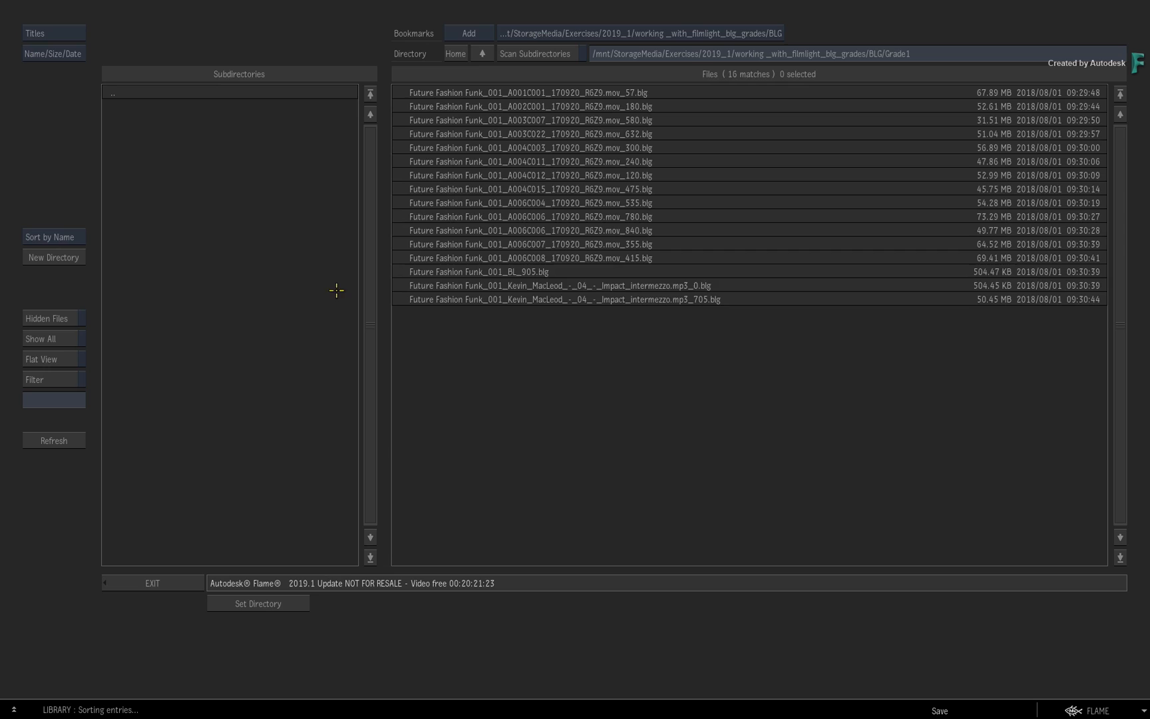
{"action": "mouse_move", "coordinate": [568, 389]}
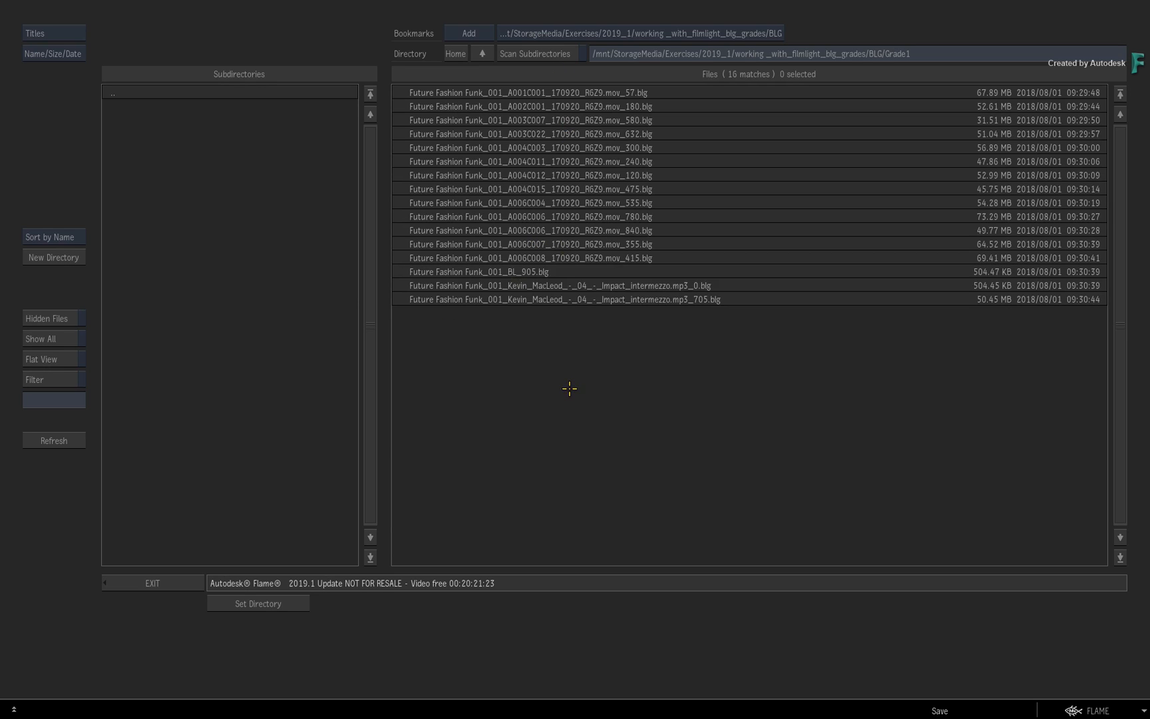
{"action": "mouse_move", "coordinate": [567, 401]}
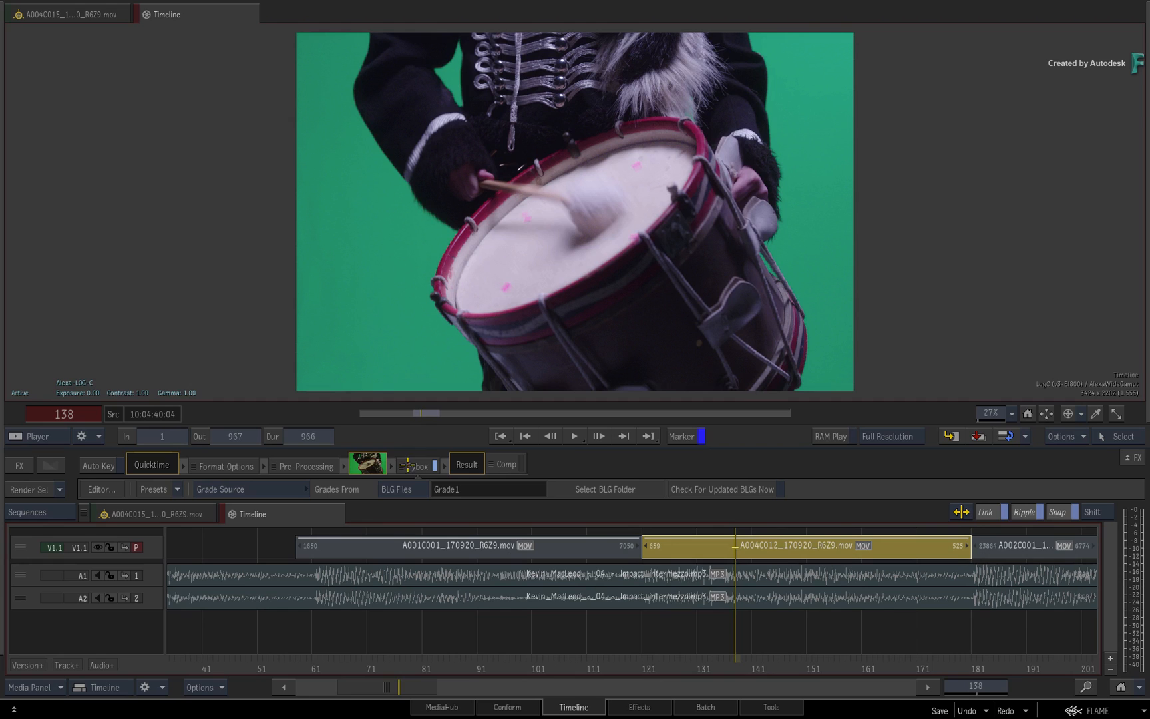
Show the drum shot's Pybox editor and toggle Burn-in Information on then off.
{"action": "left_click", "coordinate": [638, 706]}
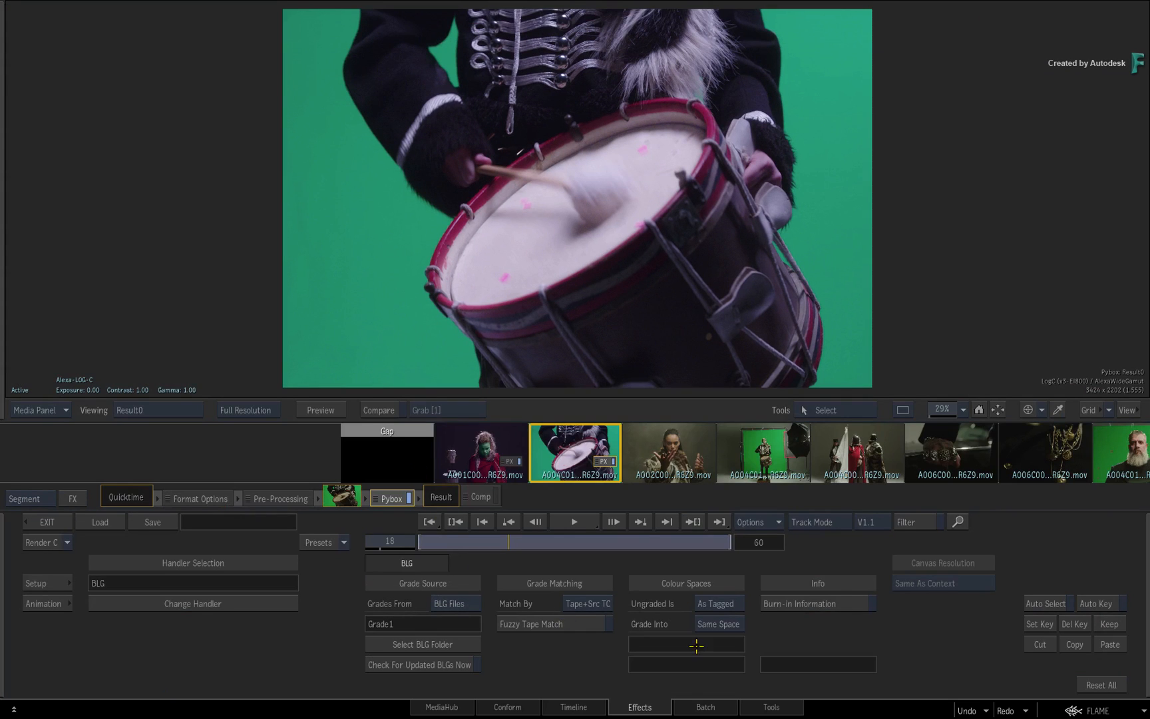
{"action": "mouse_move", "coordinate": [835, 636]}
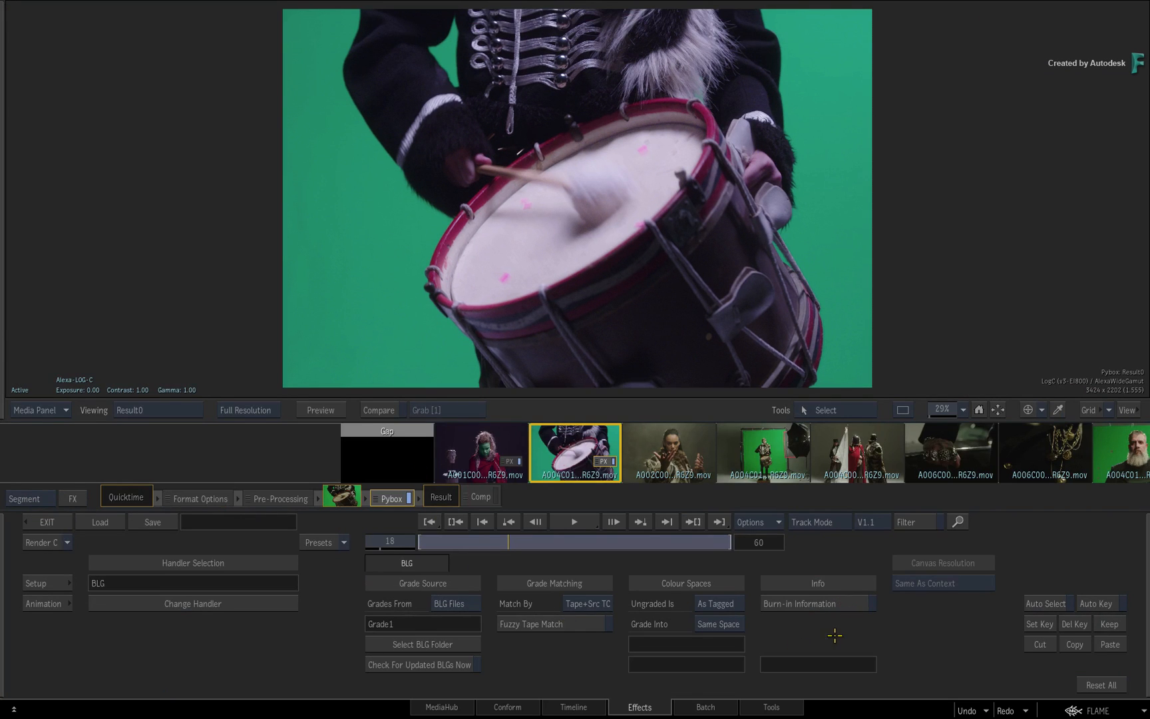
{"action": "left_click", "coordinate": [817, 603]}
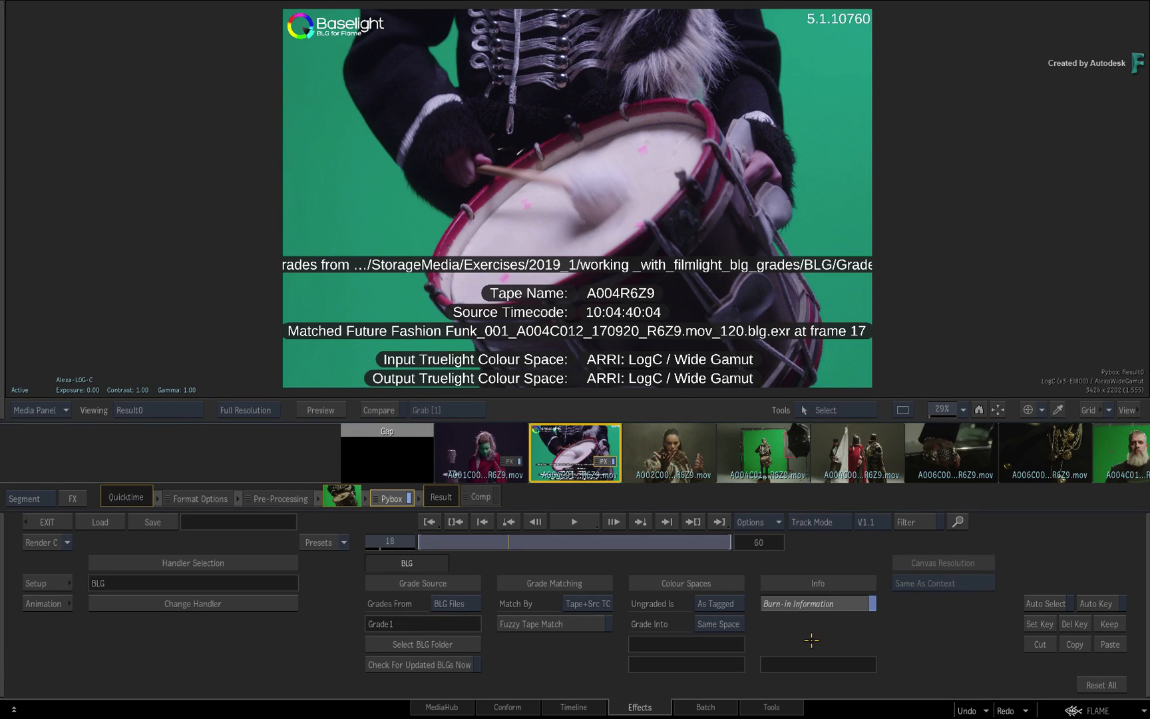
{"action": "left_click", "coordinate": [868, 603]}
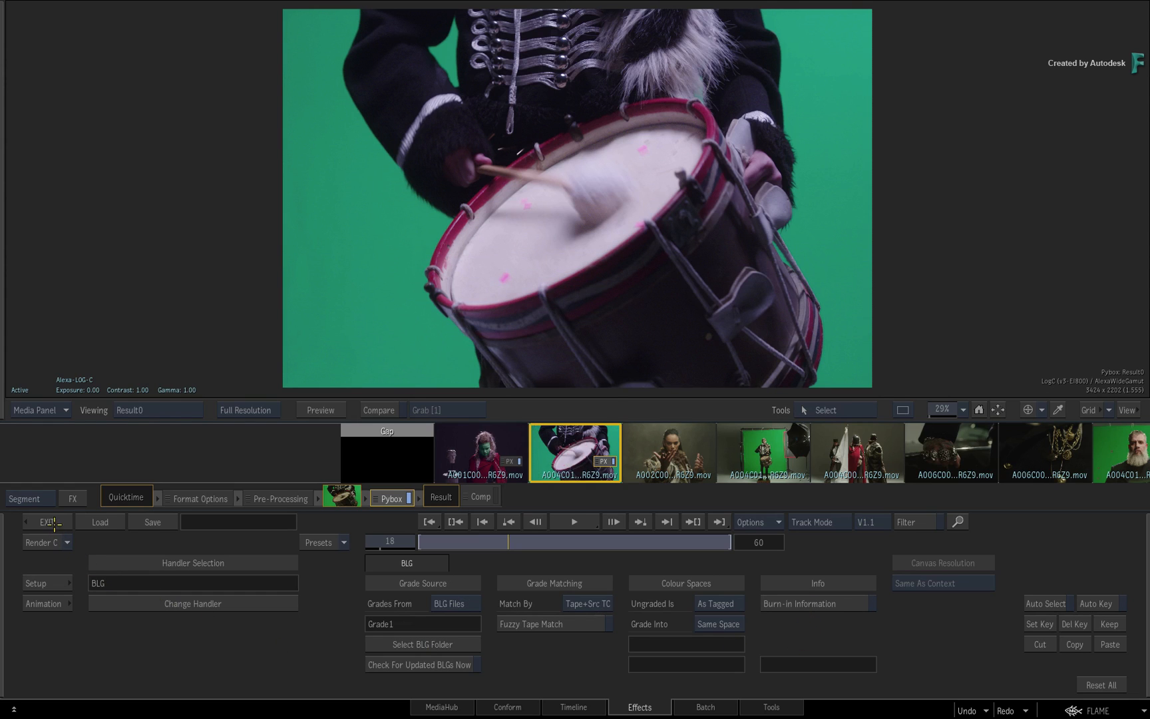
Return to the timeline, review the graded first shot and select the A001C001 segment.
{"action": "left_click", "coordinate": [574, 706]}
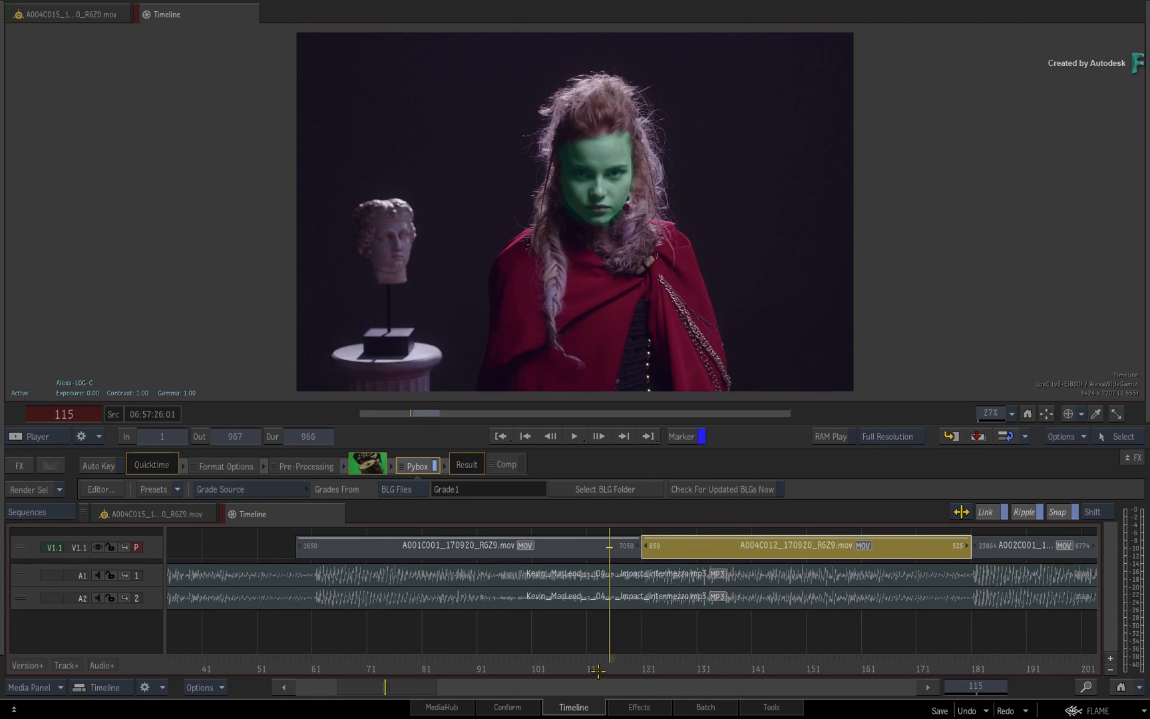
{"action": "left_click_drag", "start_coordinate": [602, 664], "coordinate": [576, 663]}
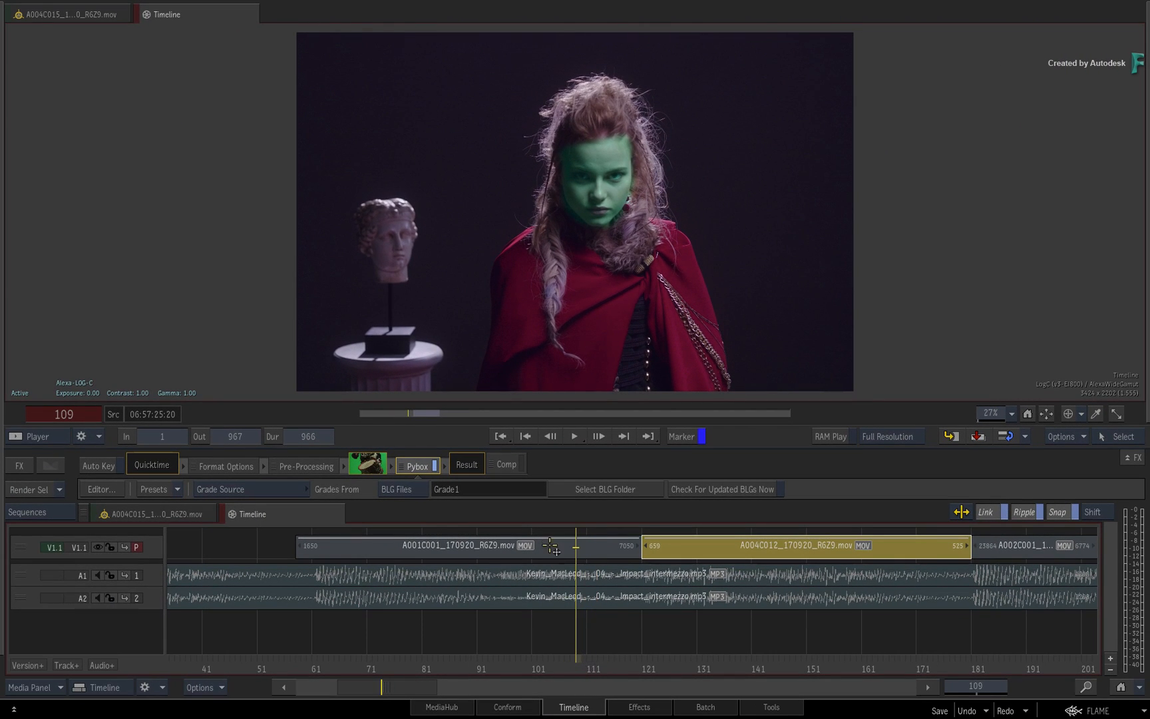
{"action": "left_click", "coordinate": [433, 546]}
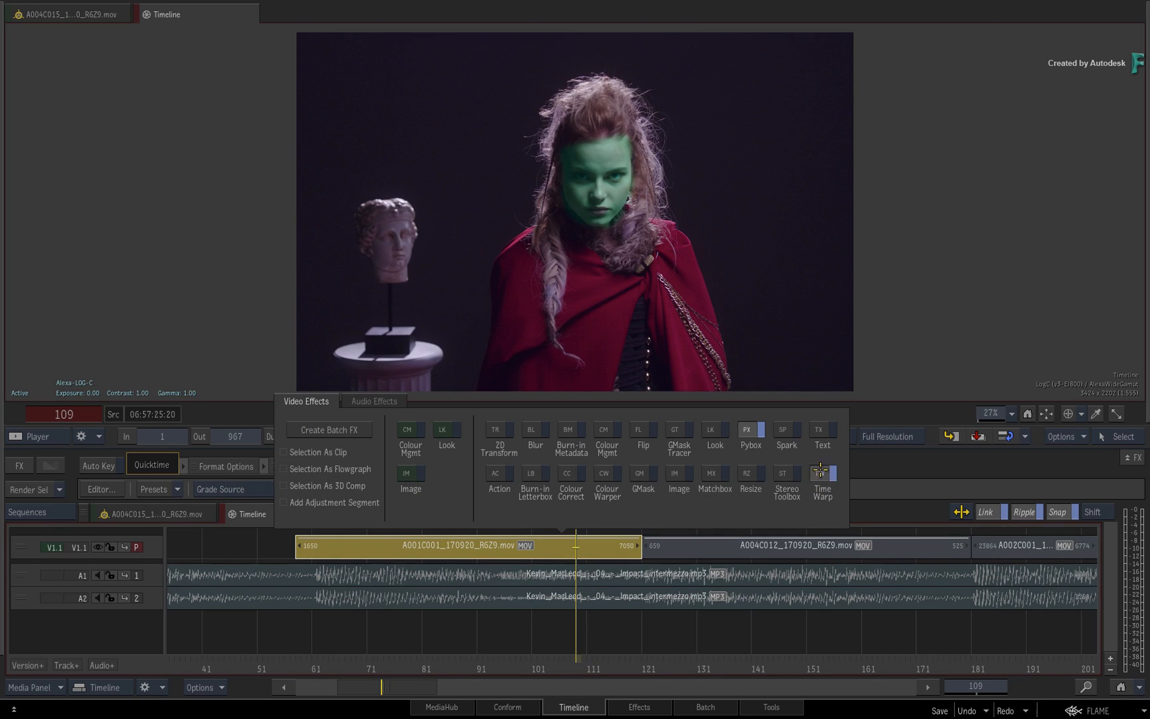
Add a Timewarp to the shot and set its Duration to 30 frames (210% speed).
{"action": "left_click", "coordinate": [822, 484]}
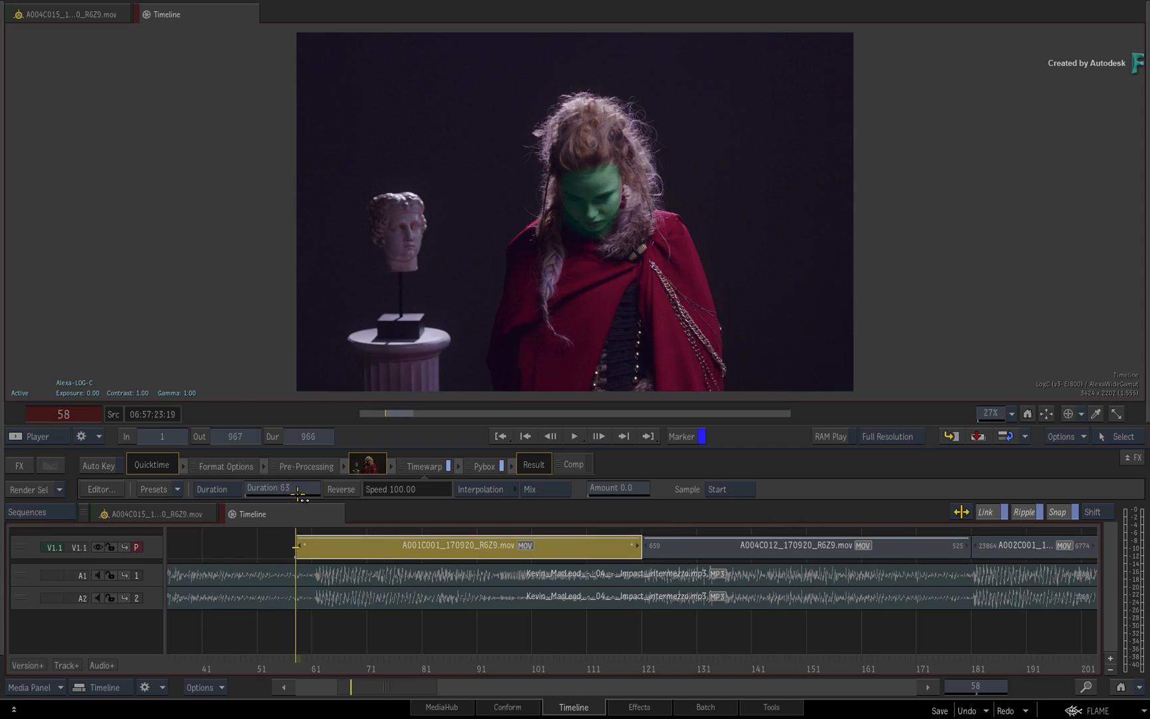
{"action": "left_click", "coordinate": [279, 488]}
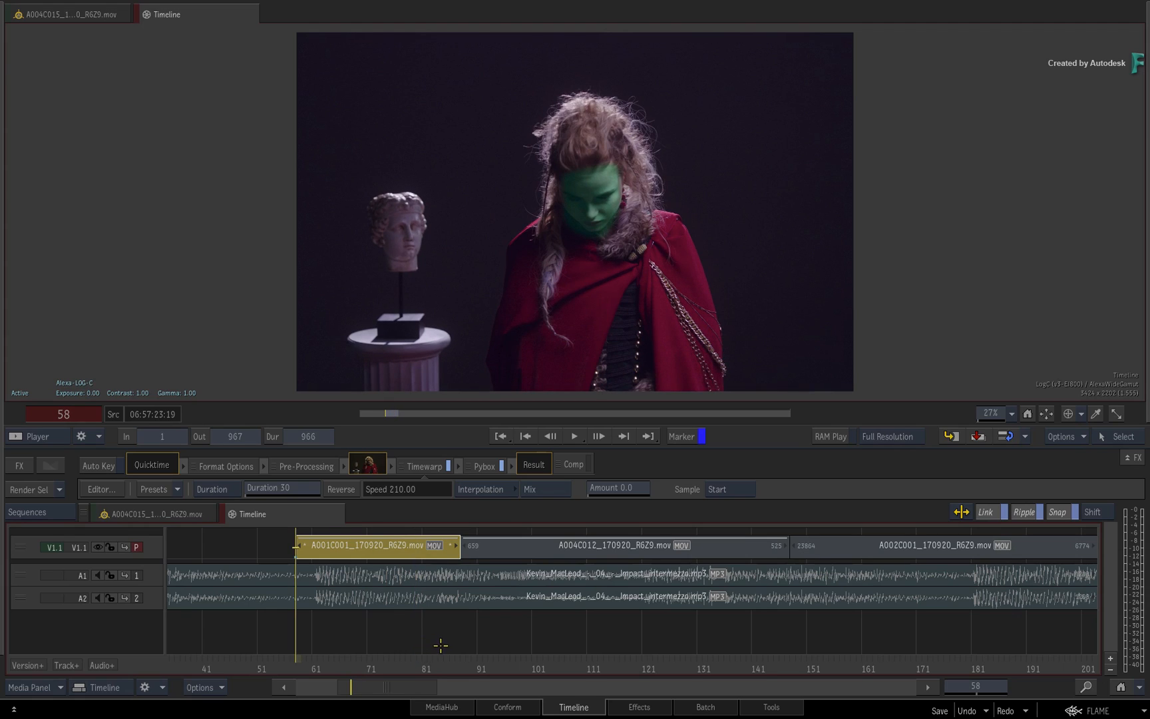
{"action": "mouse_move", "coordinate": [440, 647]}
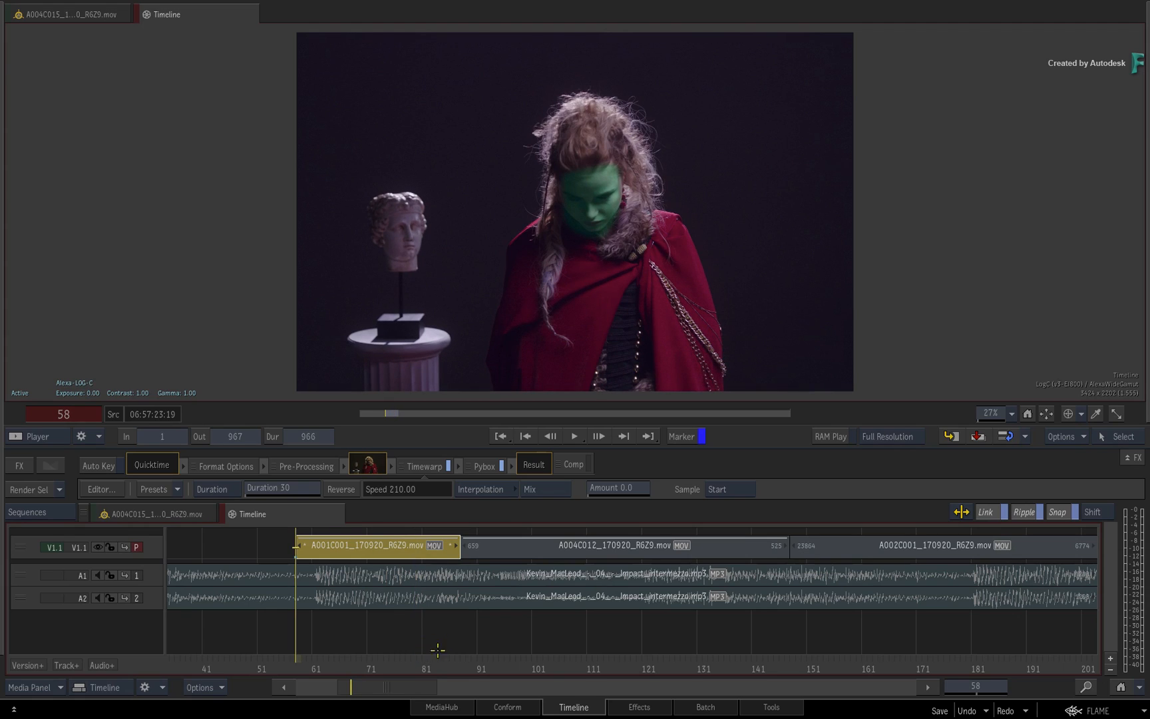
Set the first clip's Pybox Grades From to BLG Files using the Grade1 folder.
{"action": "left_click", "coordinate": [482, 466]}
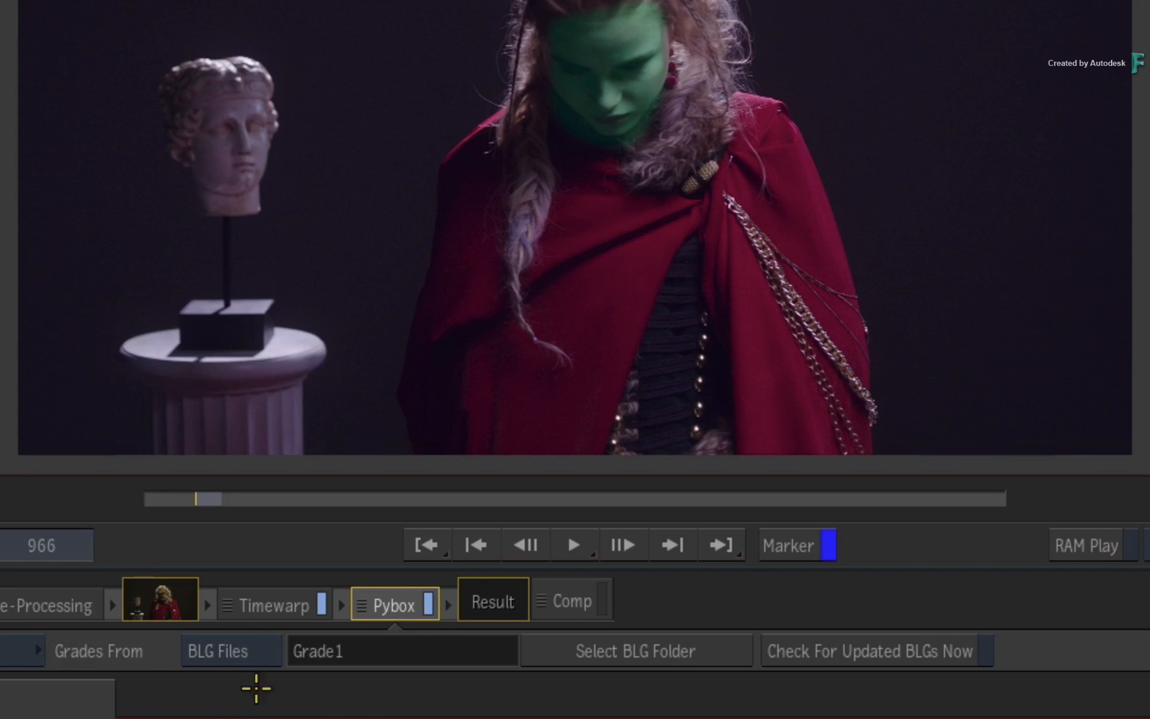
{"action": "left_click", "coordinate": [231, 650]}
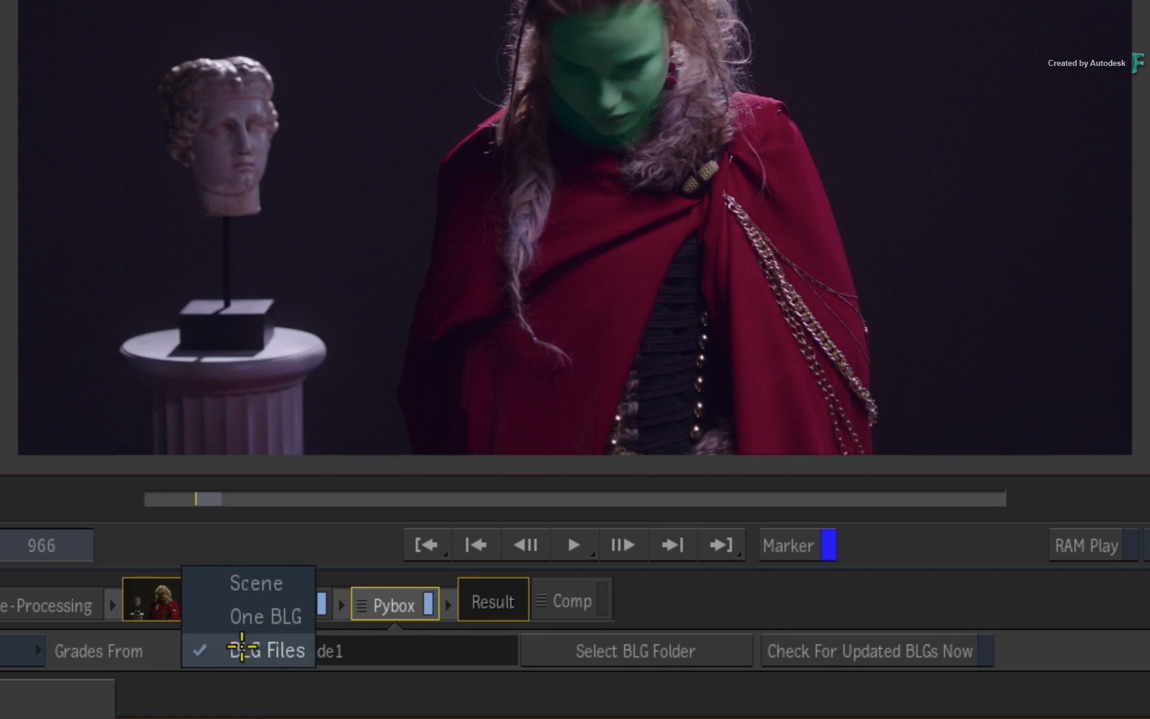
{"action": "left_click", "coordinate": [266, 617]}
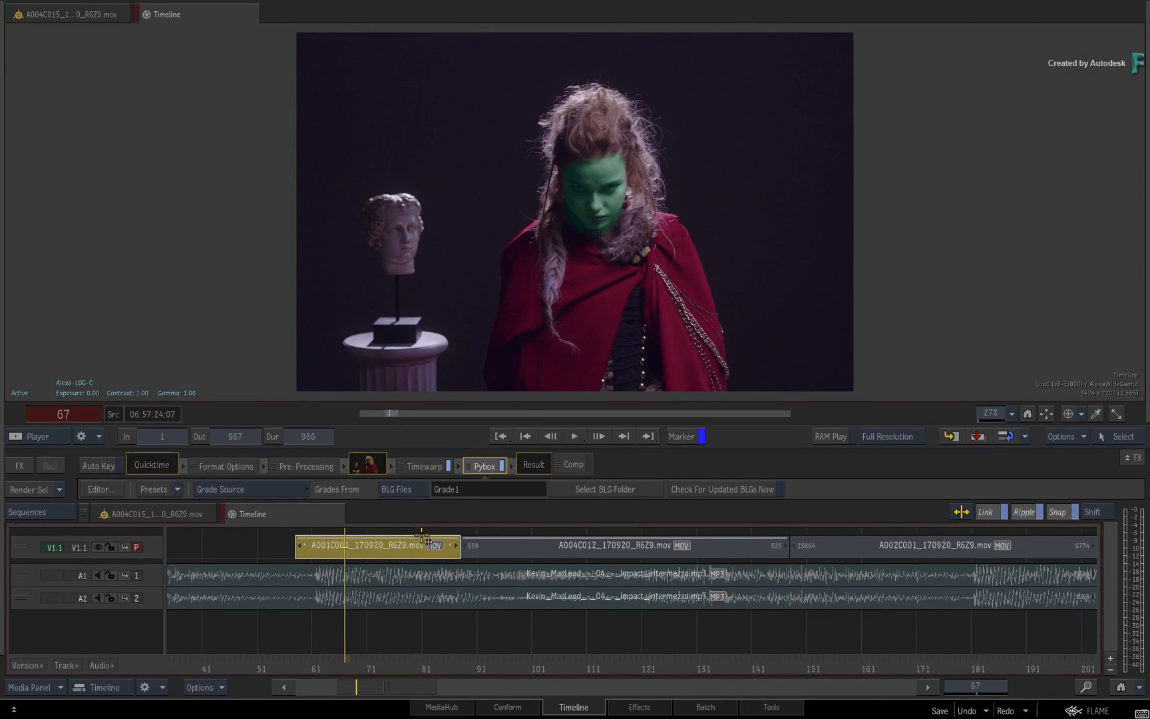
Select the clip's Timewarp effect and remove it, restoring 100% speed.
{"action": "left_click", "coordinate": [423, 467]}
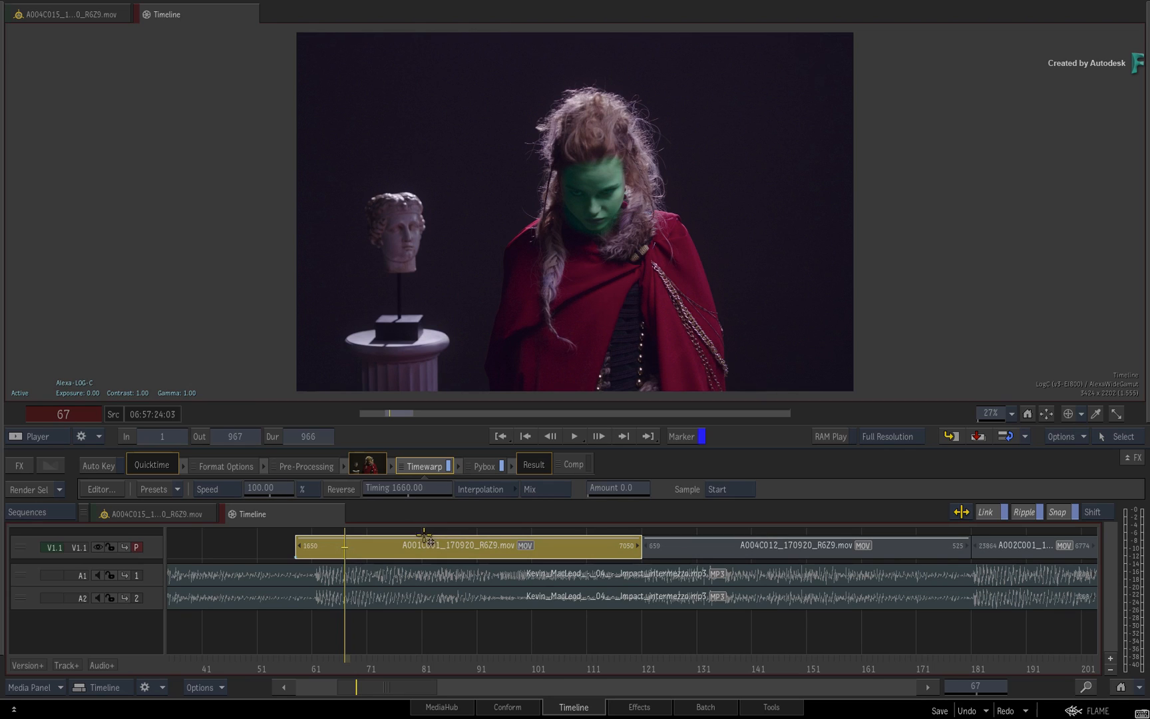
{"action": "left_click", "coordinate": [416, 465]}
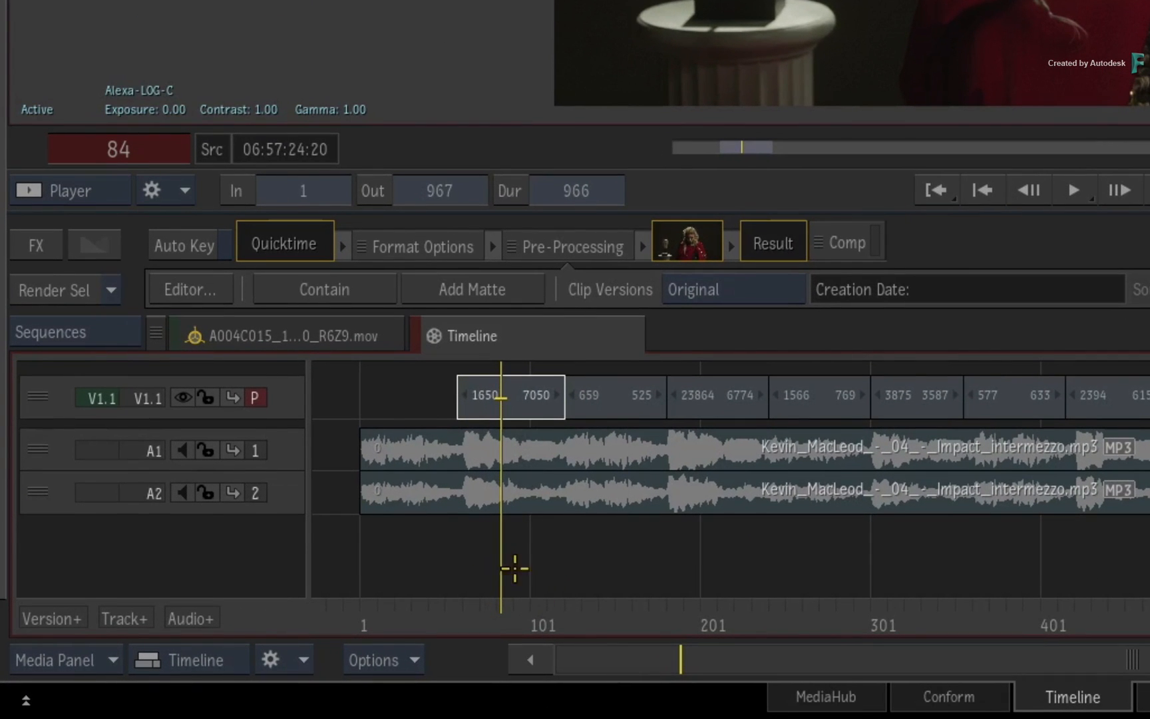
Add a gap track with a Pybox loaded with the BLG handler reading Grade1 BLG files.
{"action": "left_click", "coordinate": [124, 618]}
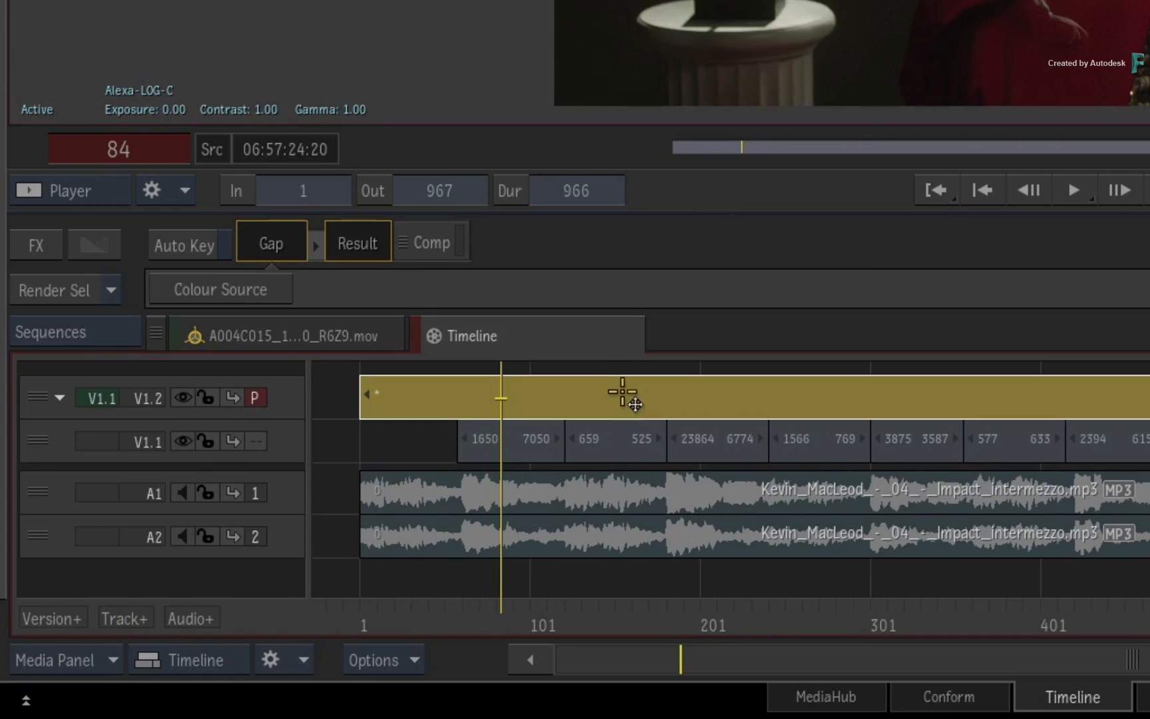
{"action": "mouse_move", "coordinate": [630, 407]}
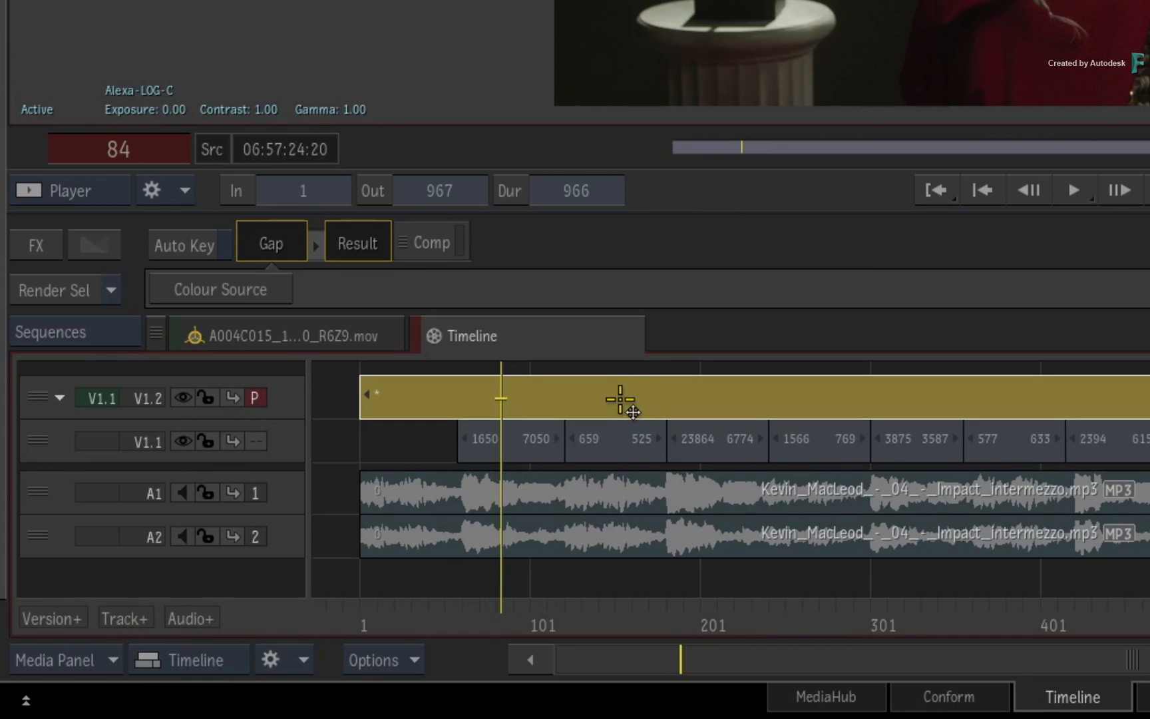
{"action": "mouse_move", "coordinate": [626, 409]}
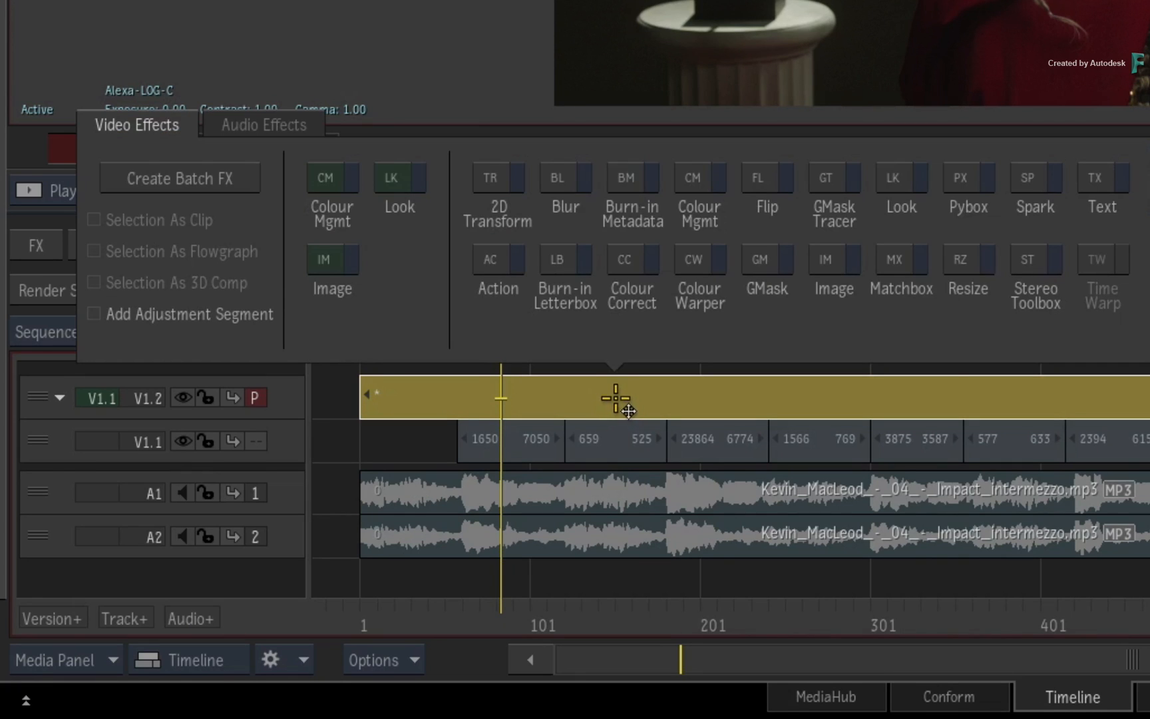
{"action": "mouse_move", "coordinate": [959, 176]}
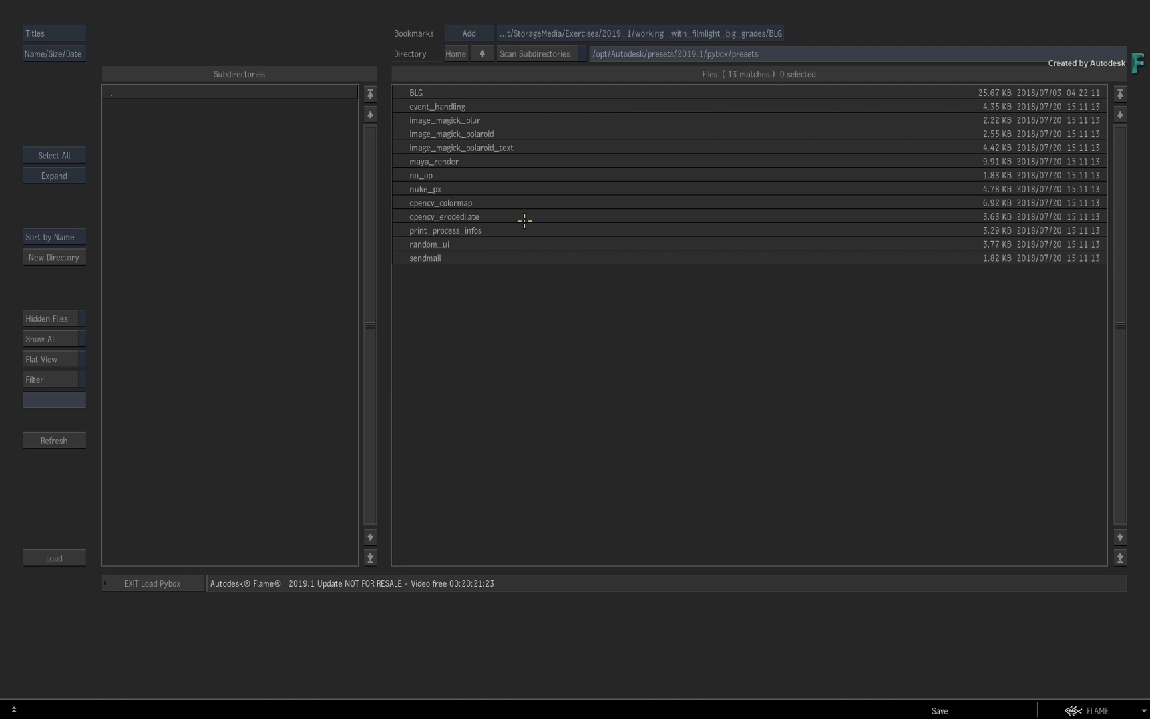
{"action": "left_click", "coordinate": [416, 93]}
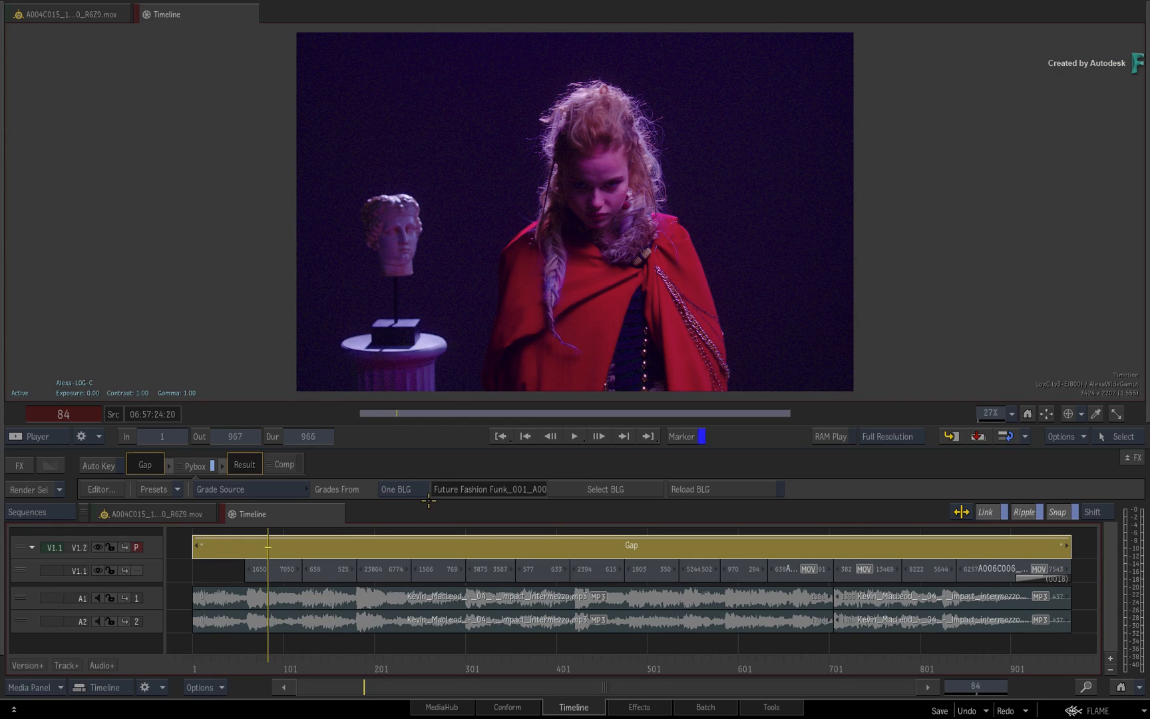
{"action": "left_click", "coordinate": [397, 489]}
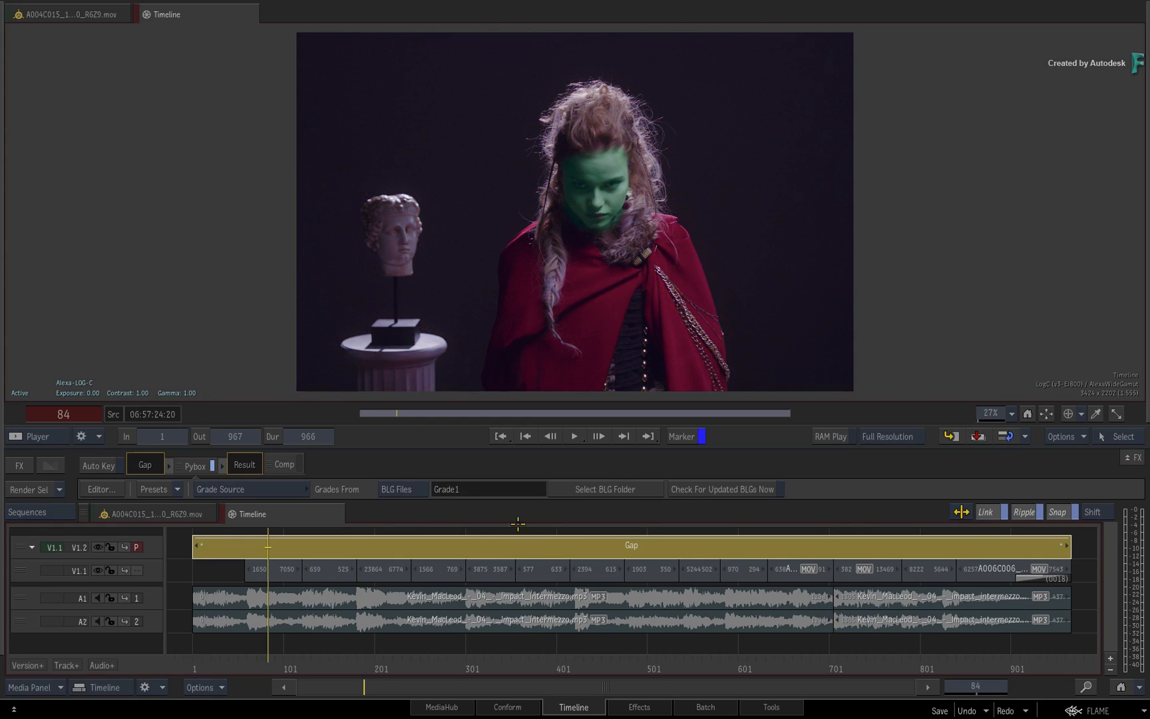
{"action": "left_click", "coordinate": [605, 490]}
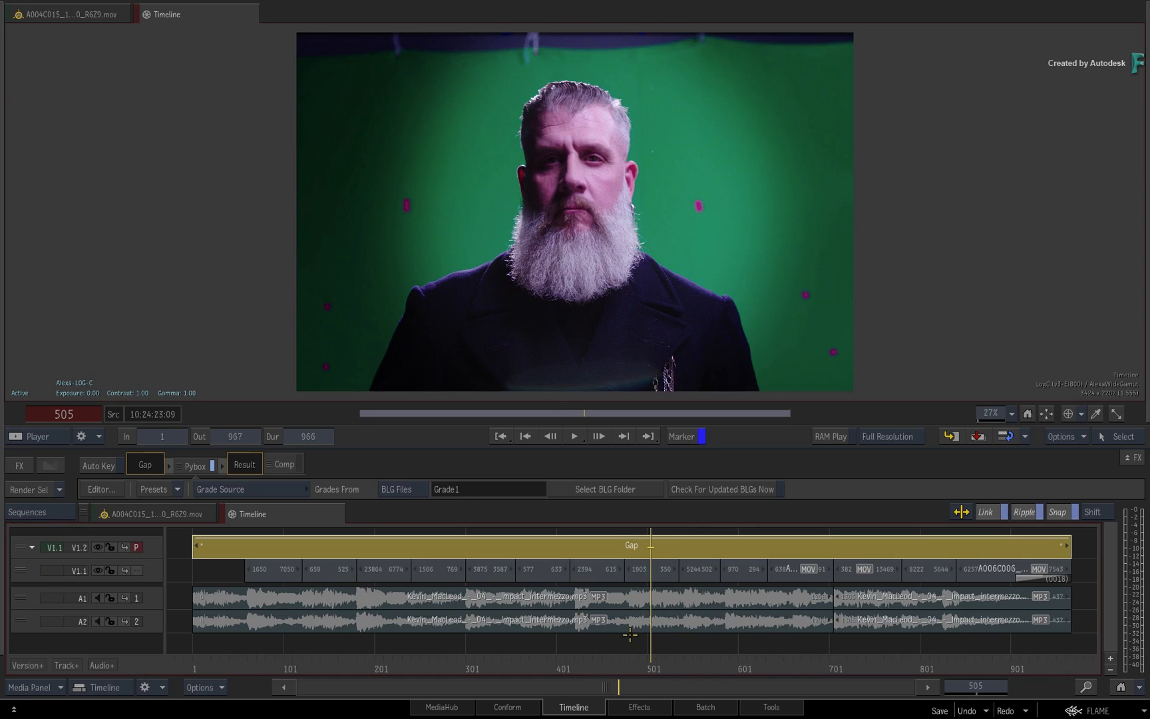
{"action": "left_click_drag", "start_coordinate": [653, 545], "coordinate": [443, 546]}
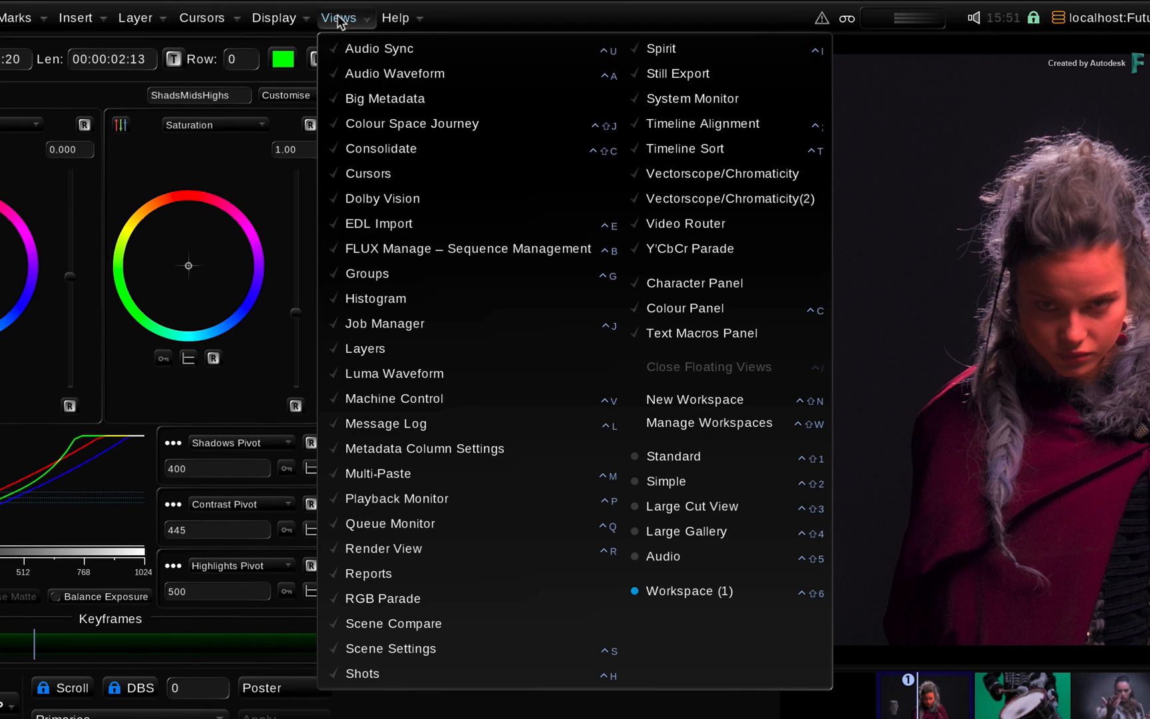
Show the 16-event Shots view and drop down its gear settings menu.
{"action": "left_click", "coordinate": [361, 673]}
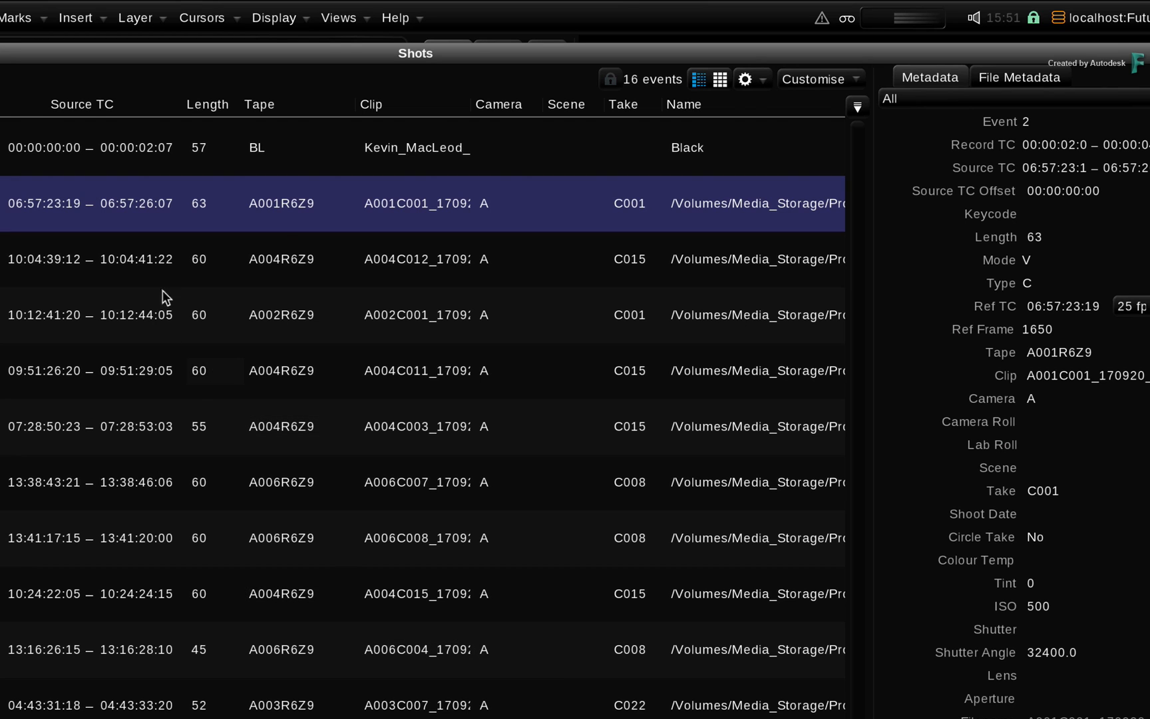
{"action": "left_click", "coordinate": [745, 79]}
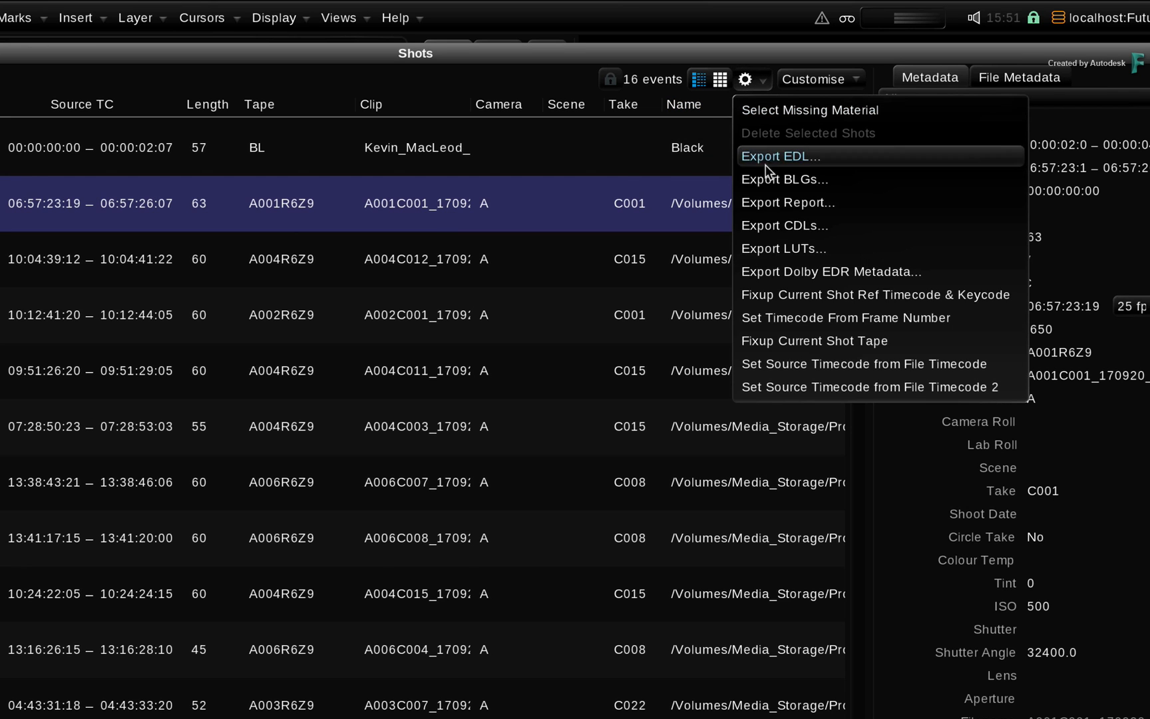
Export BLGs with Shots set to Current Shot, writing the grade into Grade1.
{"action": "left_click", "coordinate": [785, 179]}
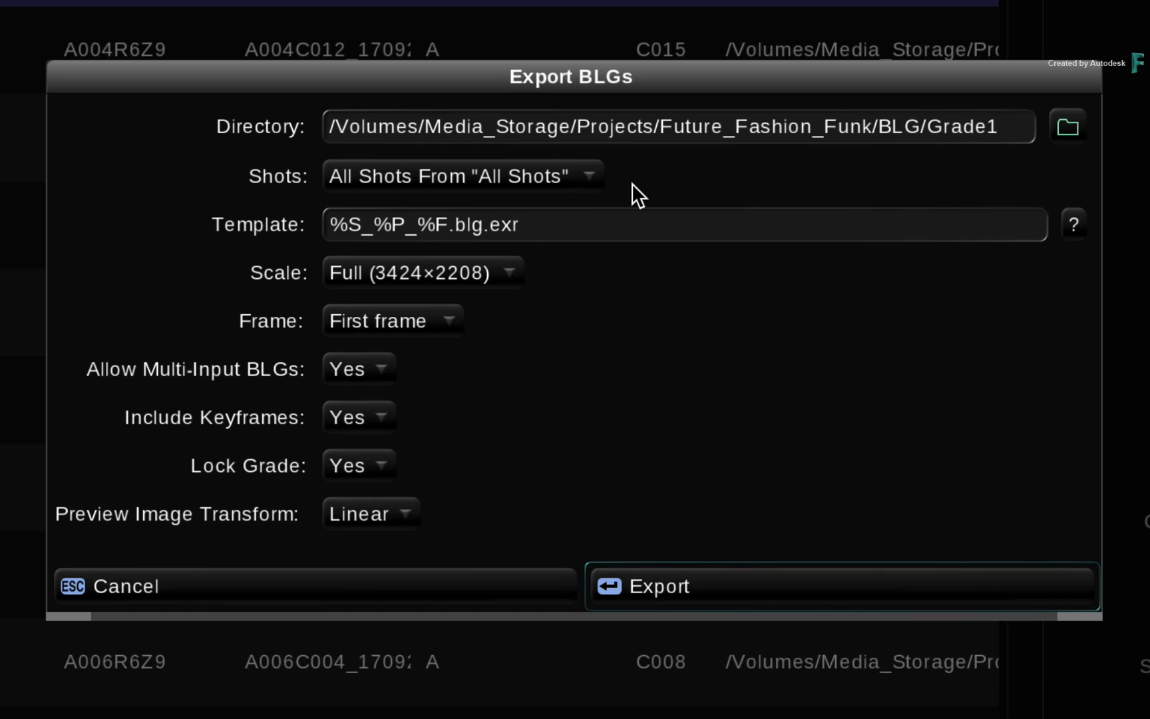
{"action": "left_click", "coordinate": [462, 175]}
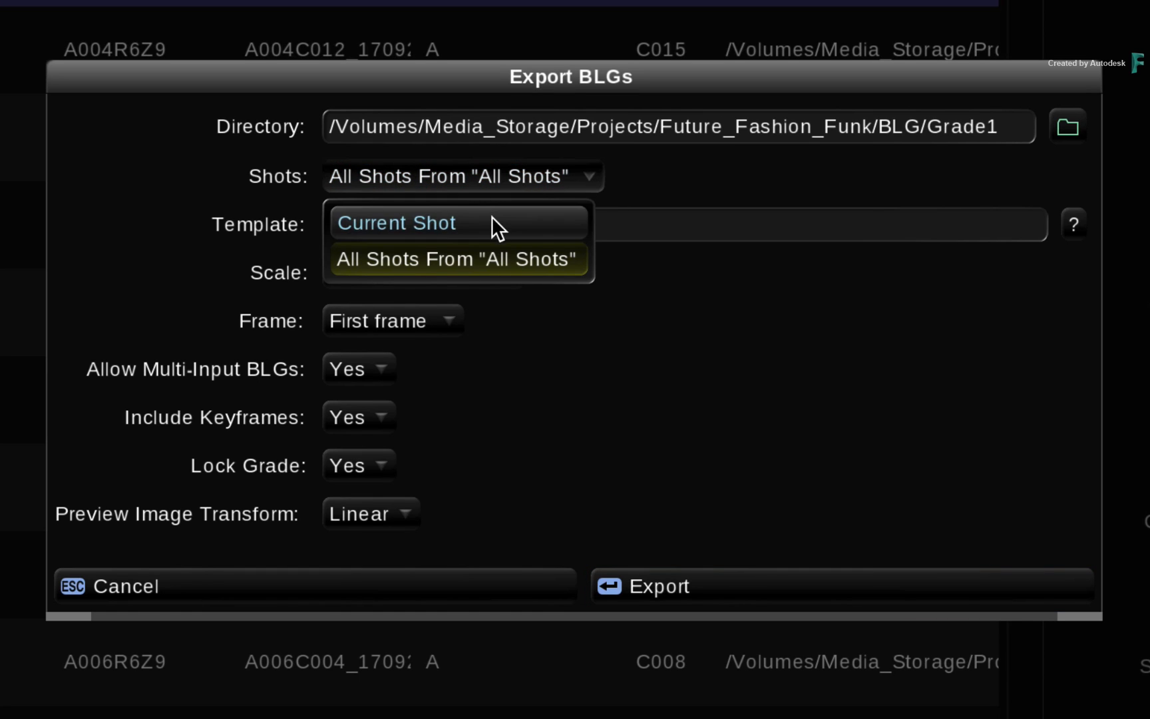
{"action": "left_click", "coordinate": [395, 223]}
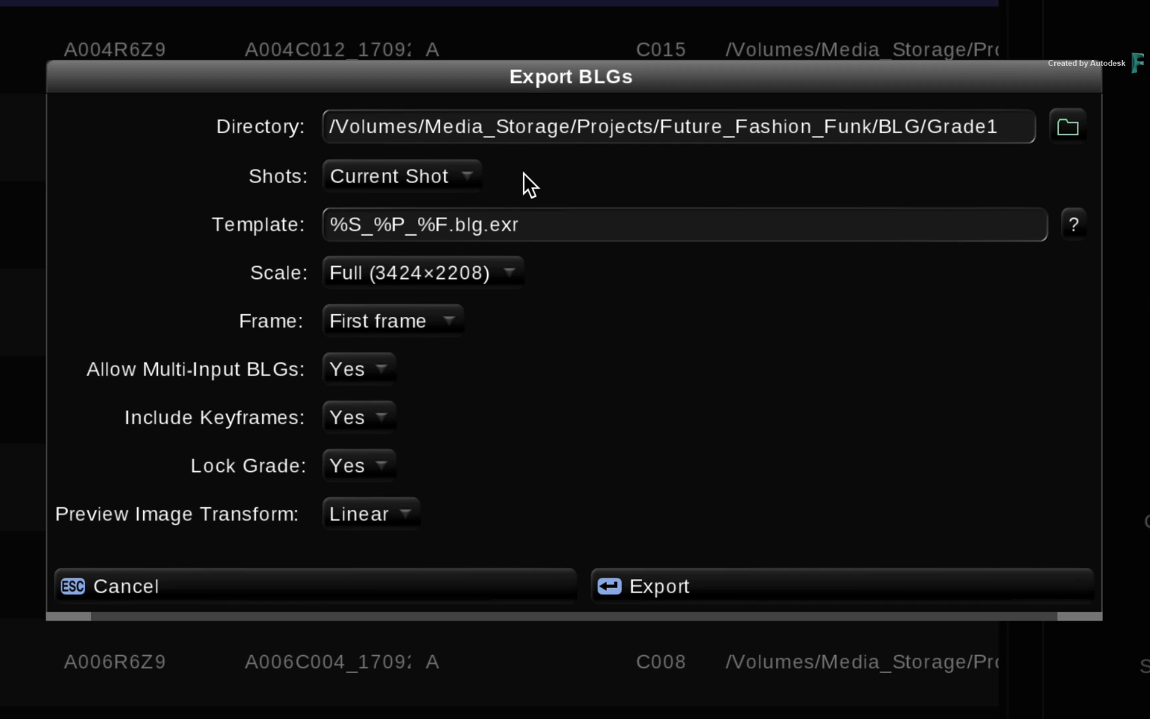
{"action": "mouse_move", "coordinate": [1007, 163]}
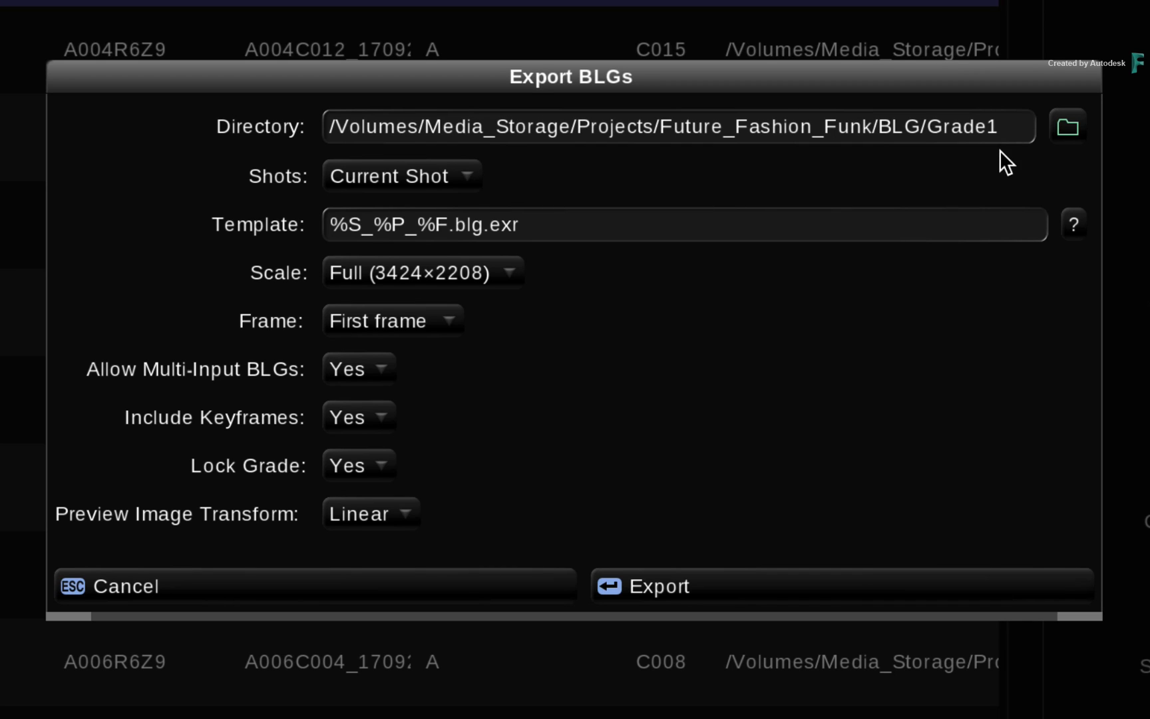
{"action": "mouse_move", "coordinate": [800, 488]}
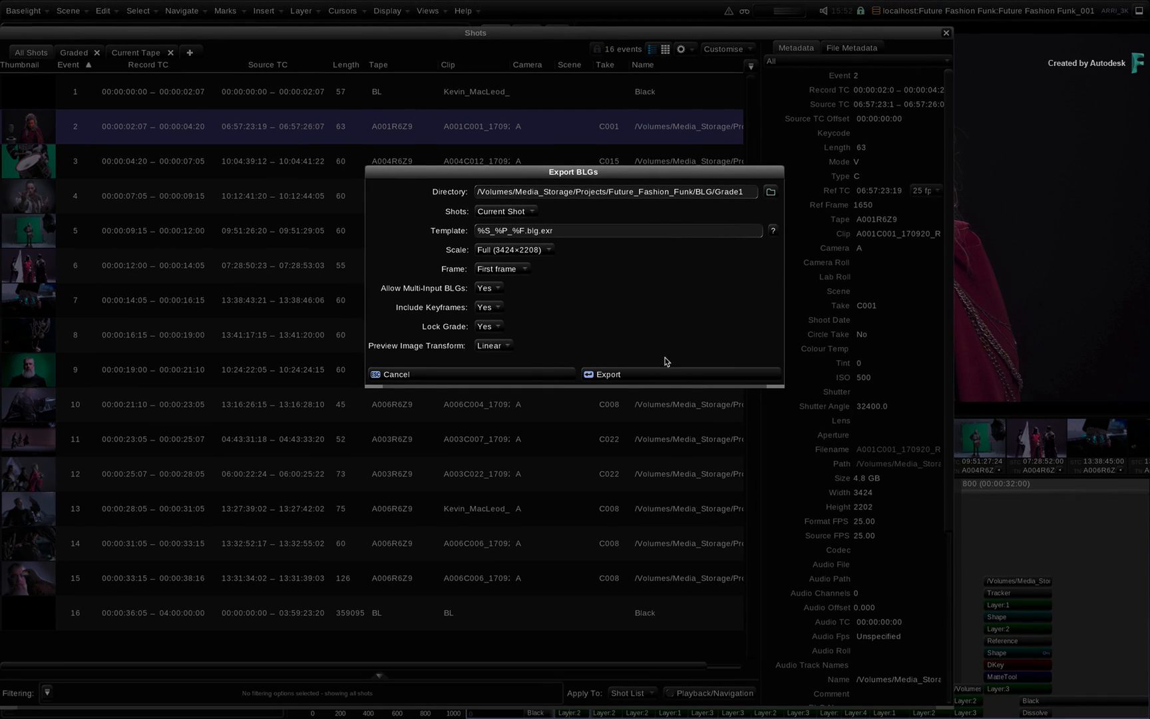
{"action": "left_click", "coordinate": [606, 374]}
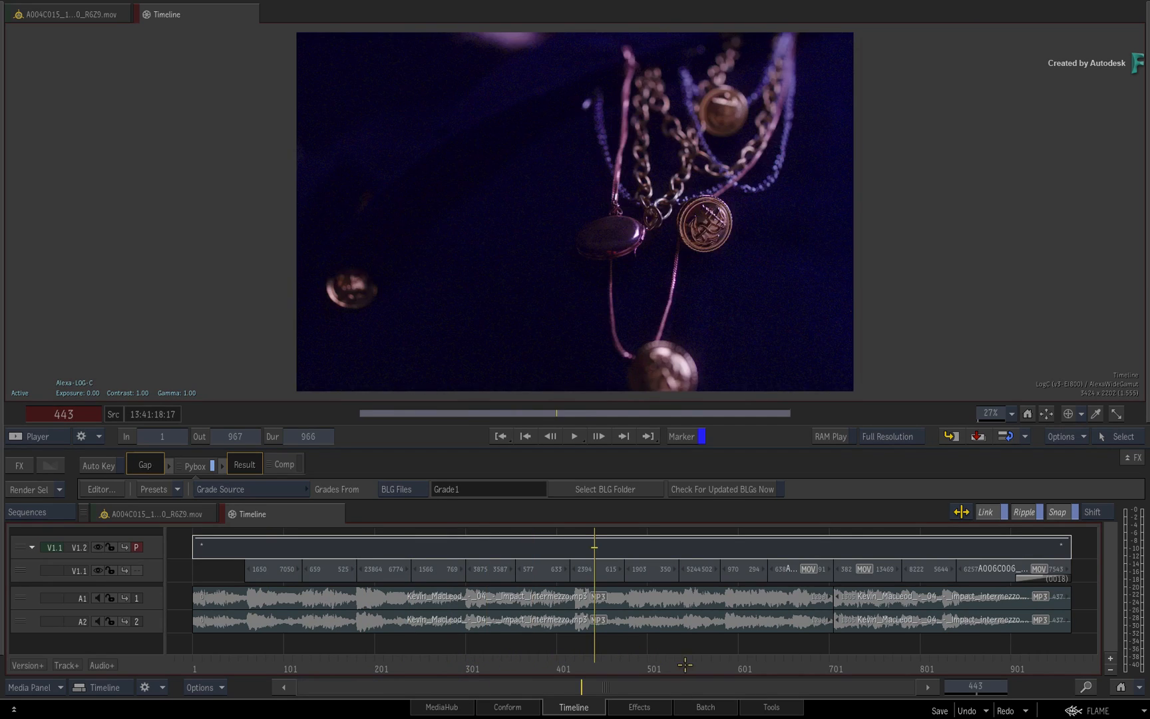
Scrub the timeline so the Pybox reloads the updated BLG for the first shot.
{"action": "left_click_drag", "start_coordinate": [593, 546], "coordinate": [863, 547]}
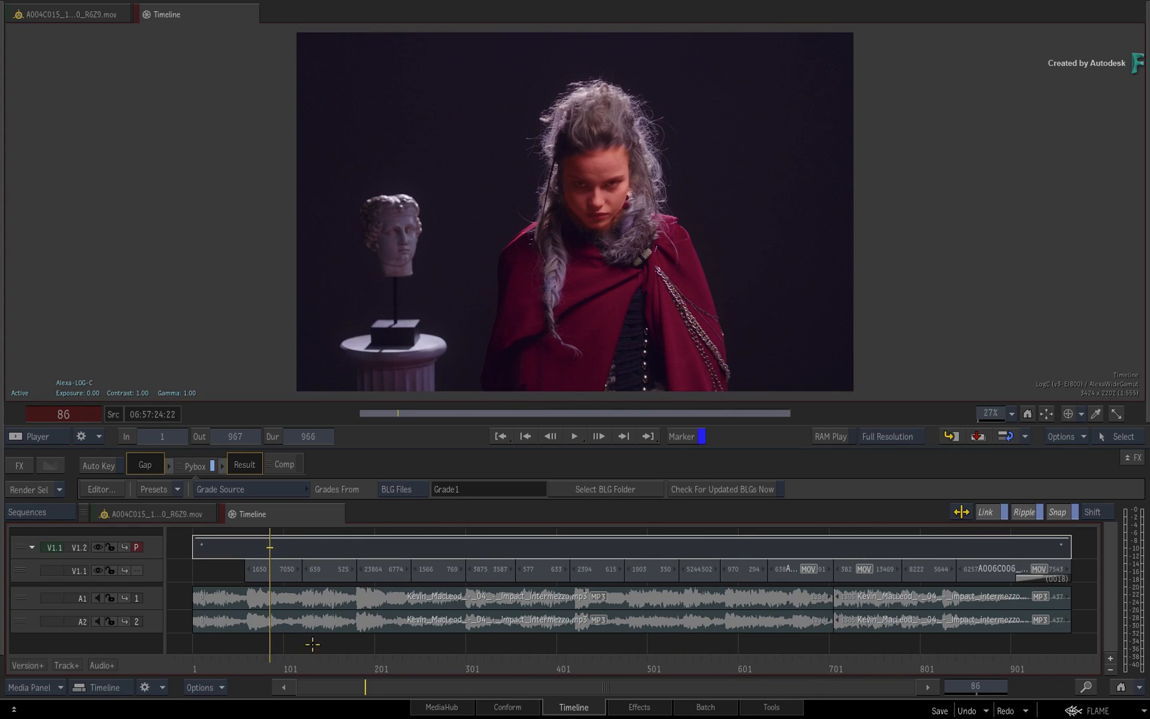
{"action": "mouse_move", "coordinate": [561, 653]}
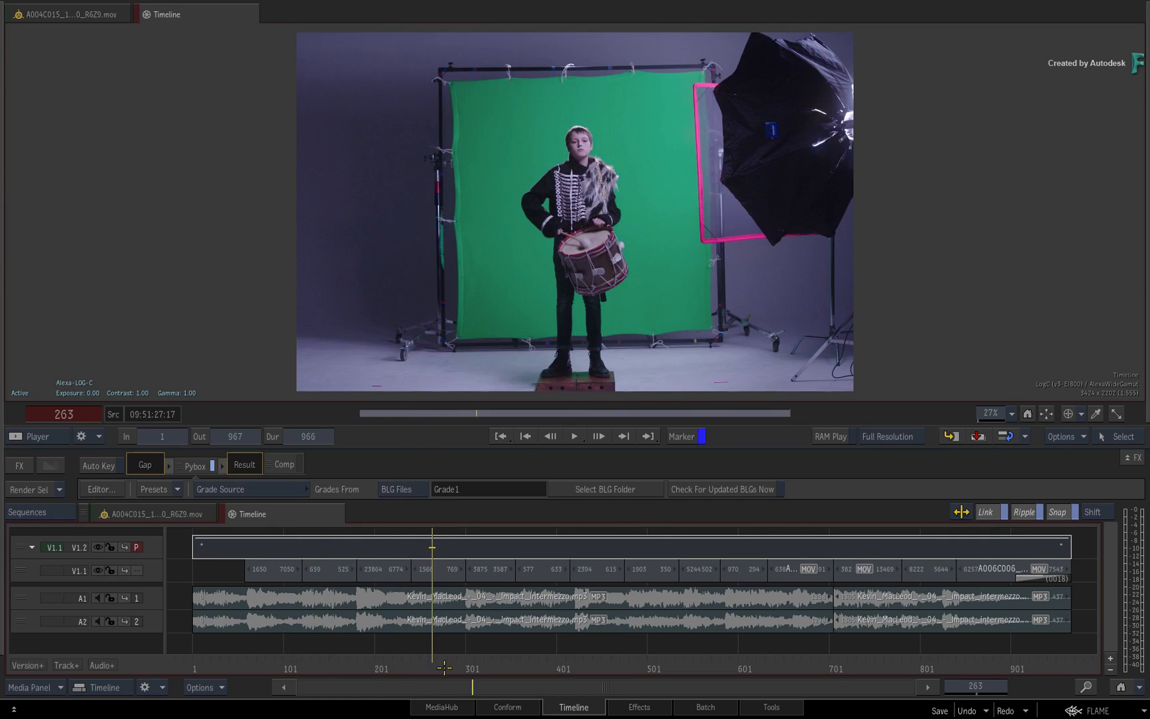
In Batch, connect a Pybox after the bearded-man clip and load the BLG grading script.
{"action": "left_click", "coordinate": [703, 707]}
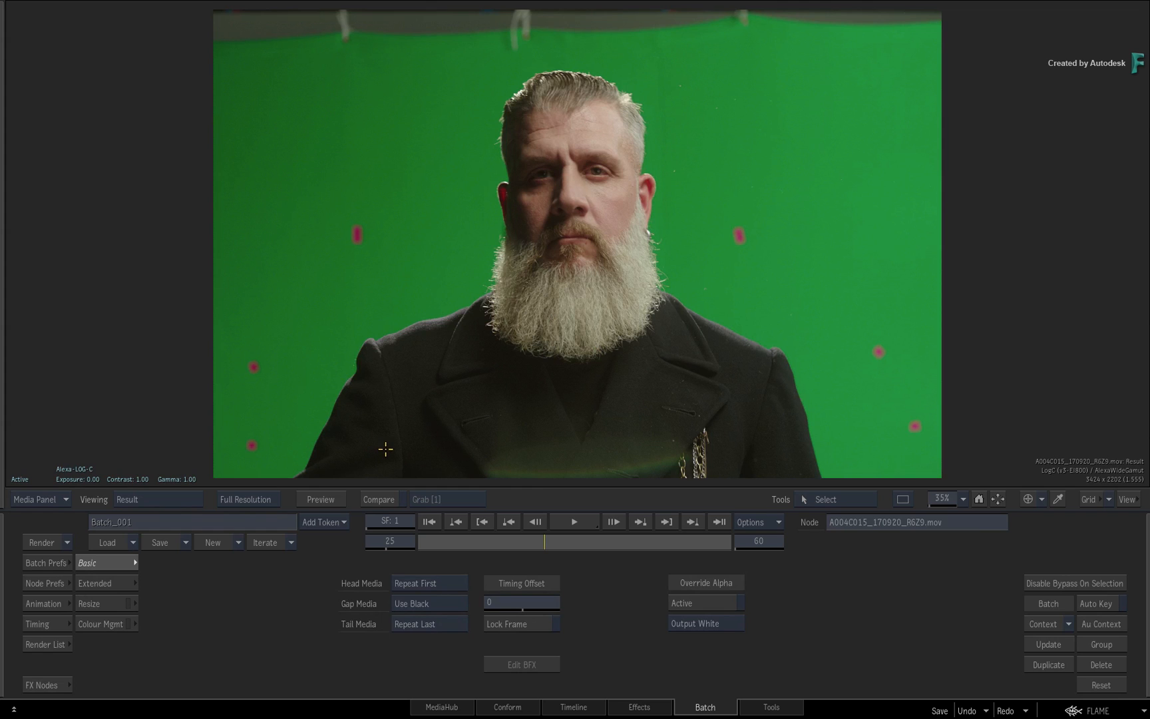
{"action": "mouse_move", "coordinate": [391, 456]}
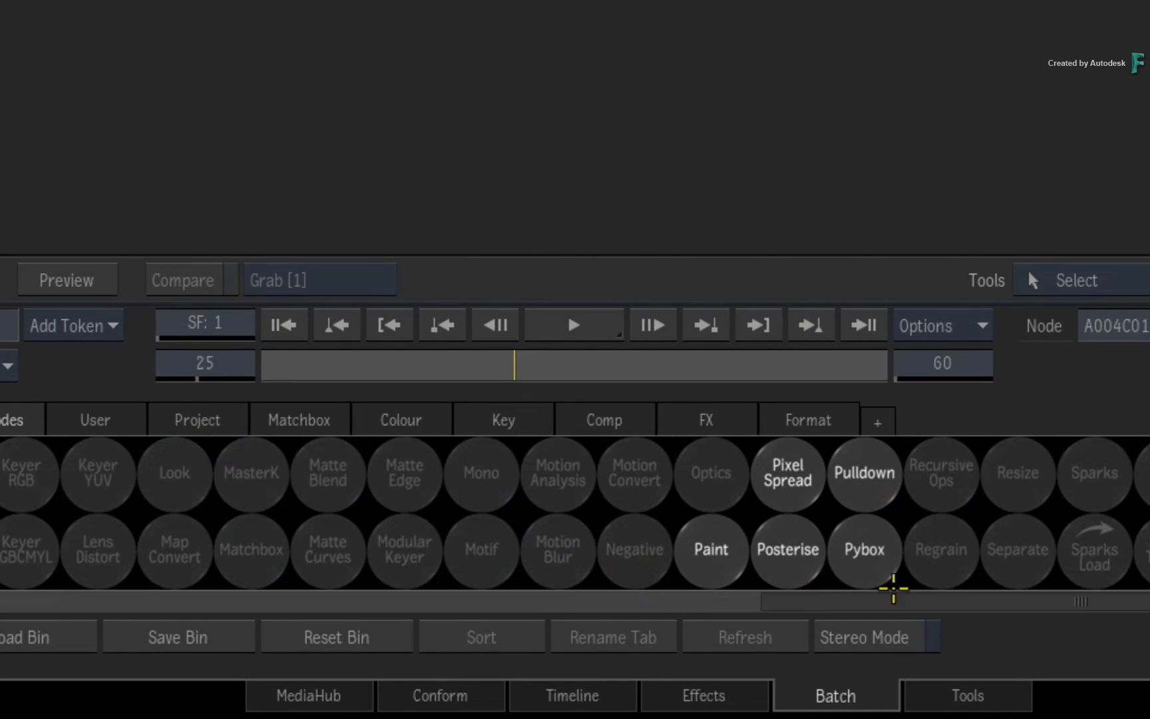
{"action": "left_click", "coordinate": [864, 551]}
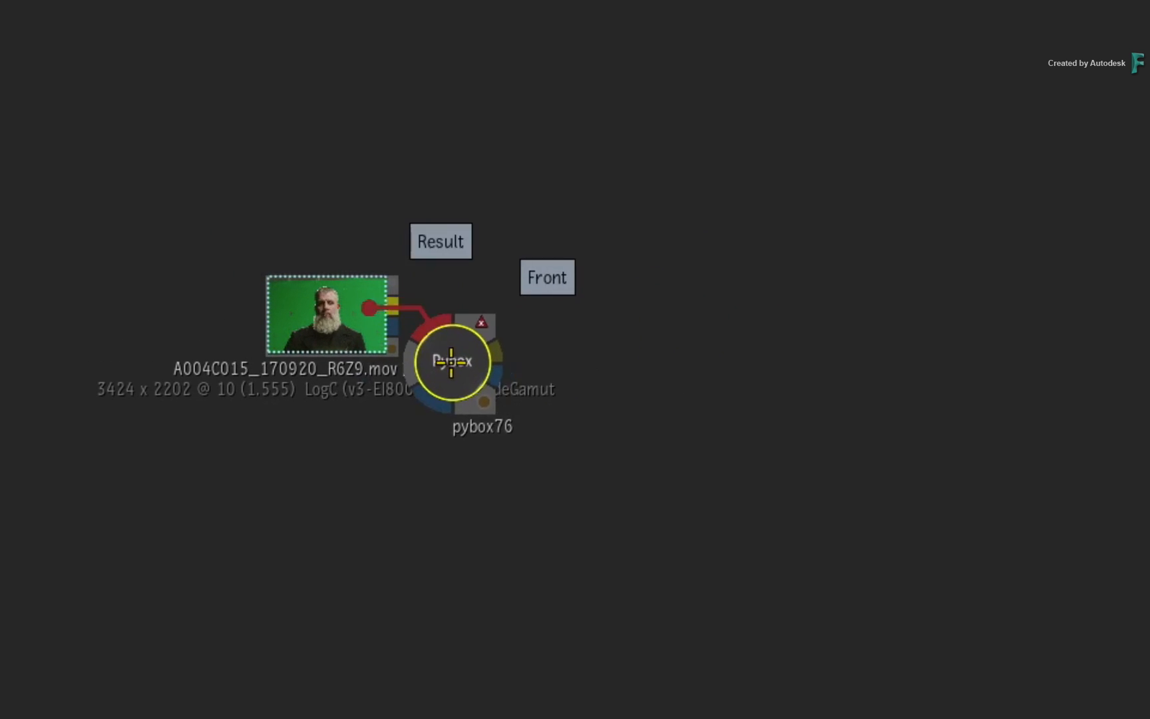
{"action": "left_click_drag", "start_coordinate": [451, 359], "coordinate": [910, 338]}
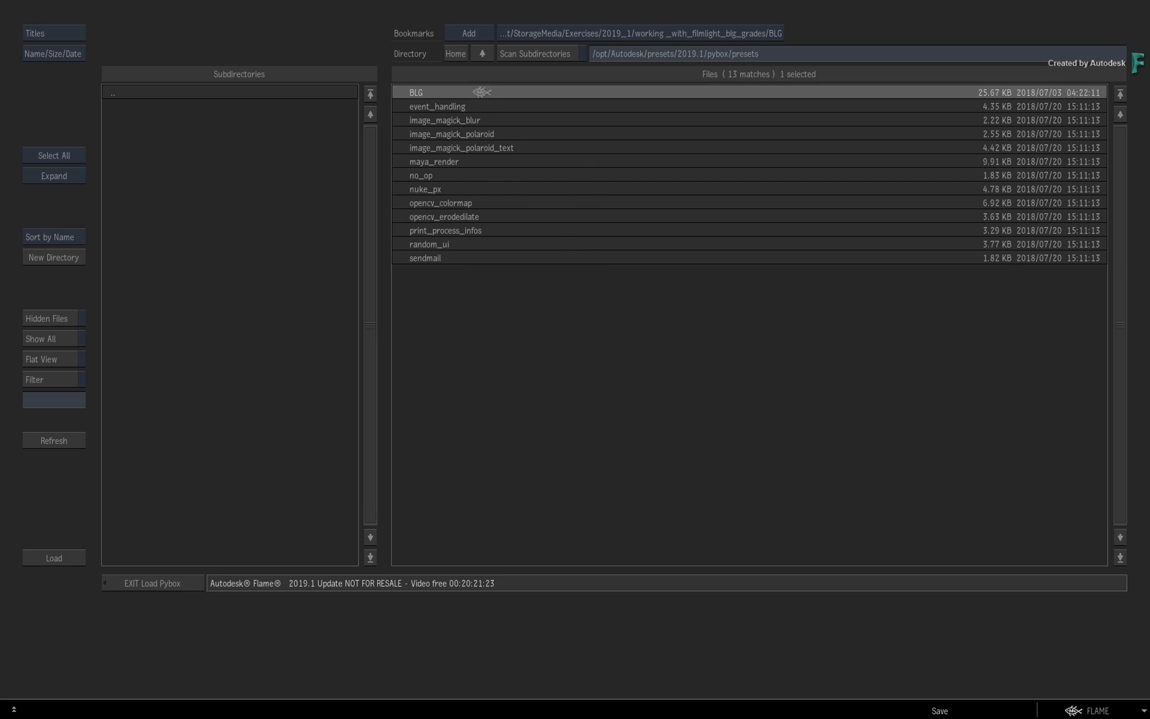
{"action": "left_click", "coordinate": [52, 559]}
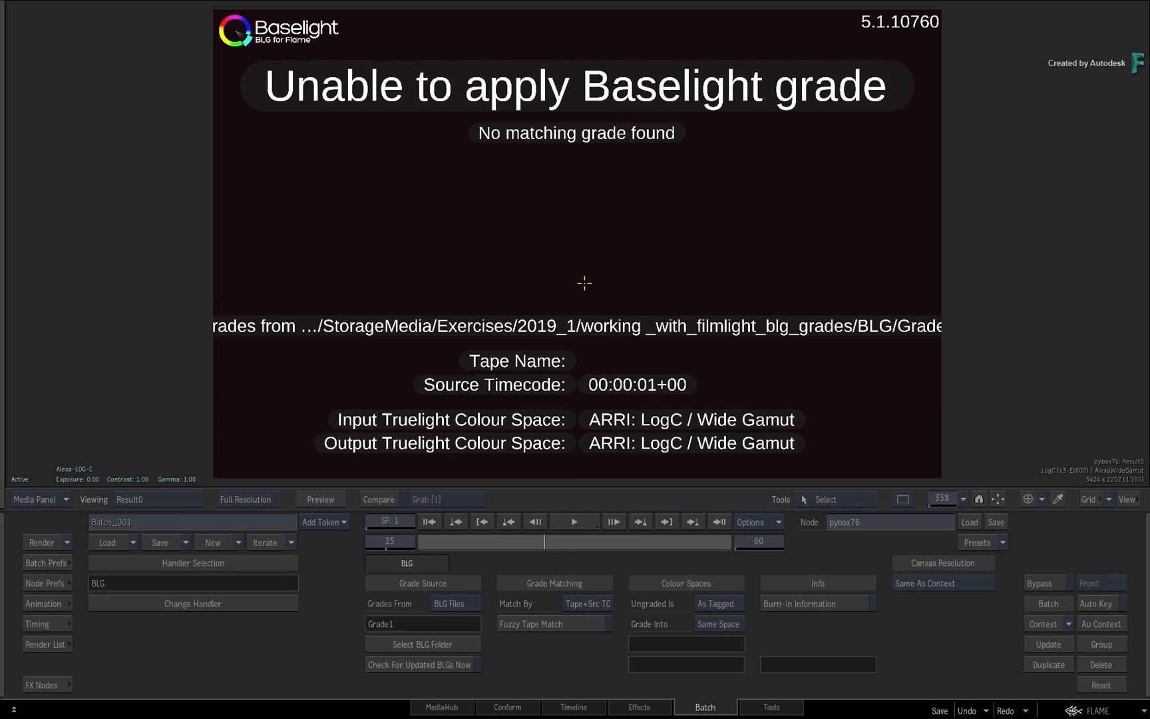
{"action": "mouse_move", "coordinate": [569, 276]}
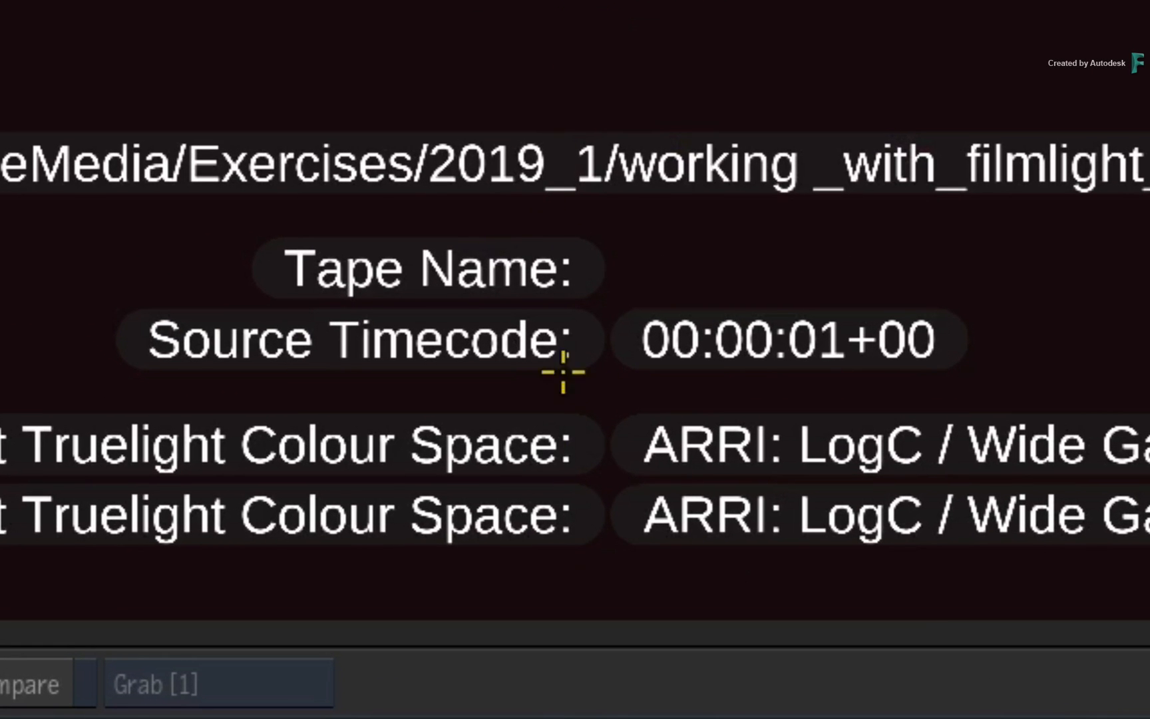
{"action": "mouse_move", "coordinate": [906, 334]}
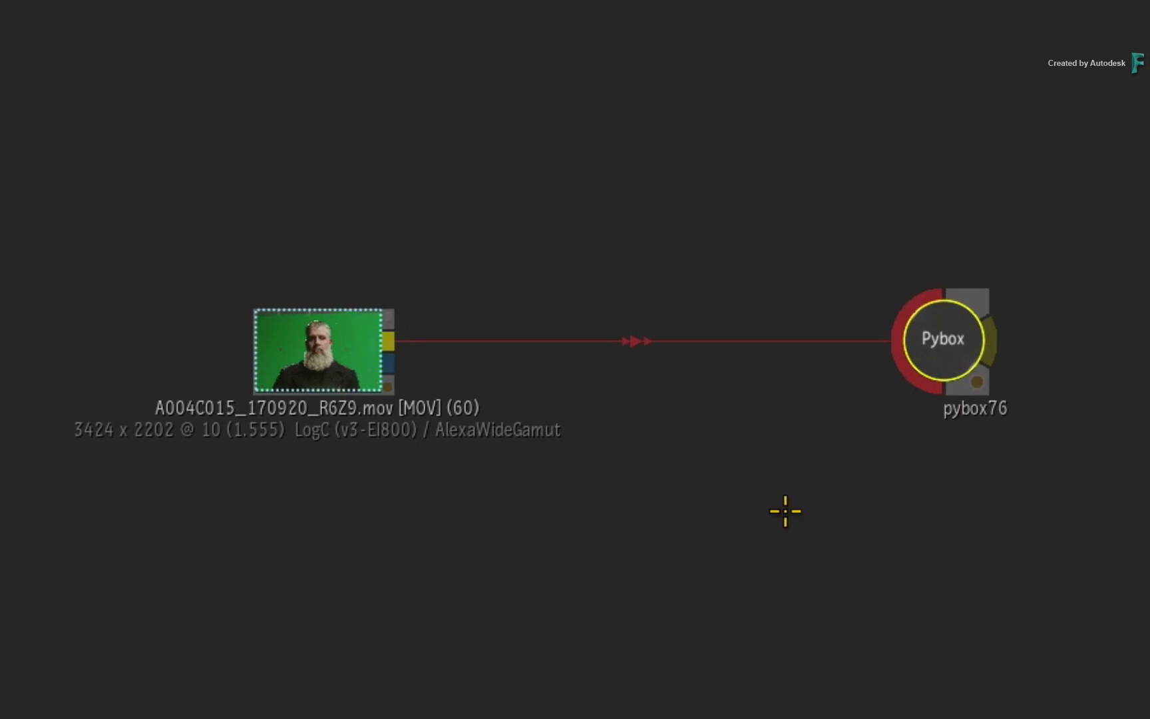
{"action": "mouse_move", "coordinate": [770, 484]}
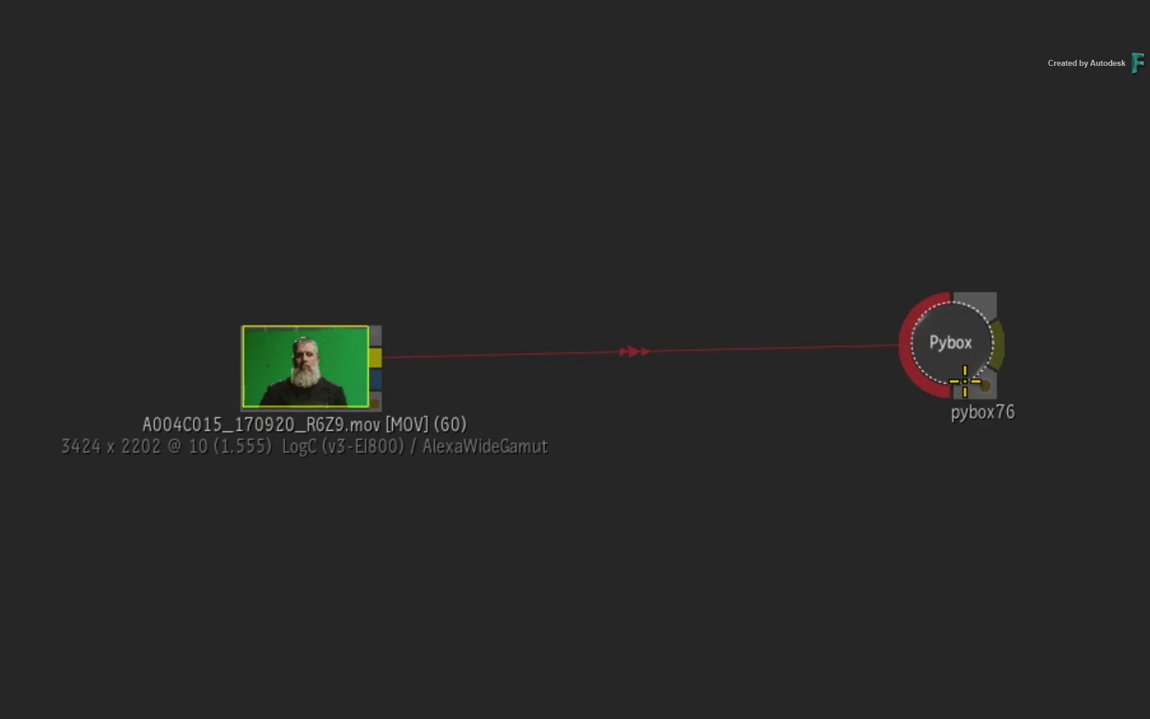
View pybox76's result so the green-screen clip shows its Baselight grade.
{"action": "left_click_drag", "start_coordinate": [951, 344], "coordinate": [875, 359]}
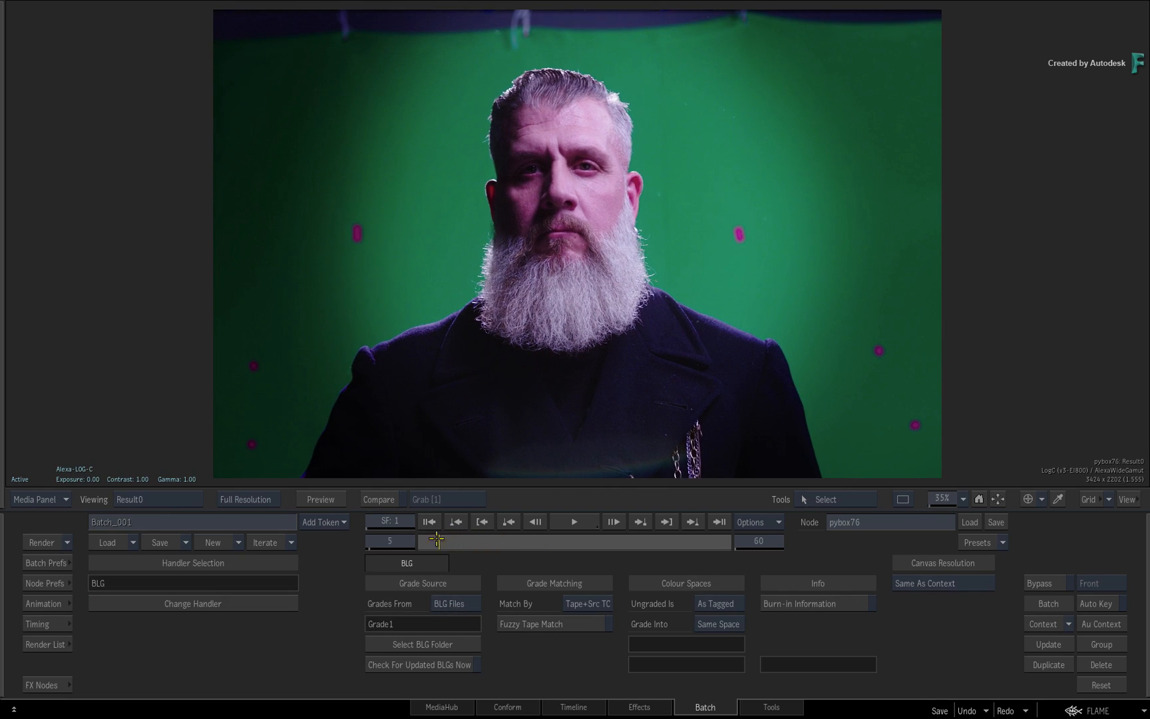
Add a Paint node after pybox77 with the brush in Clone mode for marker cleanup.
{"action": "left_click", "coordinate": [389, 540]}
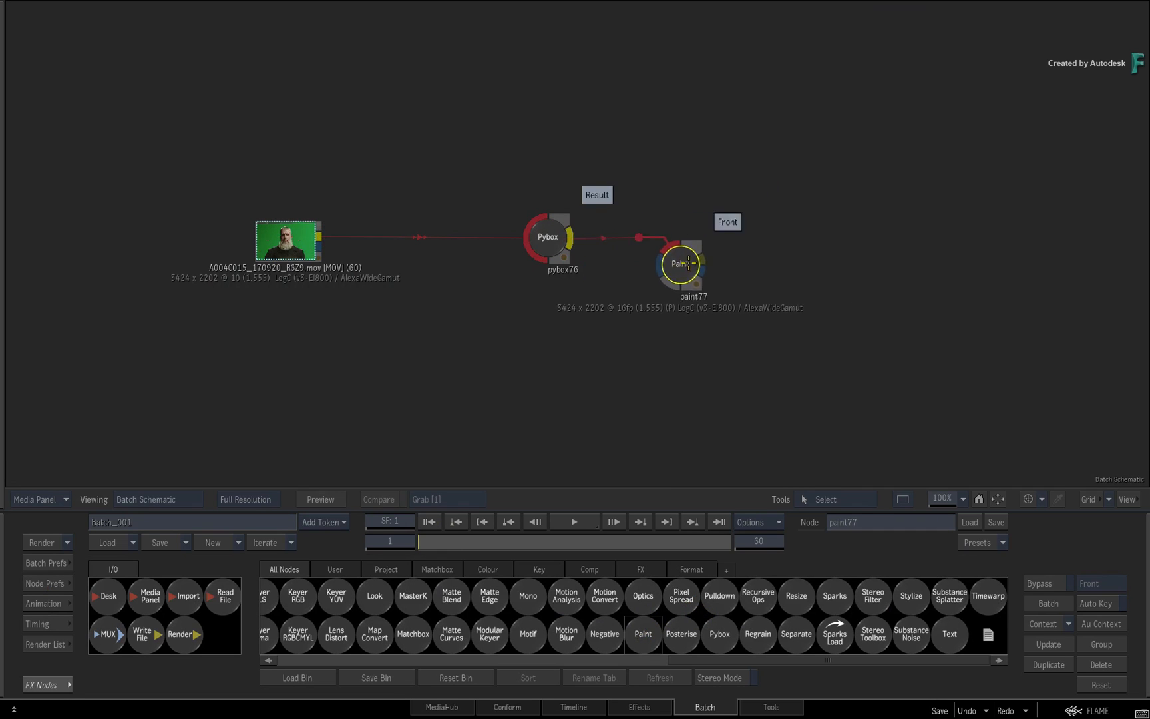
{"action": "left_click_drag", "start_coordinate": [678, 264], "coordinate": [773, 243]}
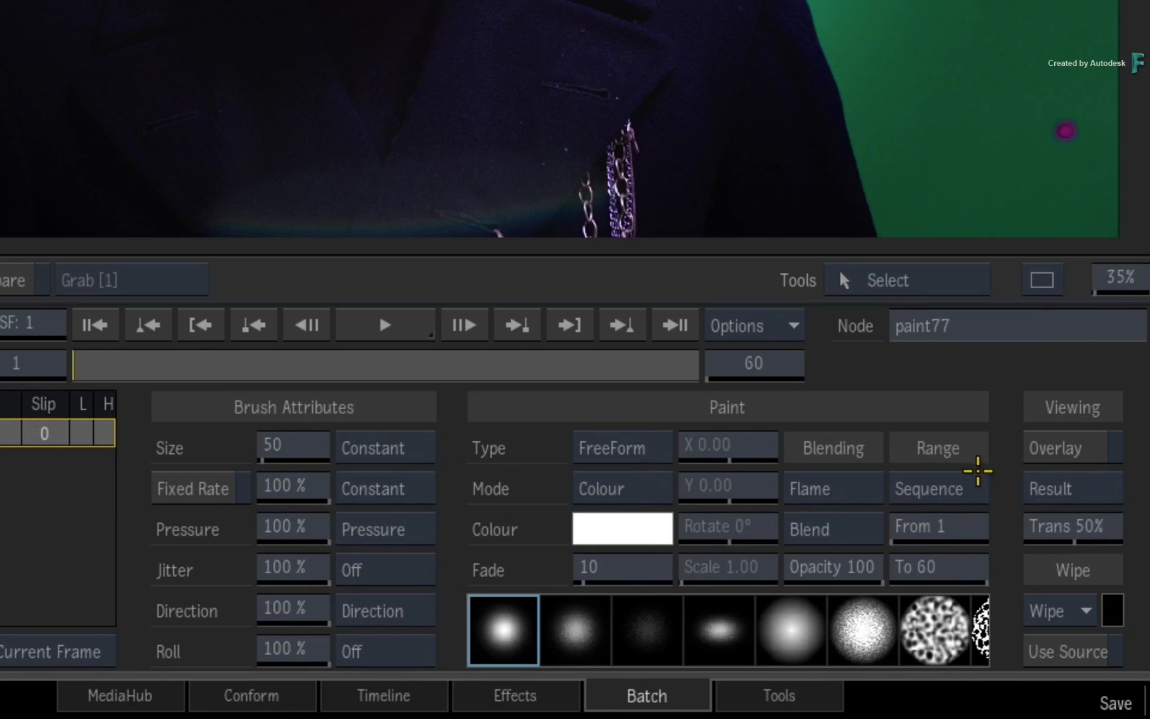
{"action": "left_click", "coordinate": [599, 488]}
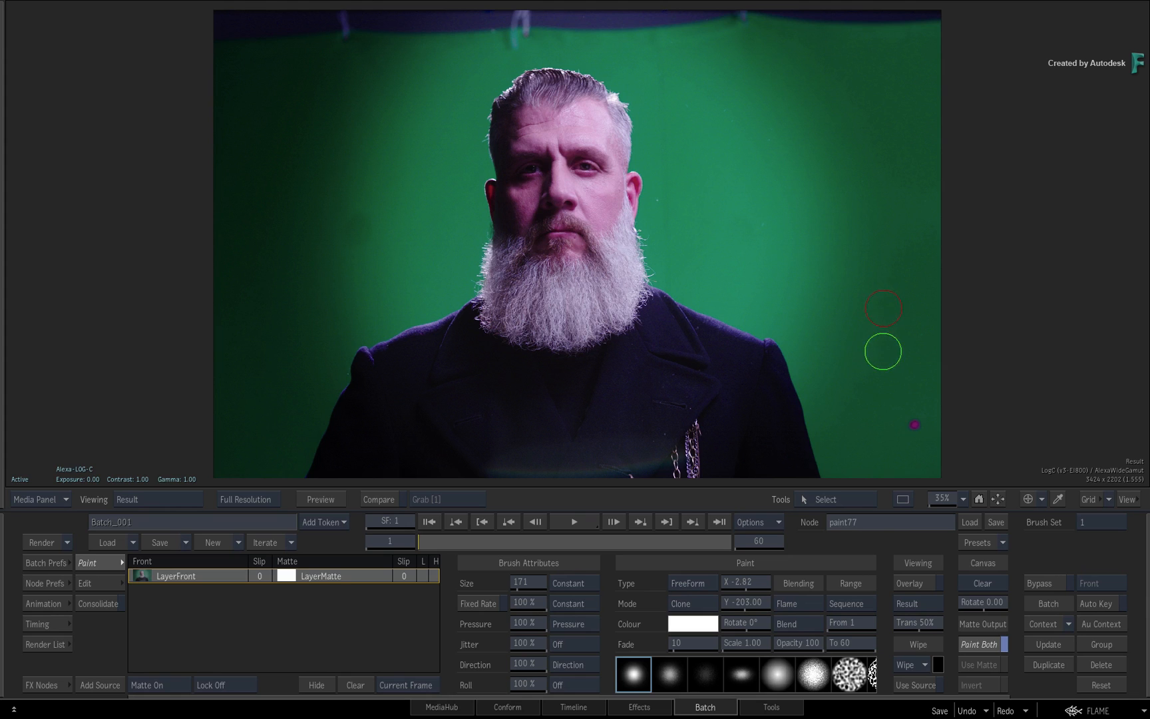
{"action": "mouse_move", "coordinate": [756, 381]}
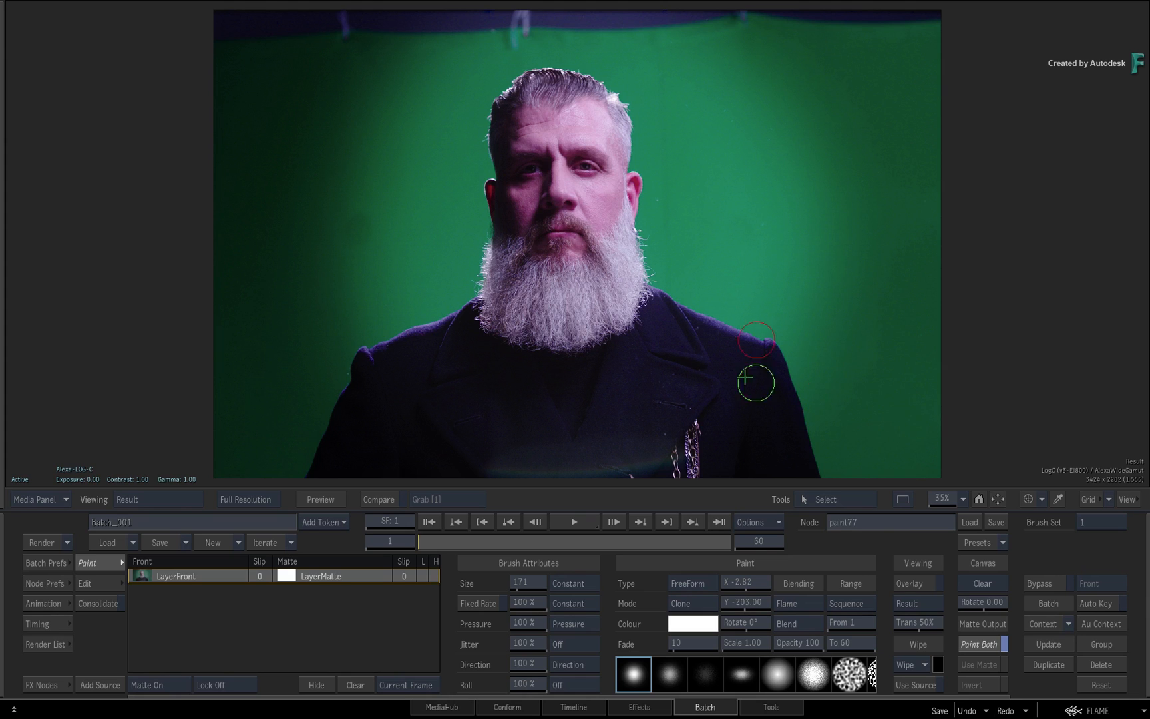
{"action": "mouse_move", "coordinate": [430, 302]}
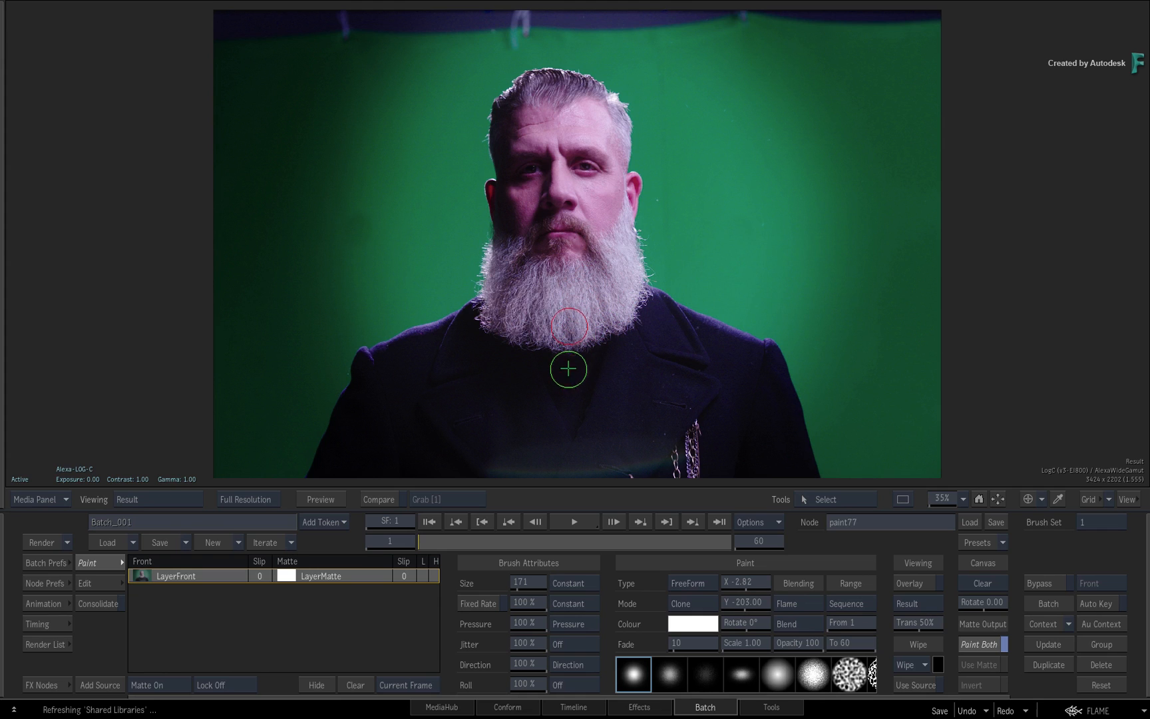
{"action": "mouse_move", "coordinate": [546, 396]}
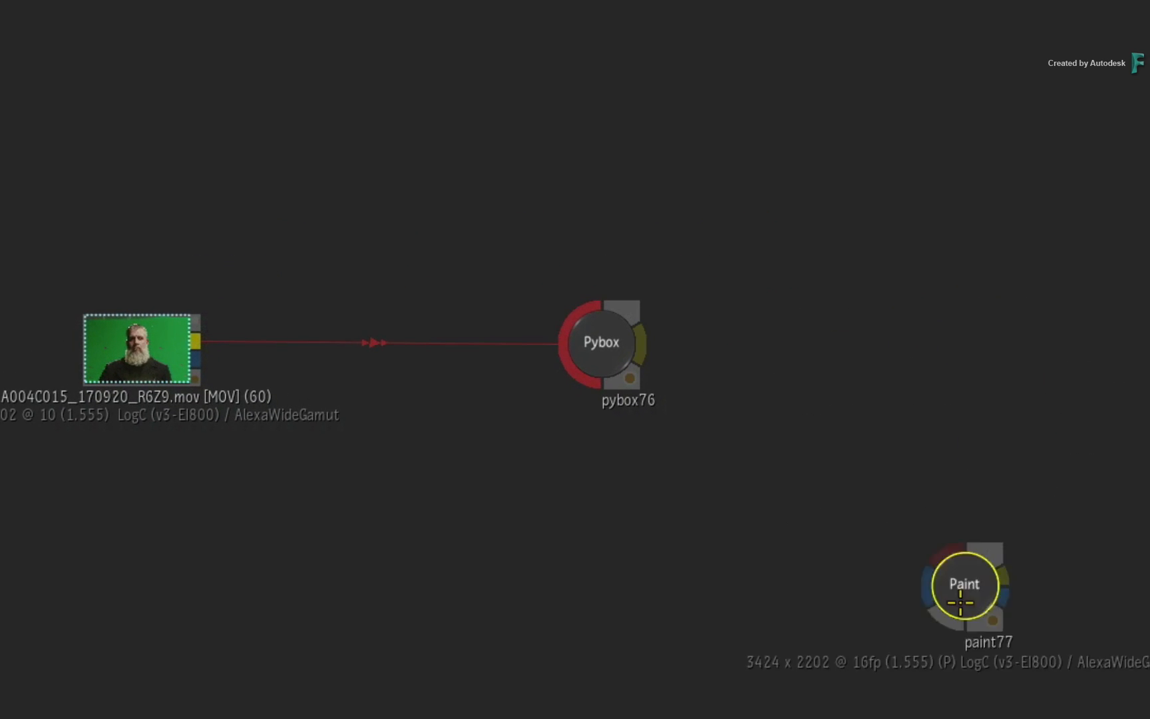
Move paint77 between the clip and pybox76, check it, and view the graded result.
{"action": "left_click_drag", "start_coordinate": [963, 585], "coordinate": [394, 335]}
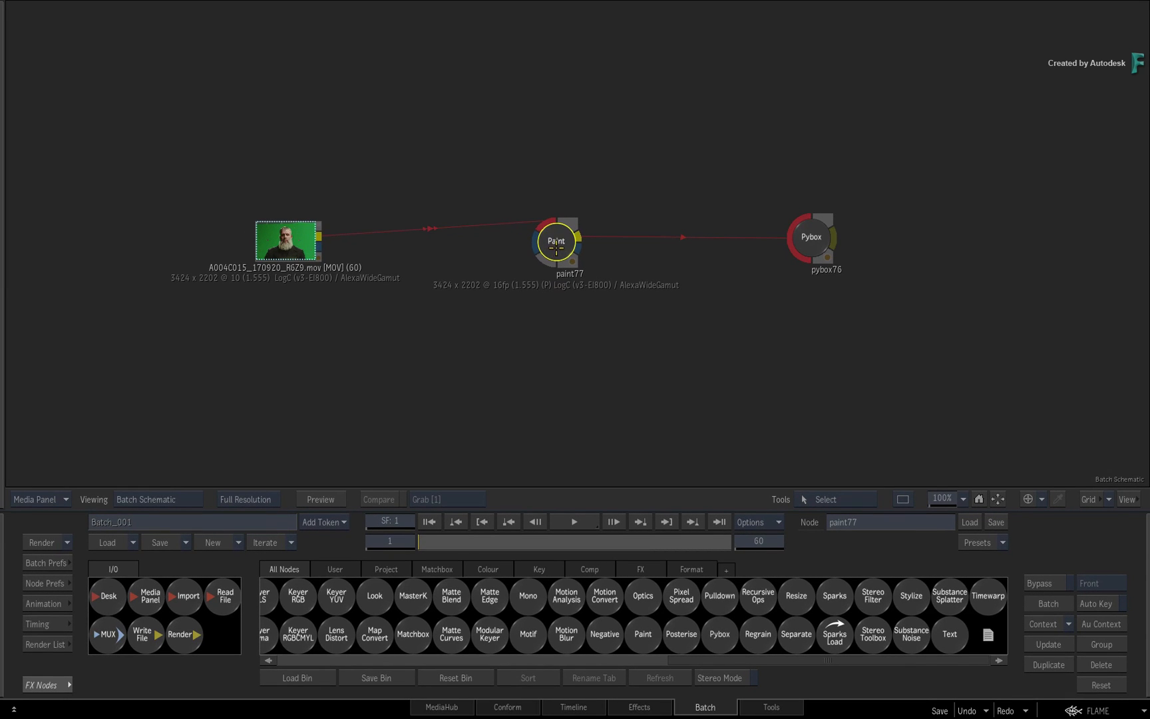
{"action": "double_click", "coordinate": [556, 242]}
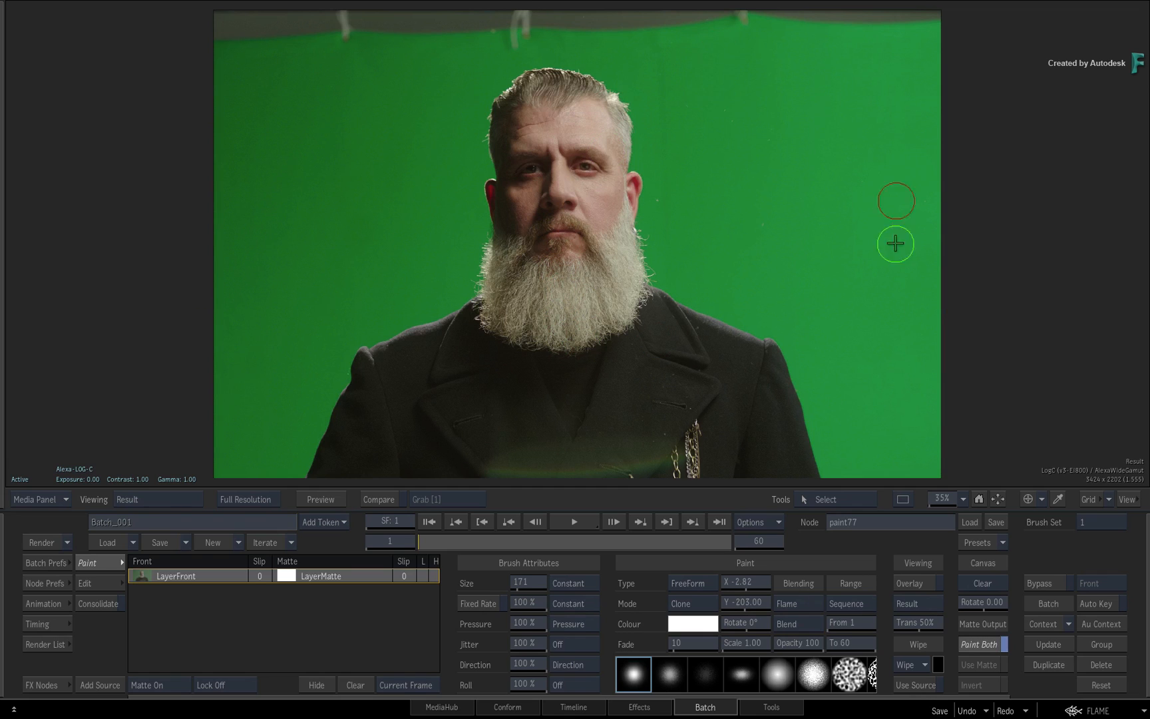
{"action": "mouse_move", "coordinate": [763, 401]}
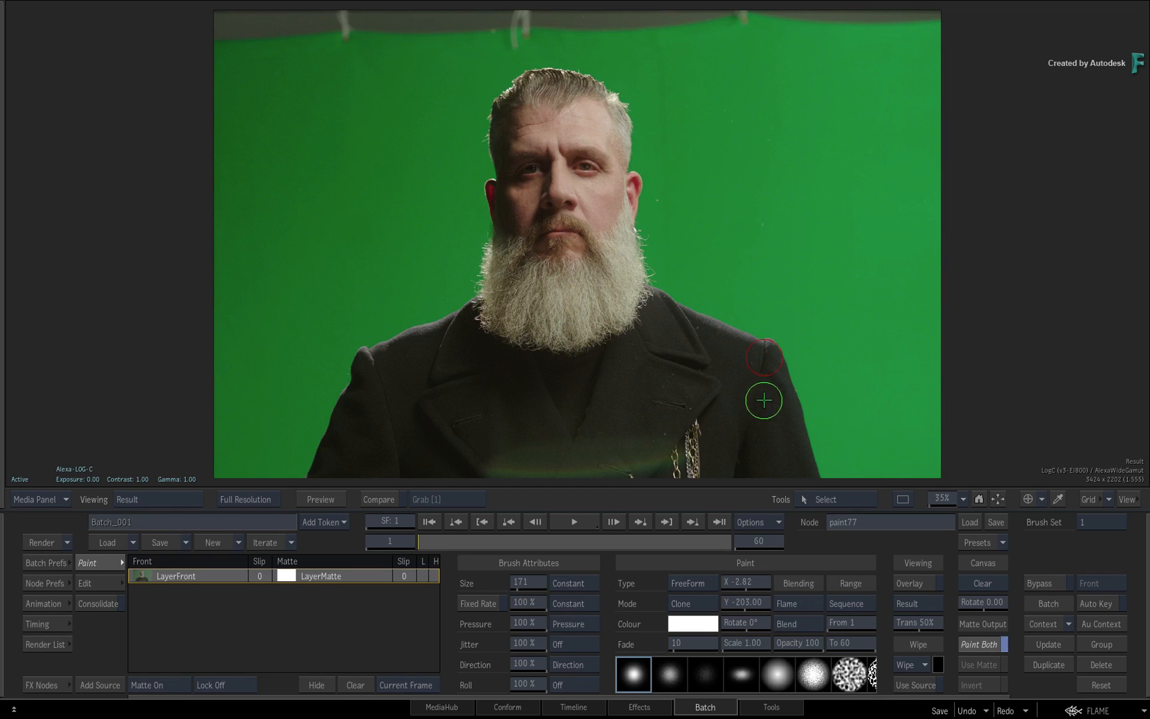
{"action": "mouse_move", "coordinate": [576, 407]}
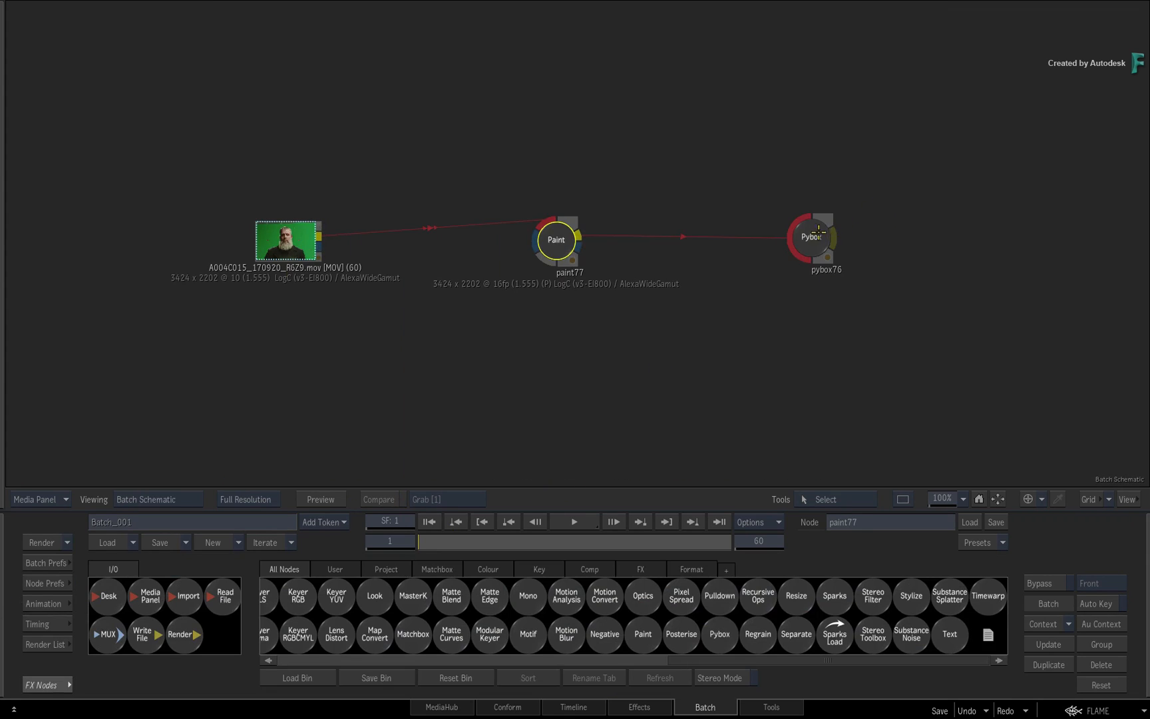
{"action": "left_click", "coordinate": [812, 237]}
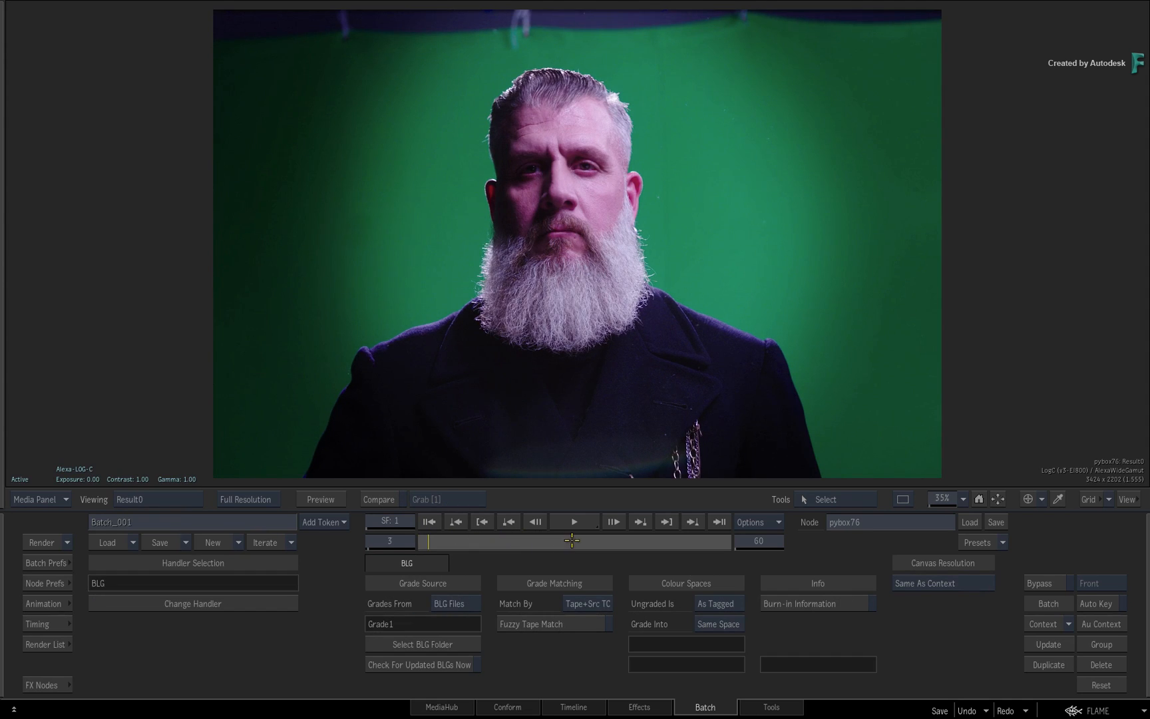
Rewire pybox76 ahead of paint77, then restore clip into Paint into Pybox.
{"action": "left_click_drag", "start_coordinate": [427, 542], "coordinate": [642, 541]}
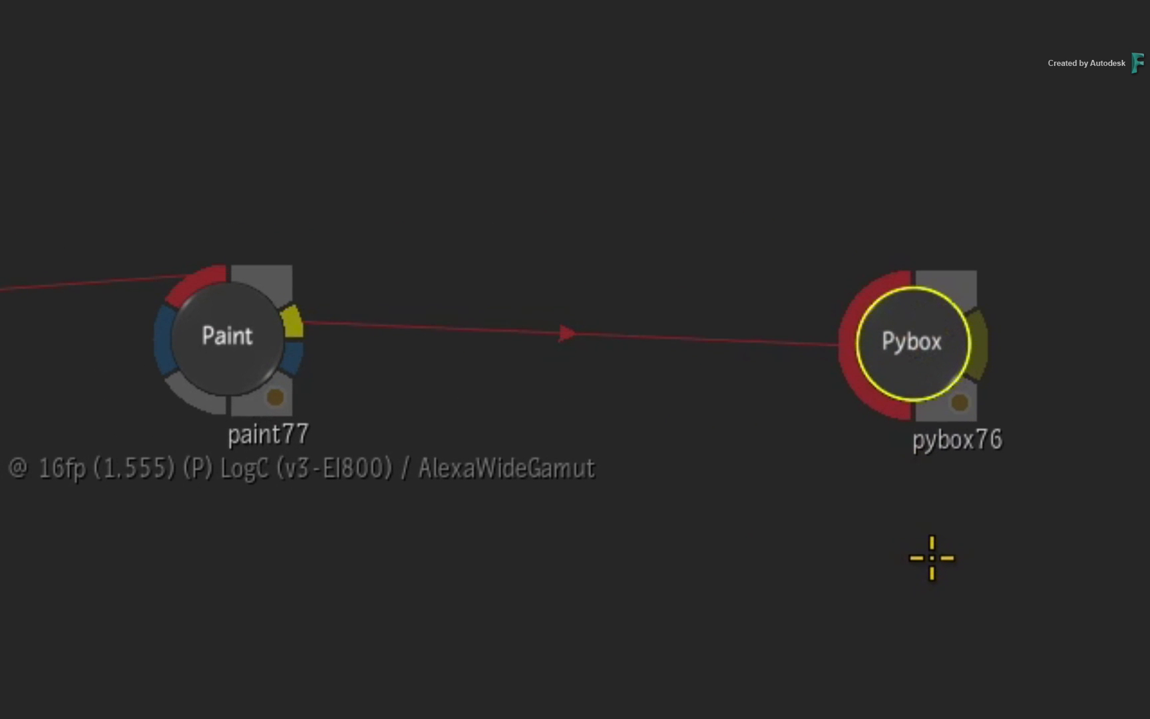
{"action": "mouse_move", "coordinate": [930, 559]}
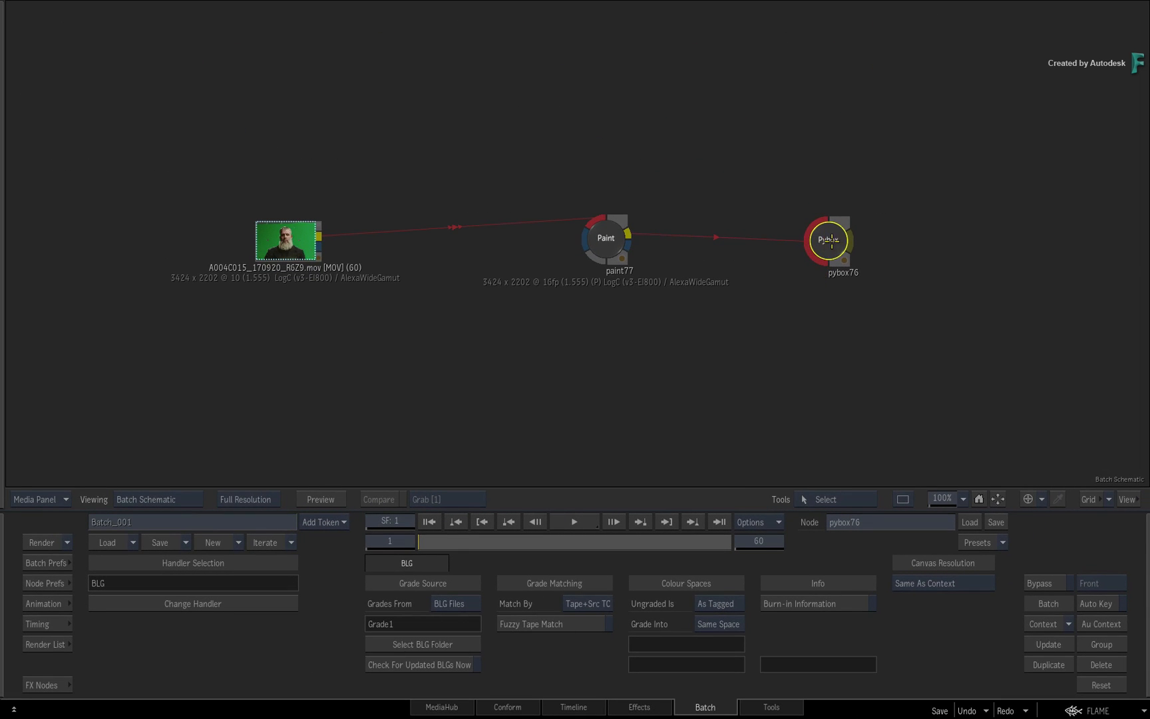
{"action": "left_click_drag", "start_coordinate": [829, 239], "coordinate": [845, 236]}
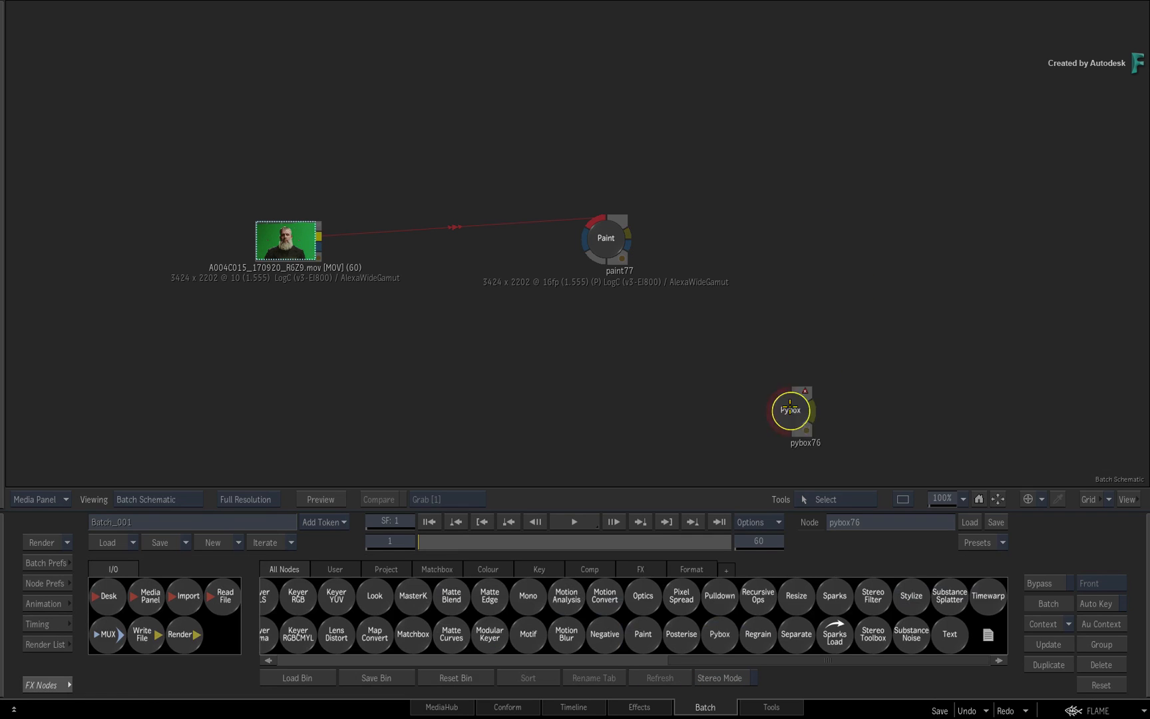
{"action": "left_click_drag", "start_coordinate": [791, 409], "coordinate": [435, 229]}
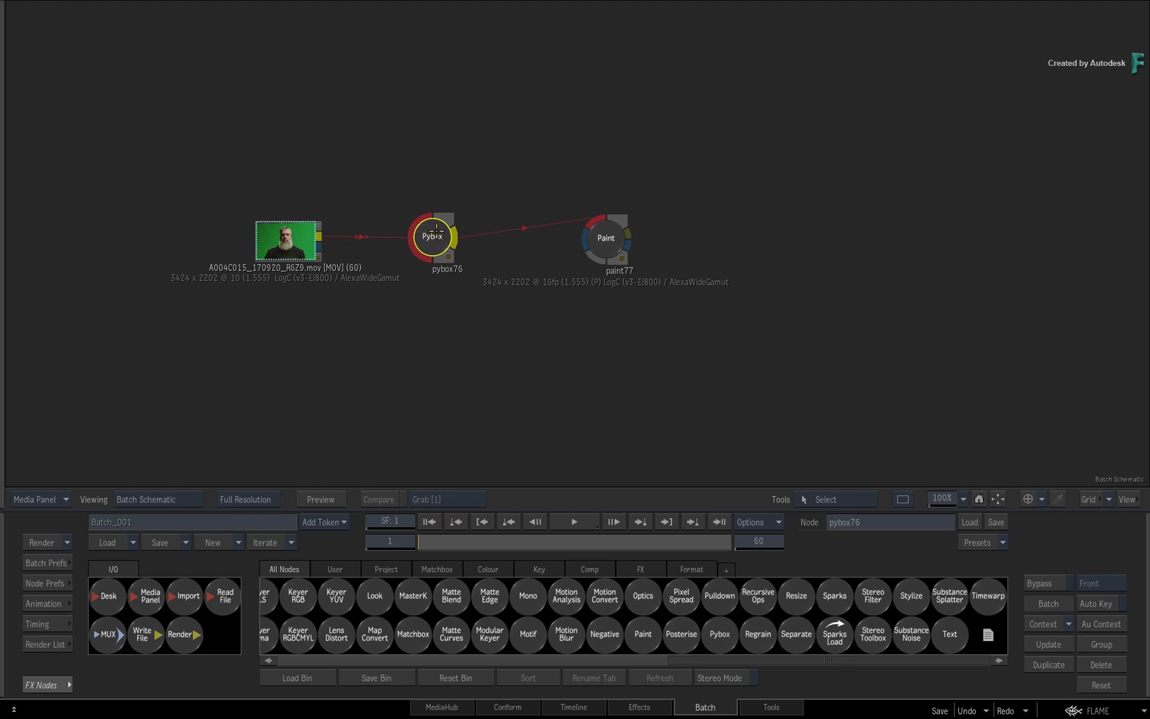
{"action": "left_click_drag", "start_coordinate": [431, 240], "coordinate": [845, 220]}
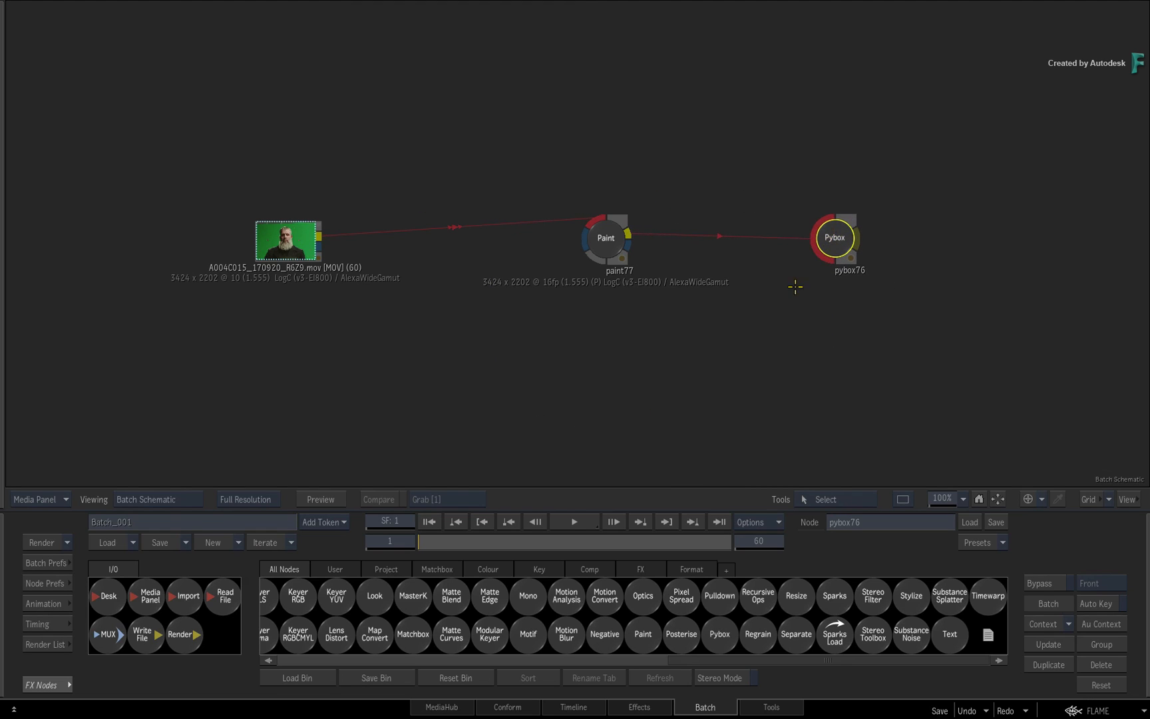
{"action": "mouse_move", "coordinate": [776, 321]}
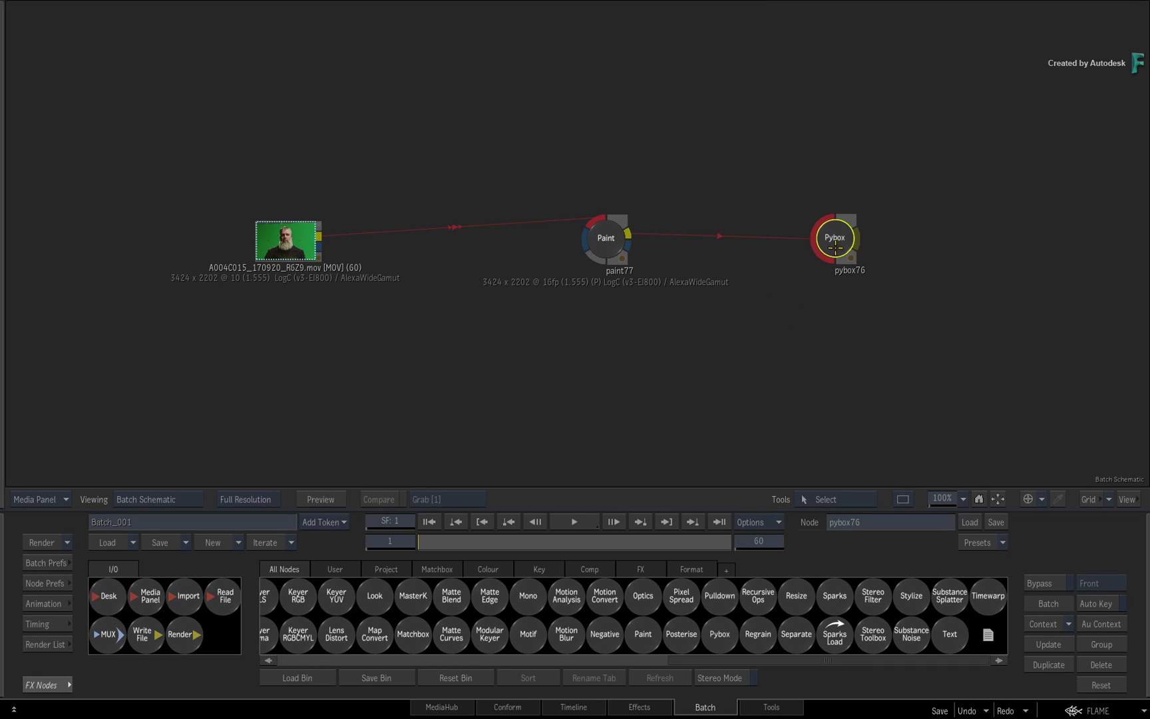
{"action": "mouse_move", "coordinate": [668, 387]}
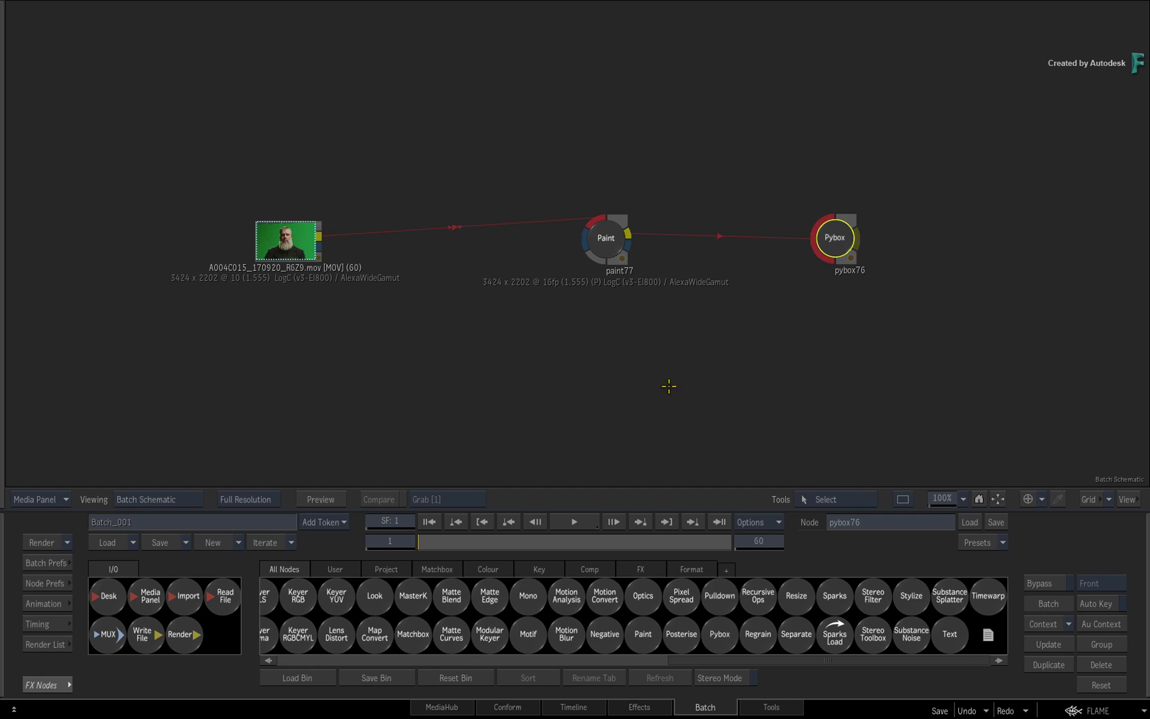
{"action": "mouse_move", "coordinate": [833, 237]}
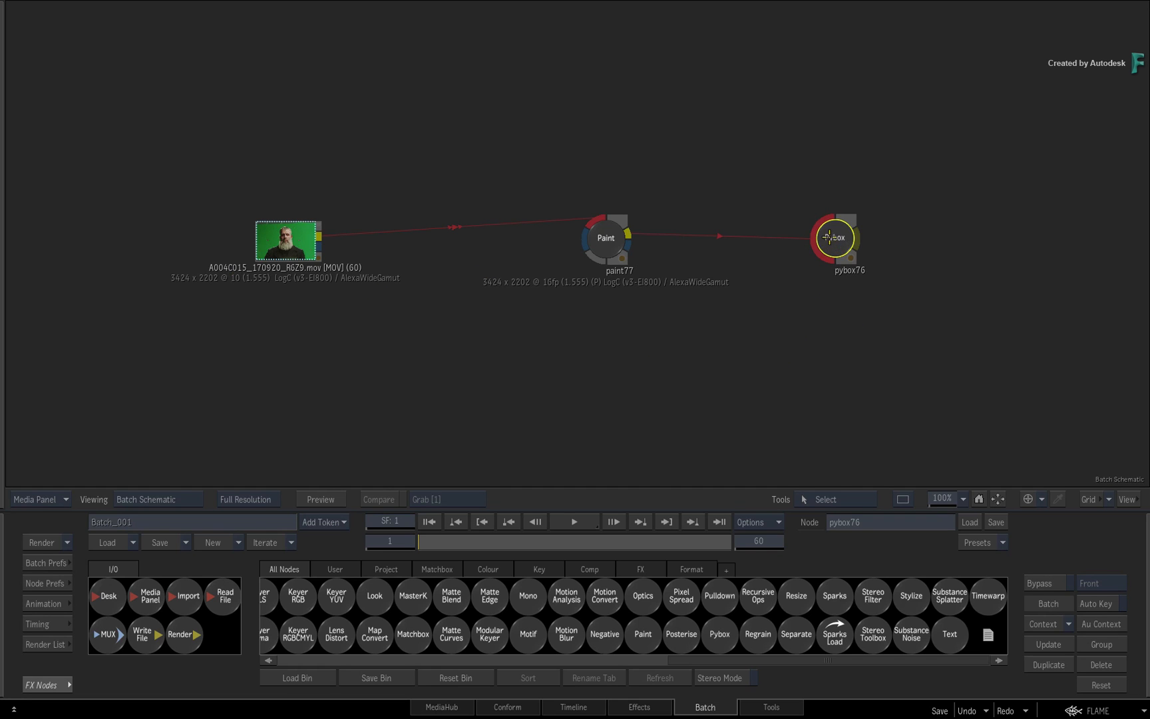
Check pybox76's Grade Into options and switch to the drummer shot's timeline.
{"action": "double_click", "coordinate": [834, 241]}
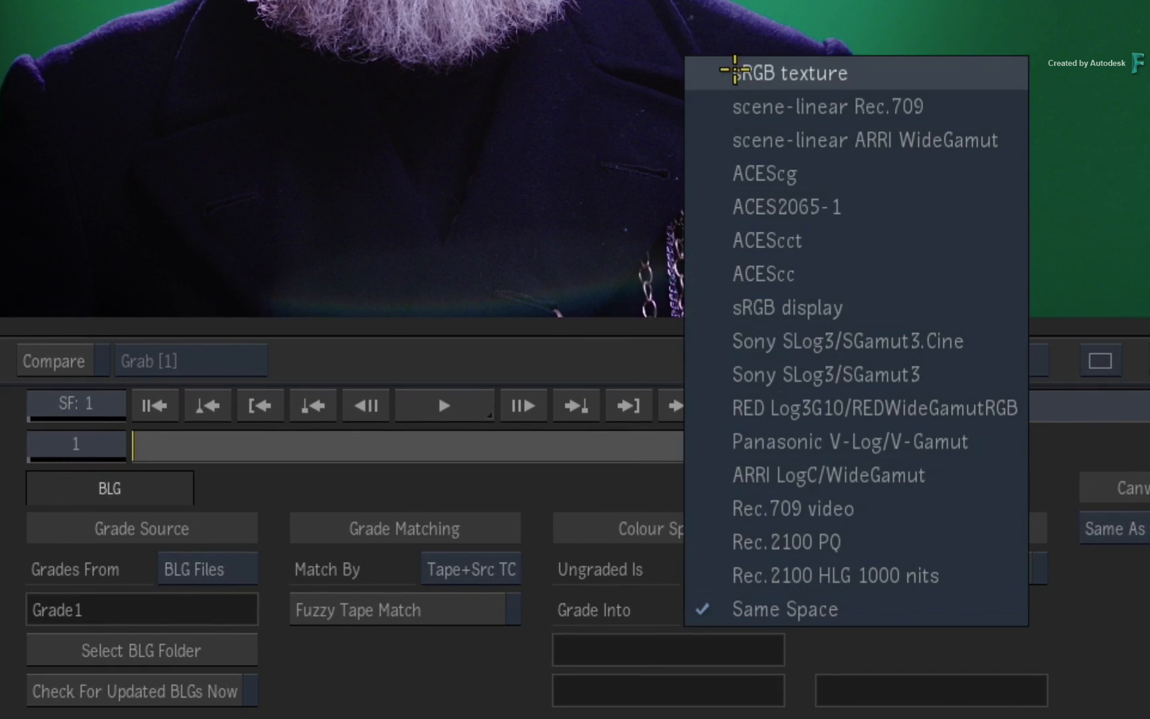
{"action": "mouse_move", "coordinate": [821, 594]}
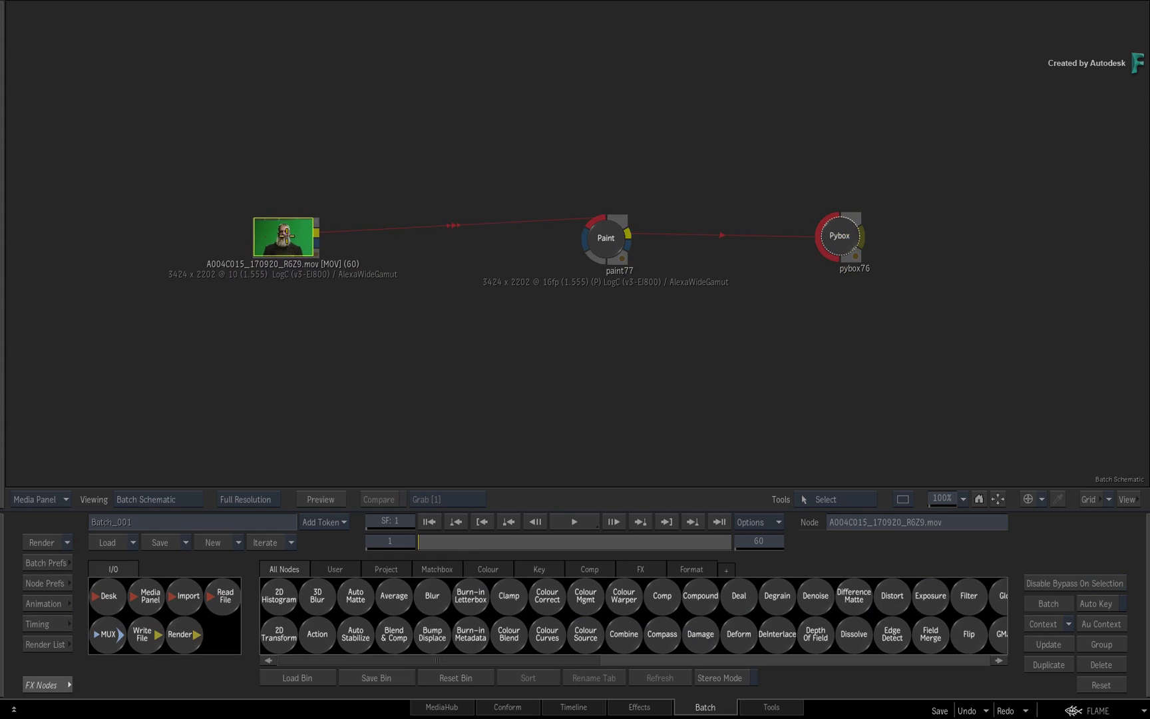
{"action": "left_click", "coordinate": [840, 235]}
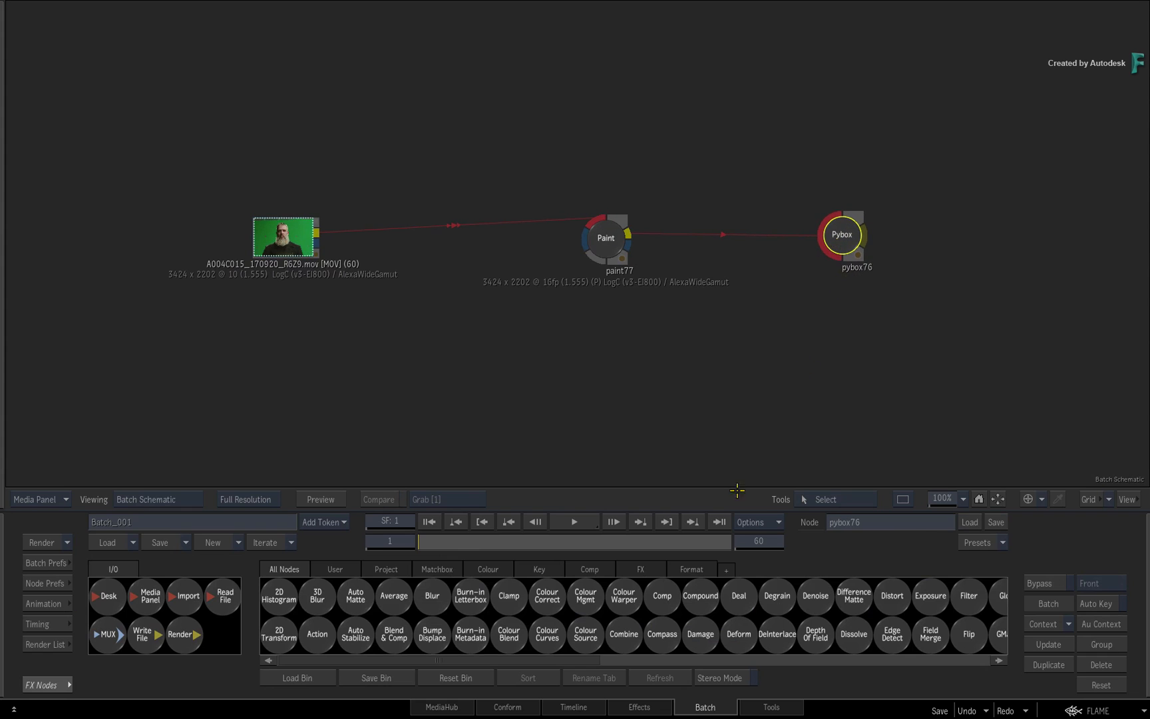
{"action": "left_click", "coordinate": [573, 707]}
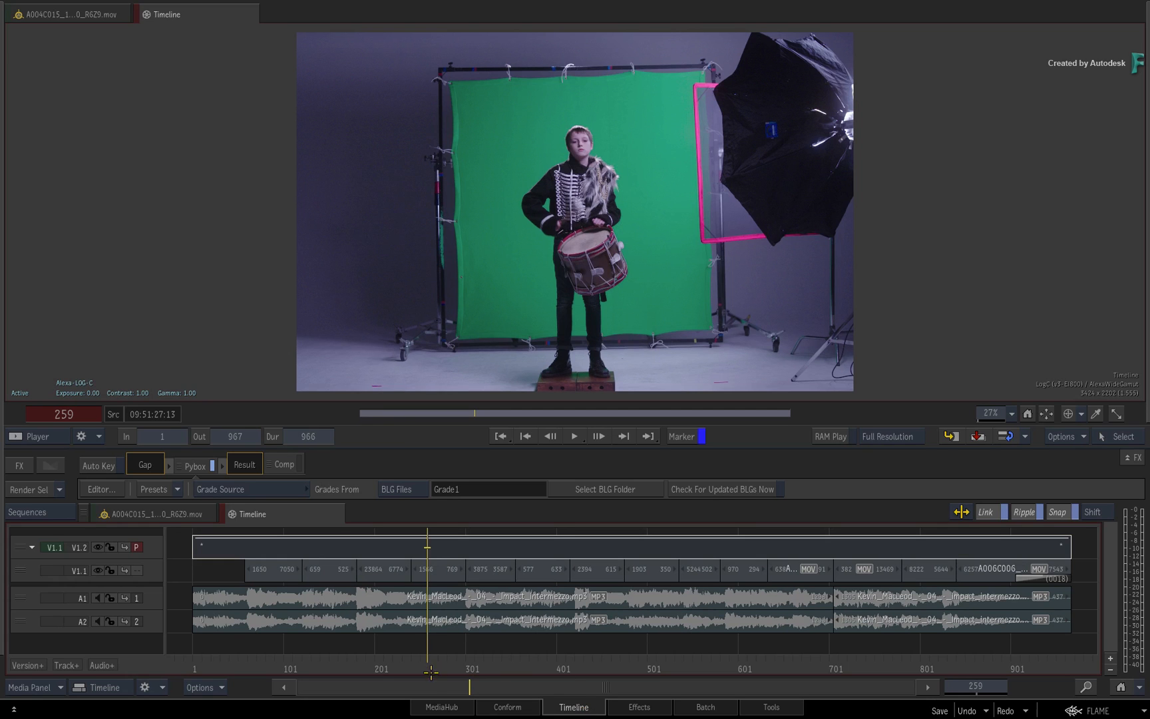